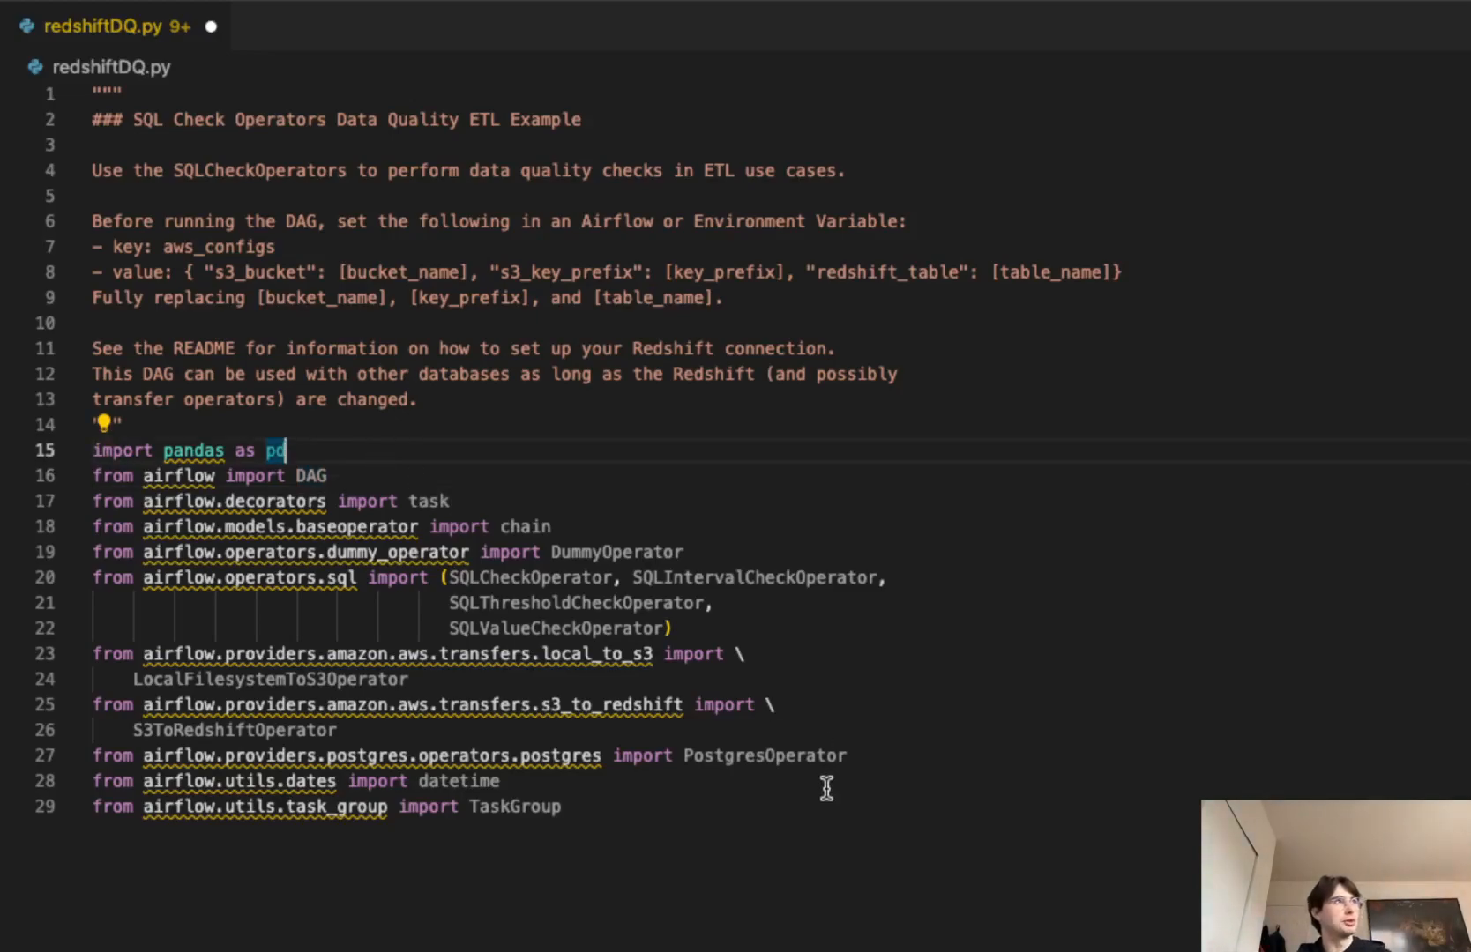
pyautogui.moveTo(264, 145)
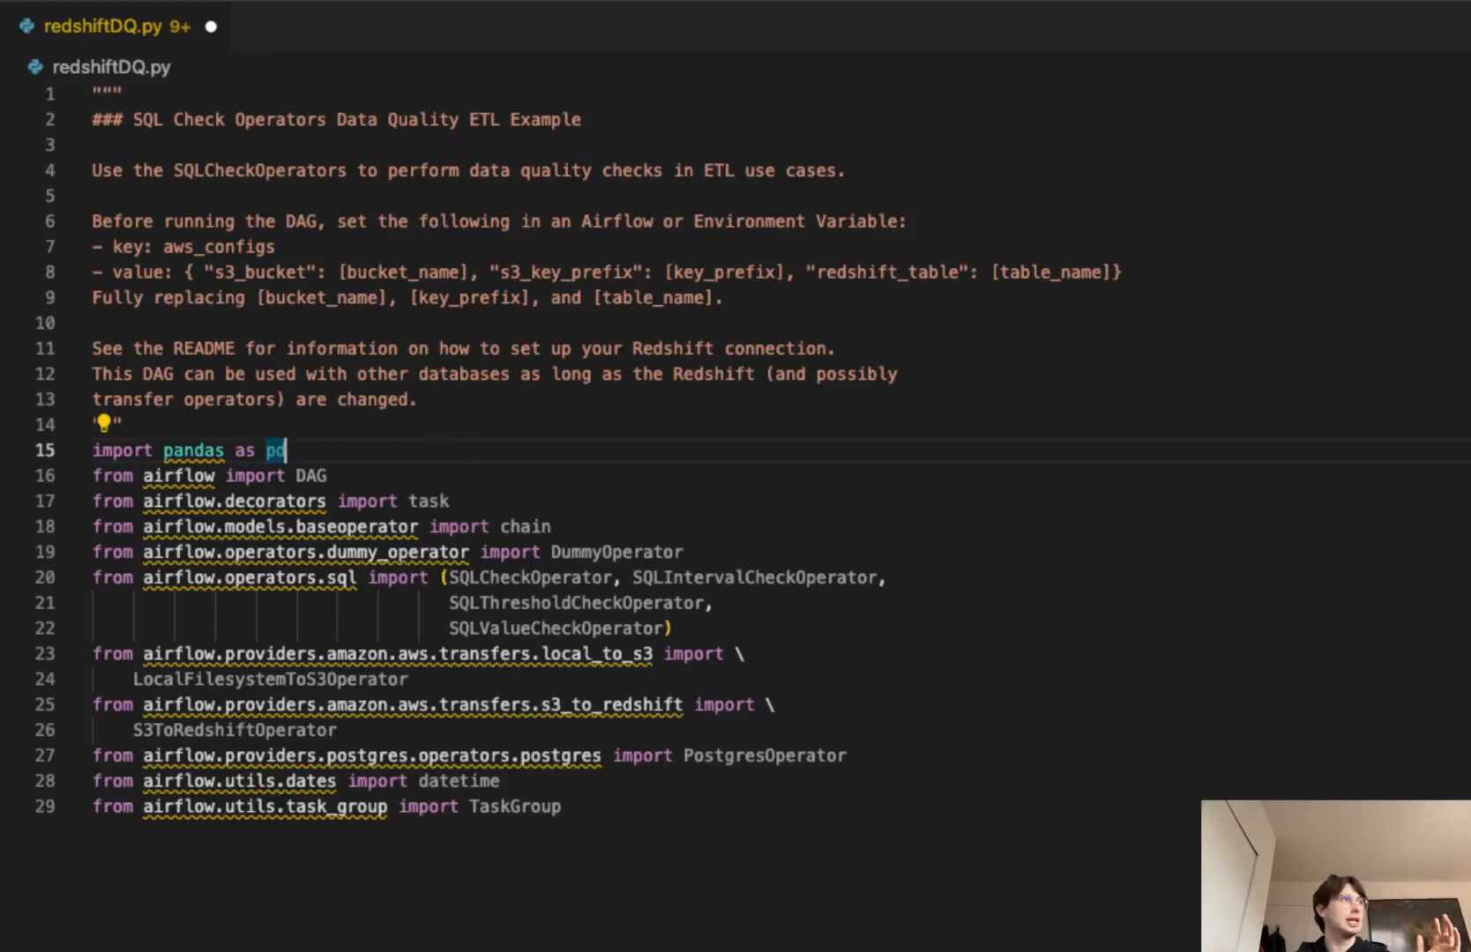
pyautogui.moveTo(354, 462)
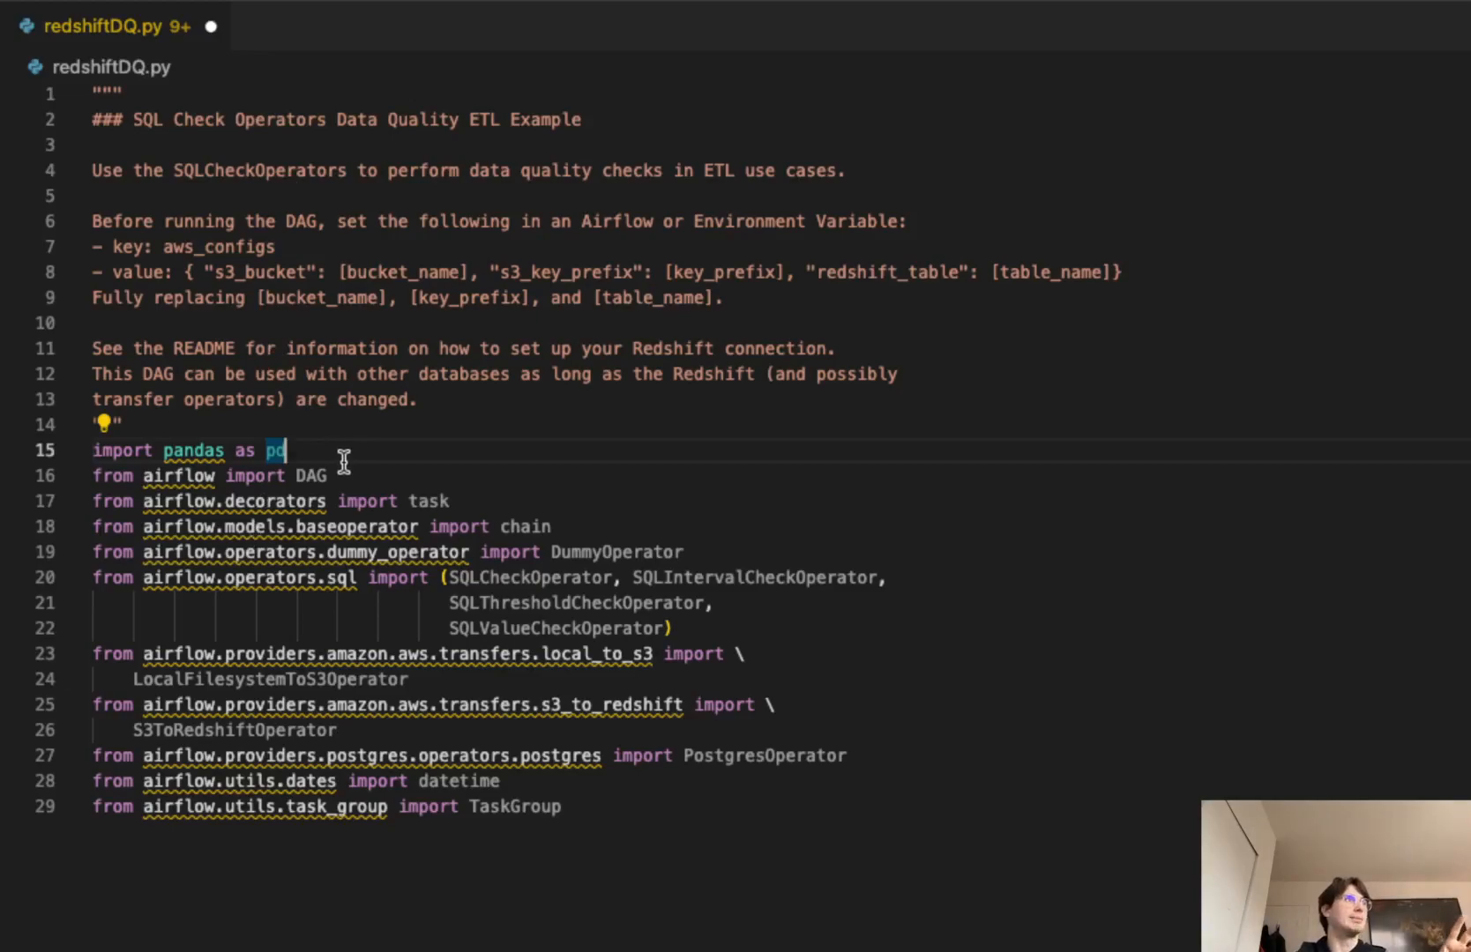
# Step: Highlight the pandas and DAG imports, then scroll to the create_redshift_table PostgresOperator block
pyautogui.tripleClick(188, 450)
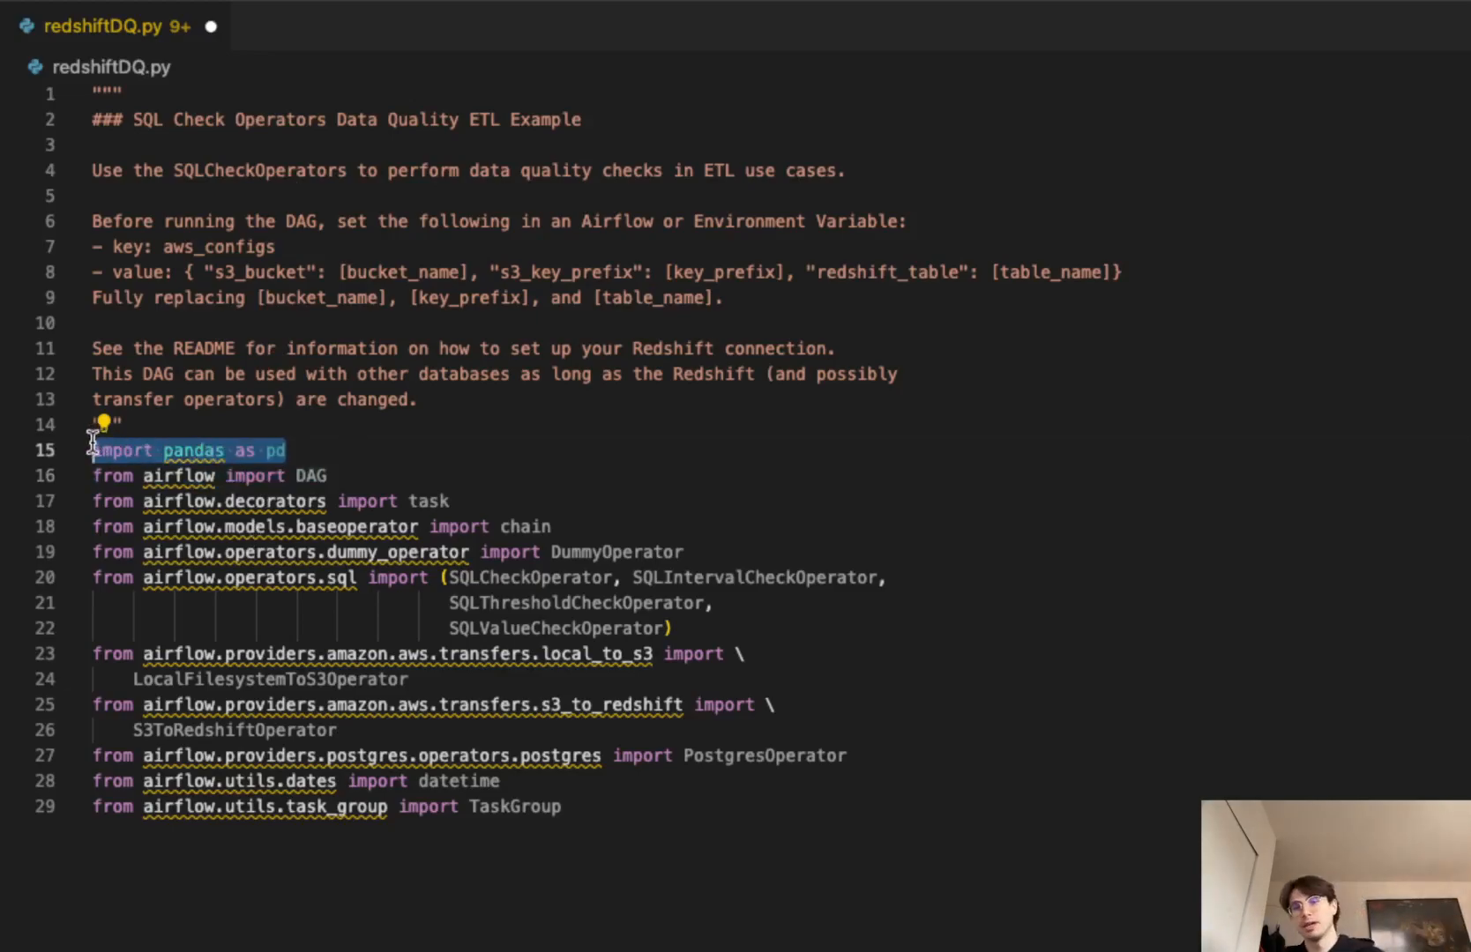
pyautogui.click(412, 468)
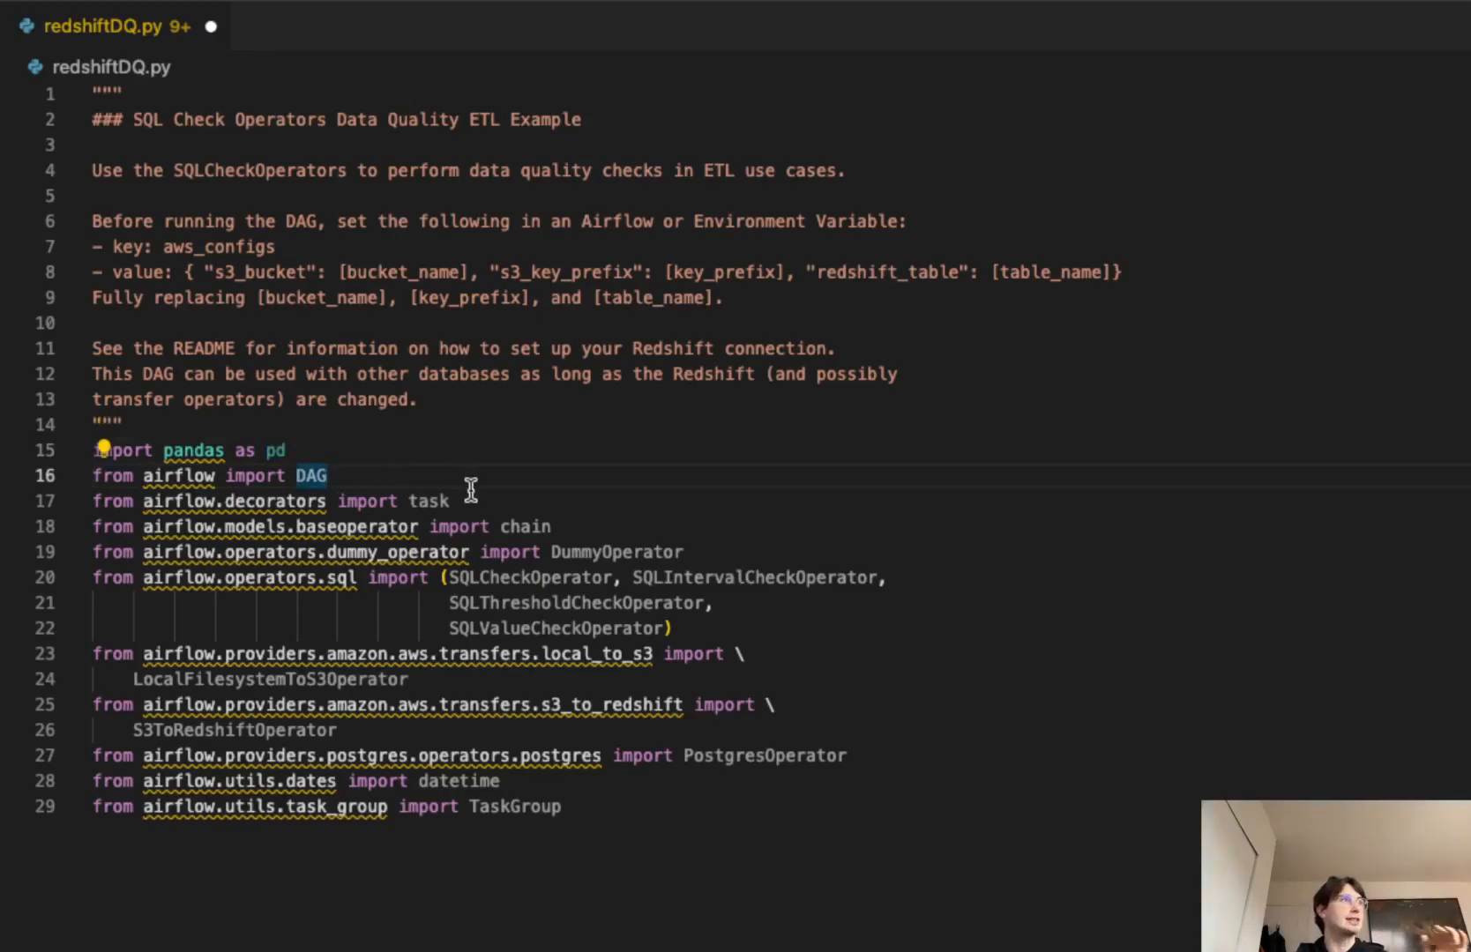
pyautogui.doubleClick(427, 501)
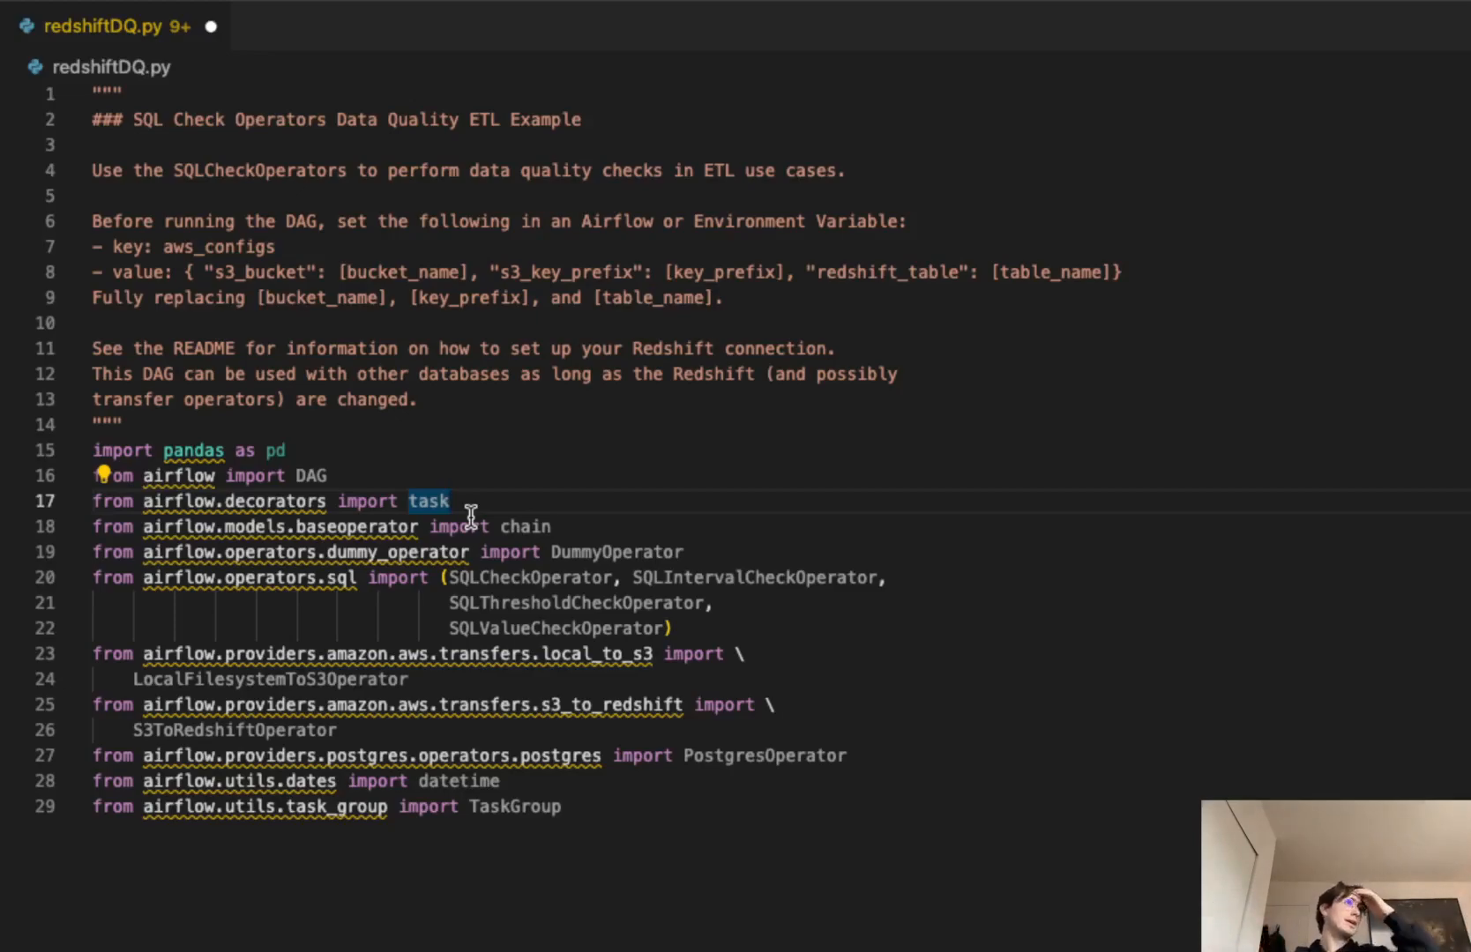
pyautogui.moveTo(554, 492)
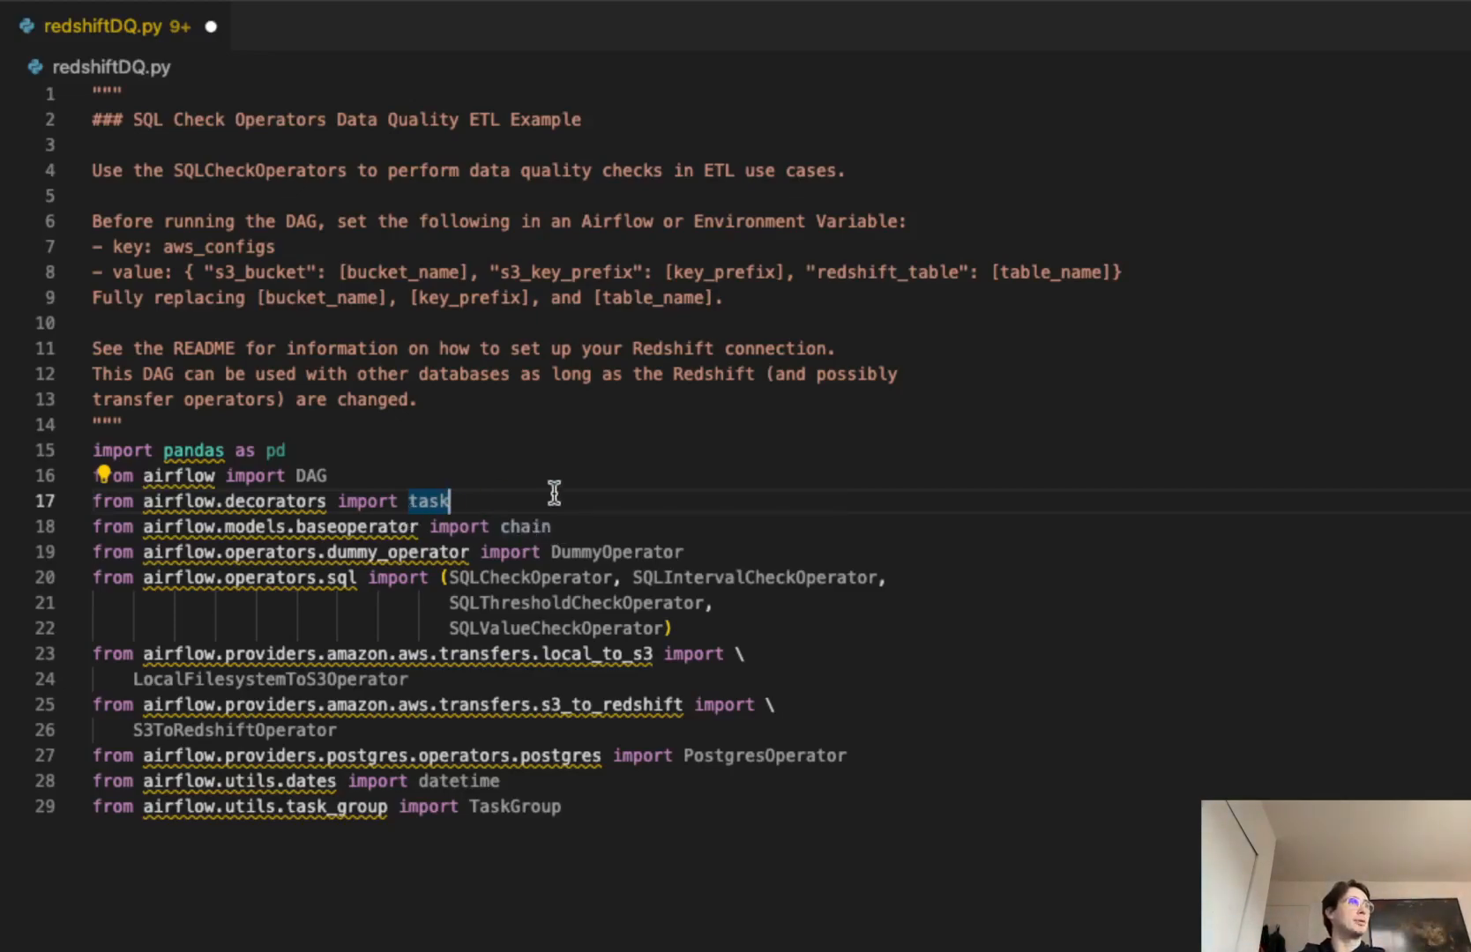
pyautogui.moveTo(577, 527)
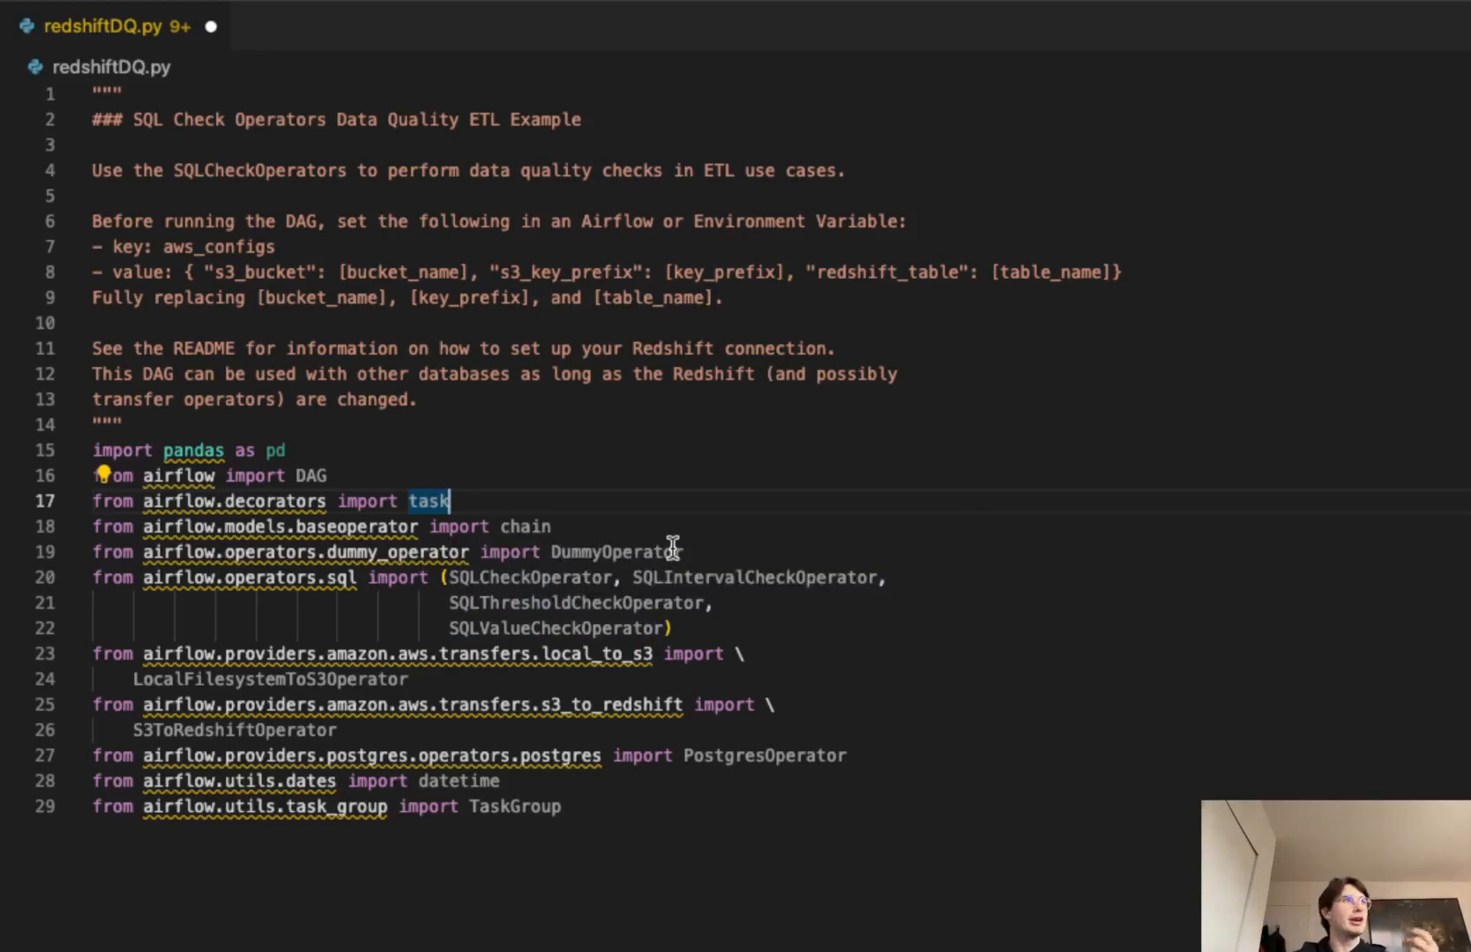
pyautogui.moveTo(370, 602)
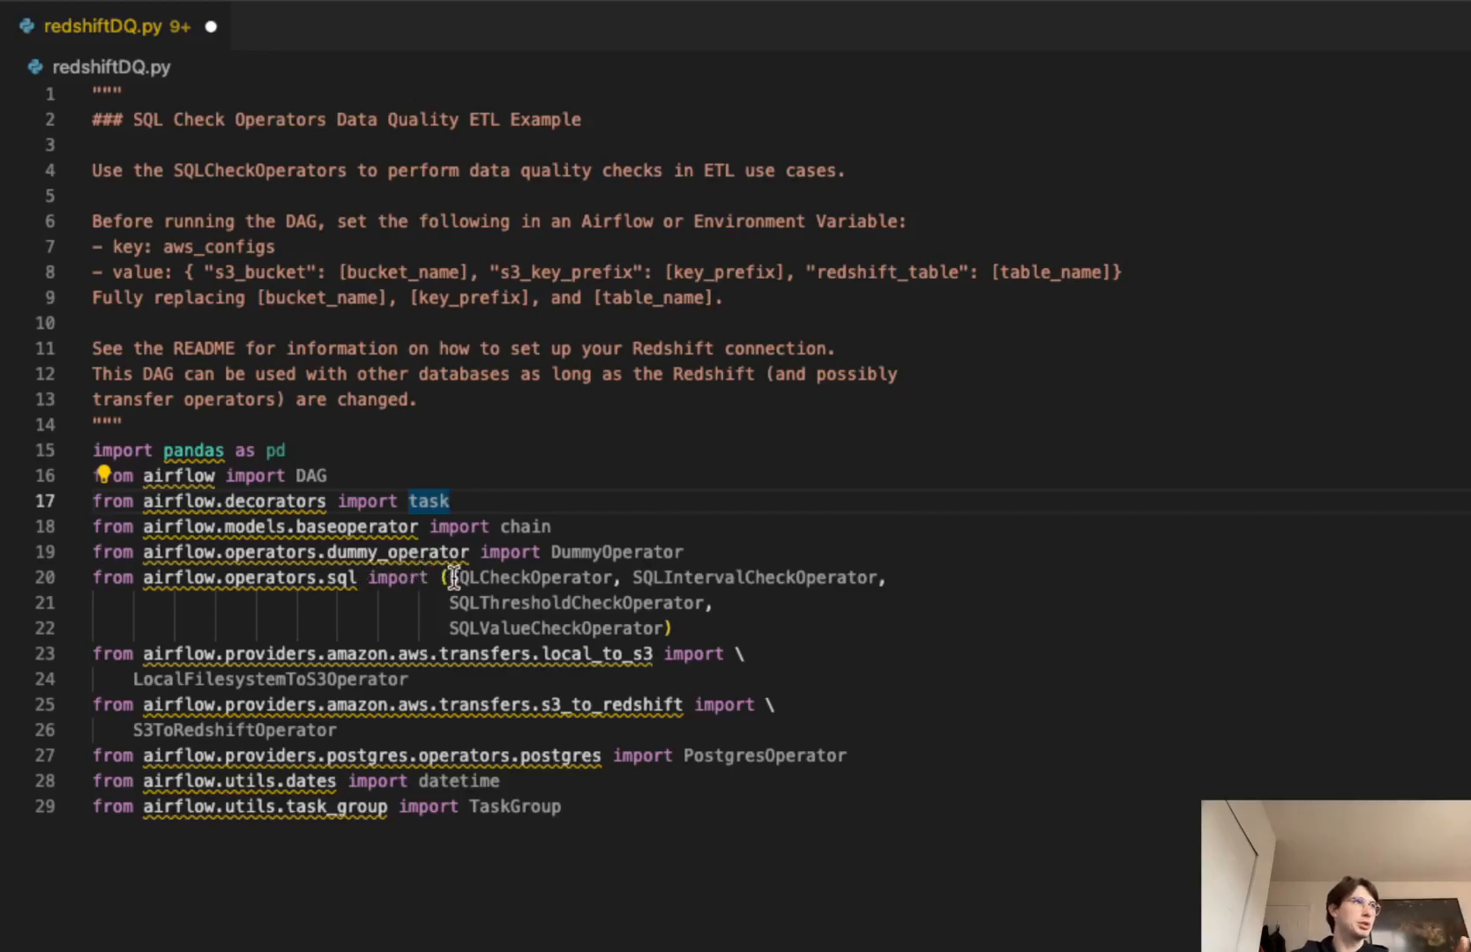
pyautogui.moveTo(760, 578)
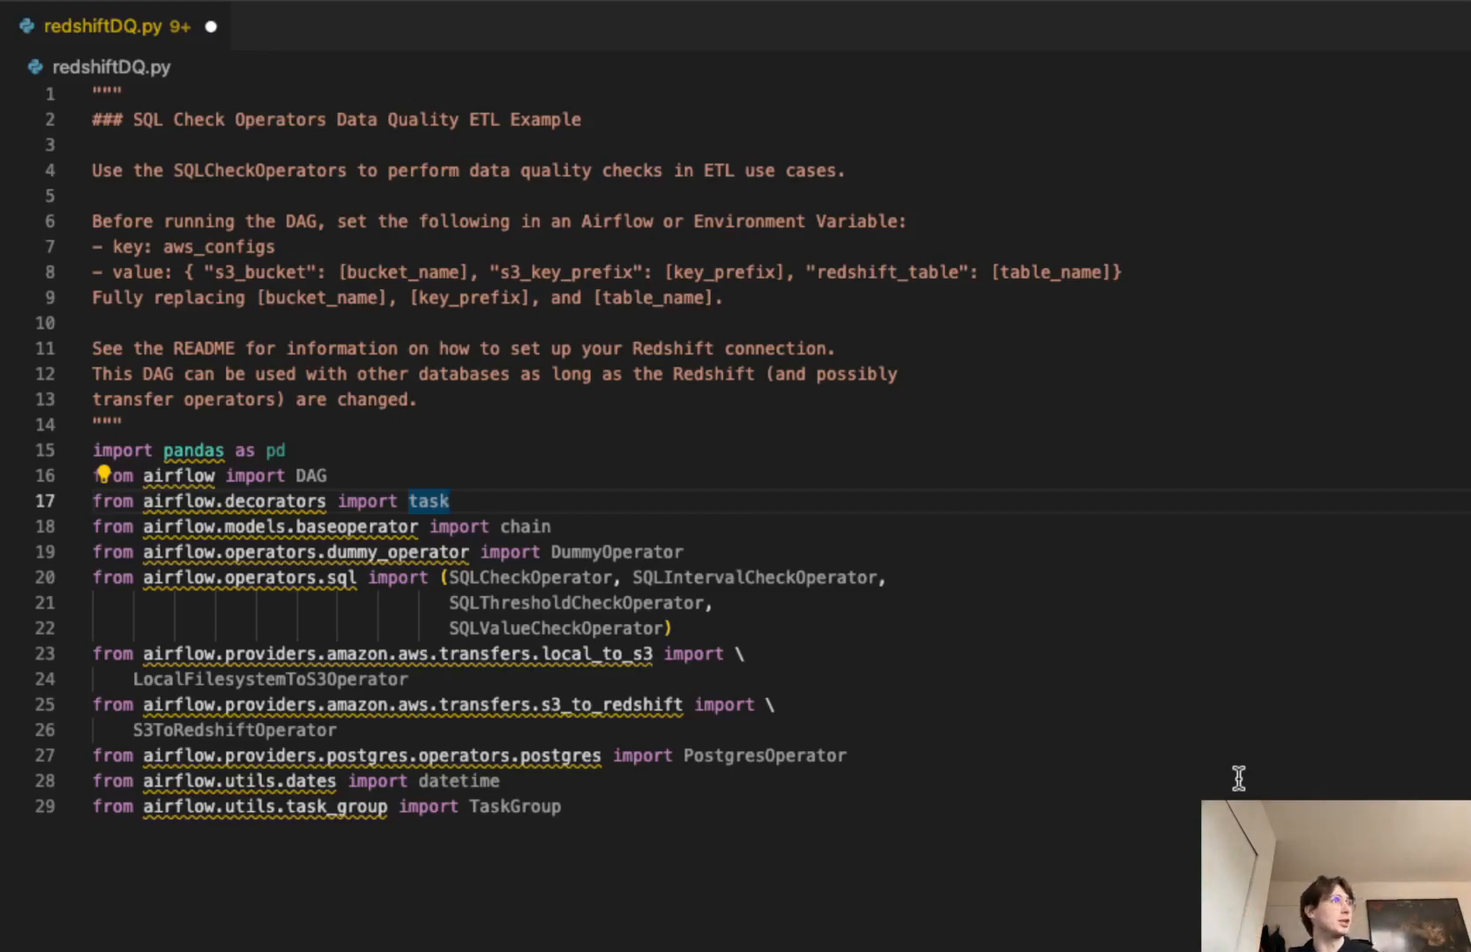
pyautogui.moveTo(469, 680)
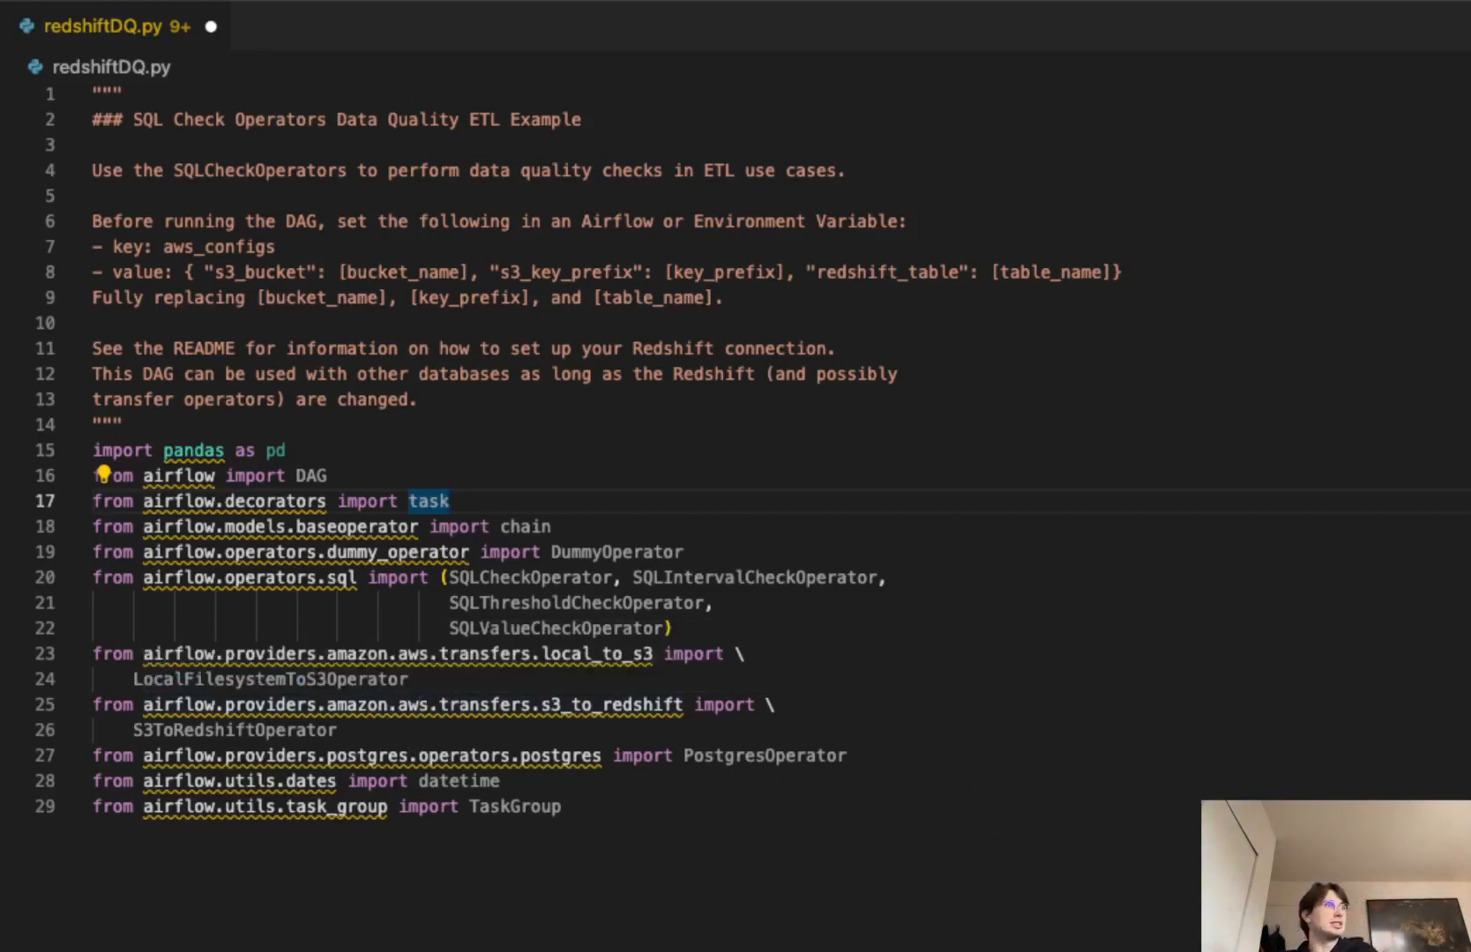
pyautogui.moveTo(1163, 638)
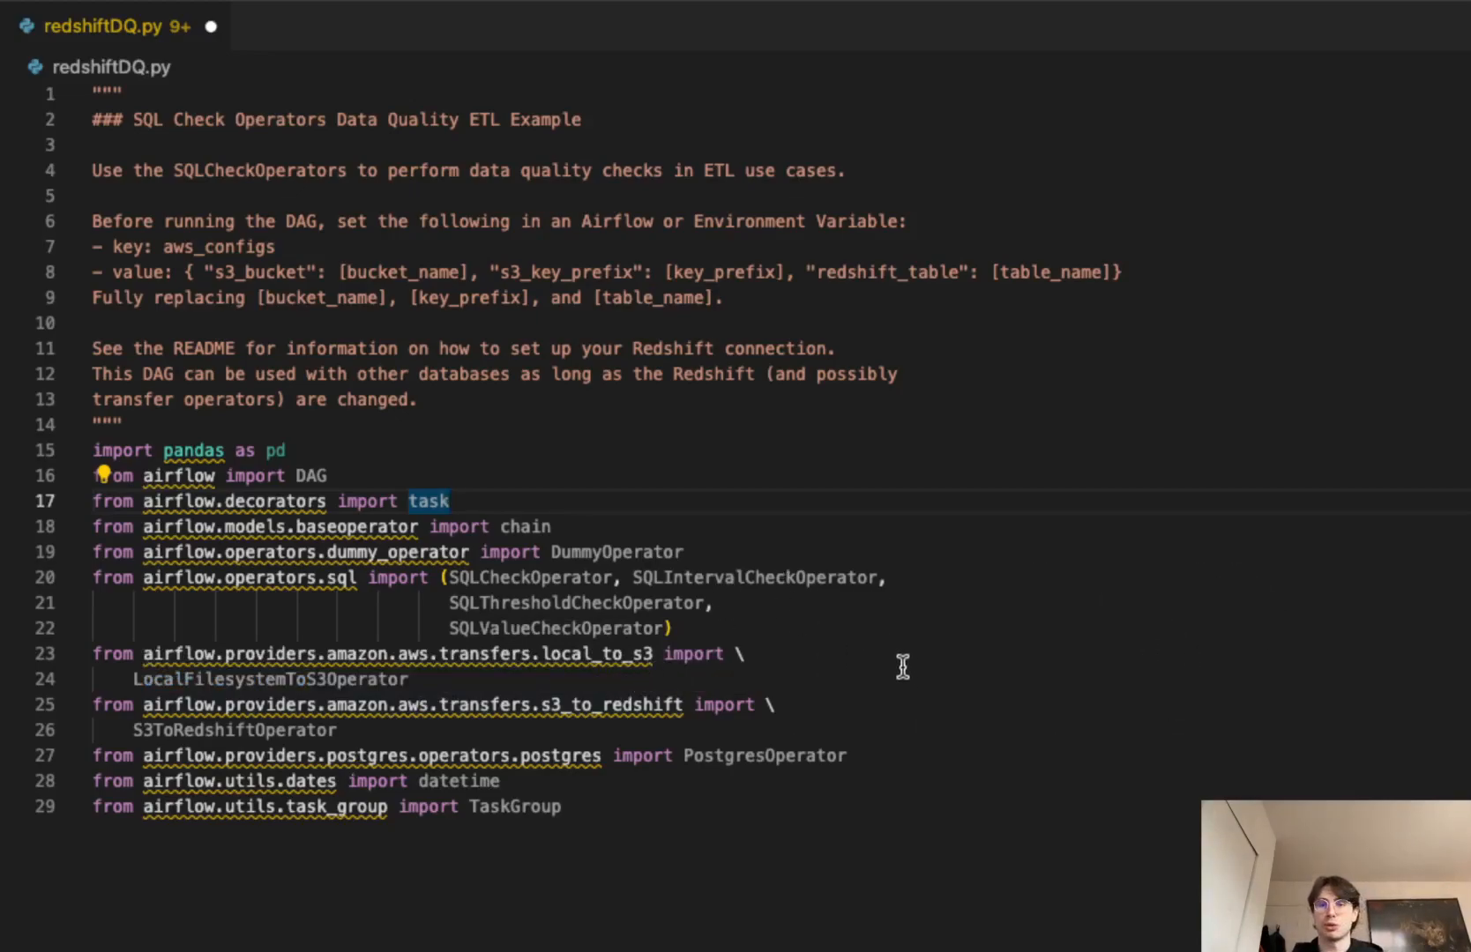
pyautogui.moveTo(547, 717)
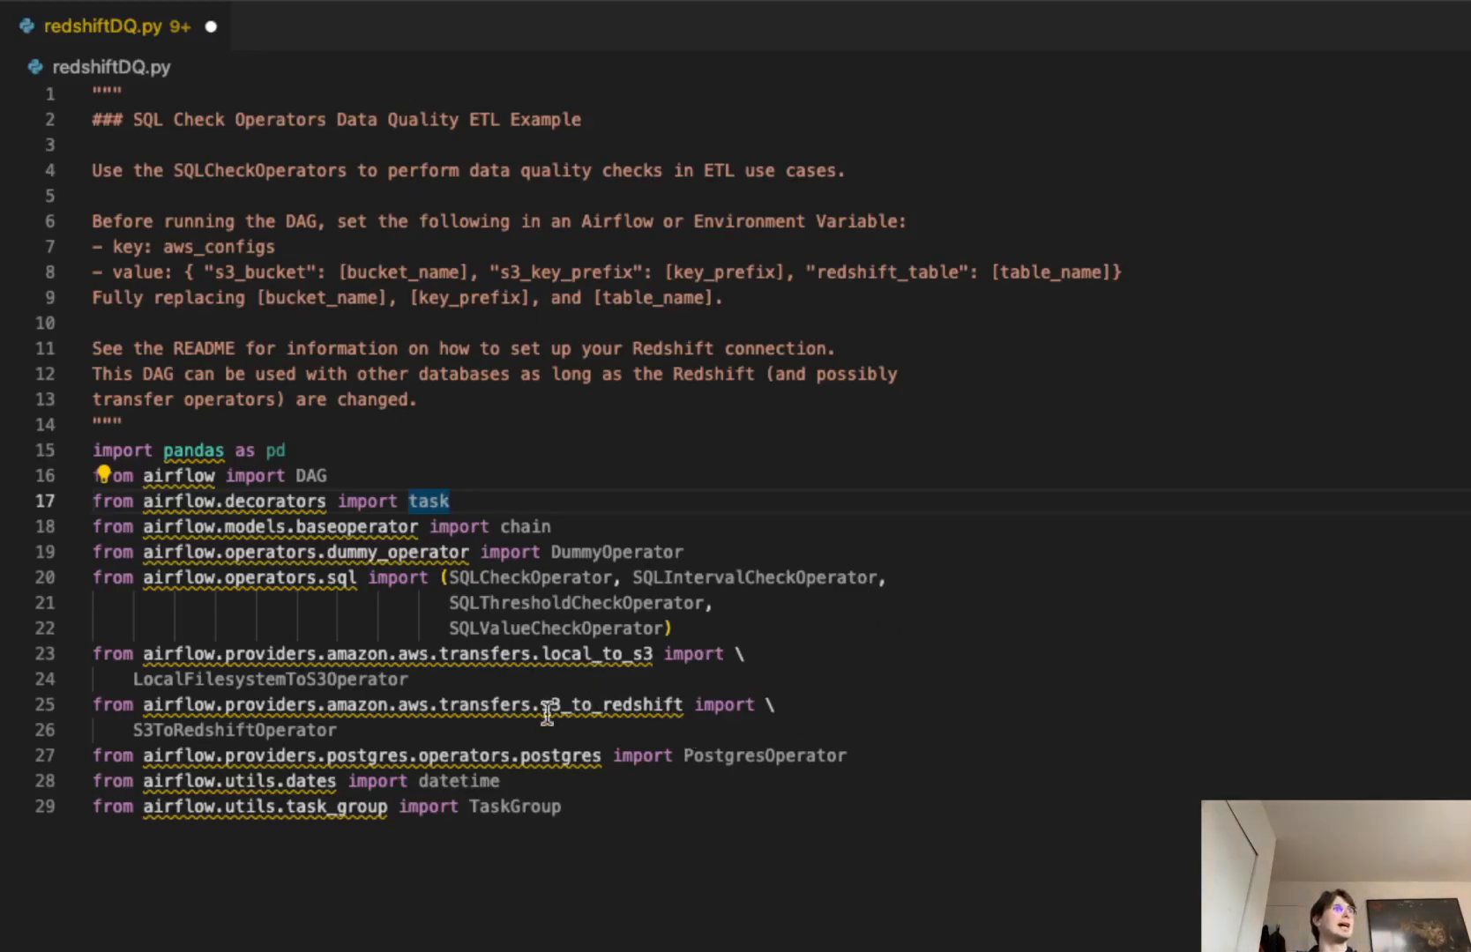
pyautogui.moveTo(523, 429)
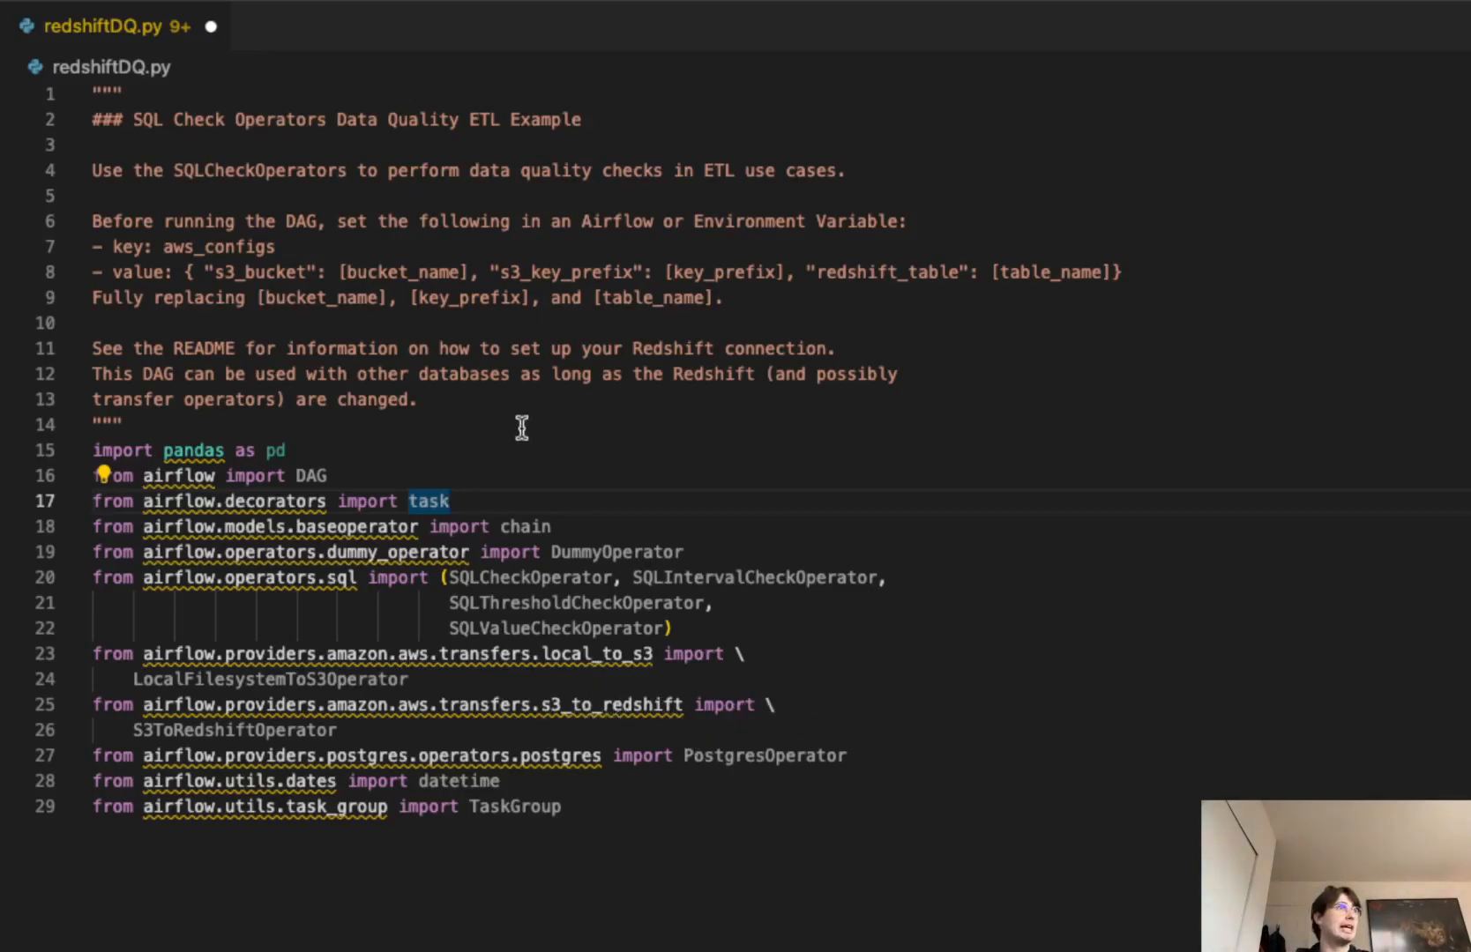
pyautogui.moveTo(1045, 879)
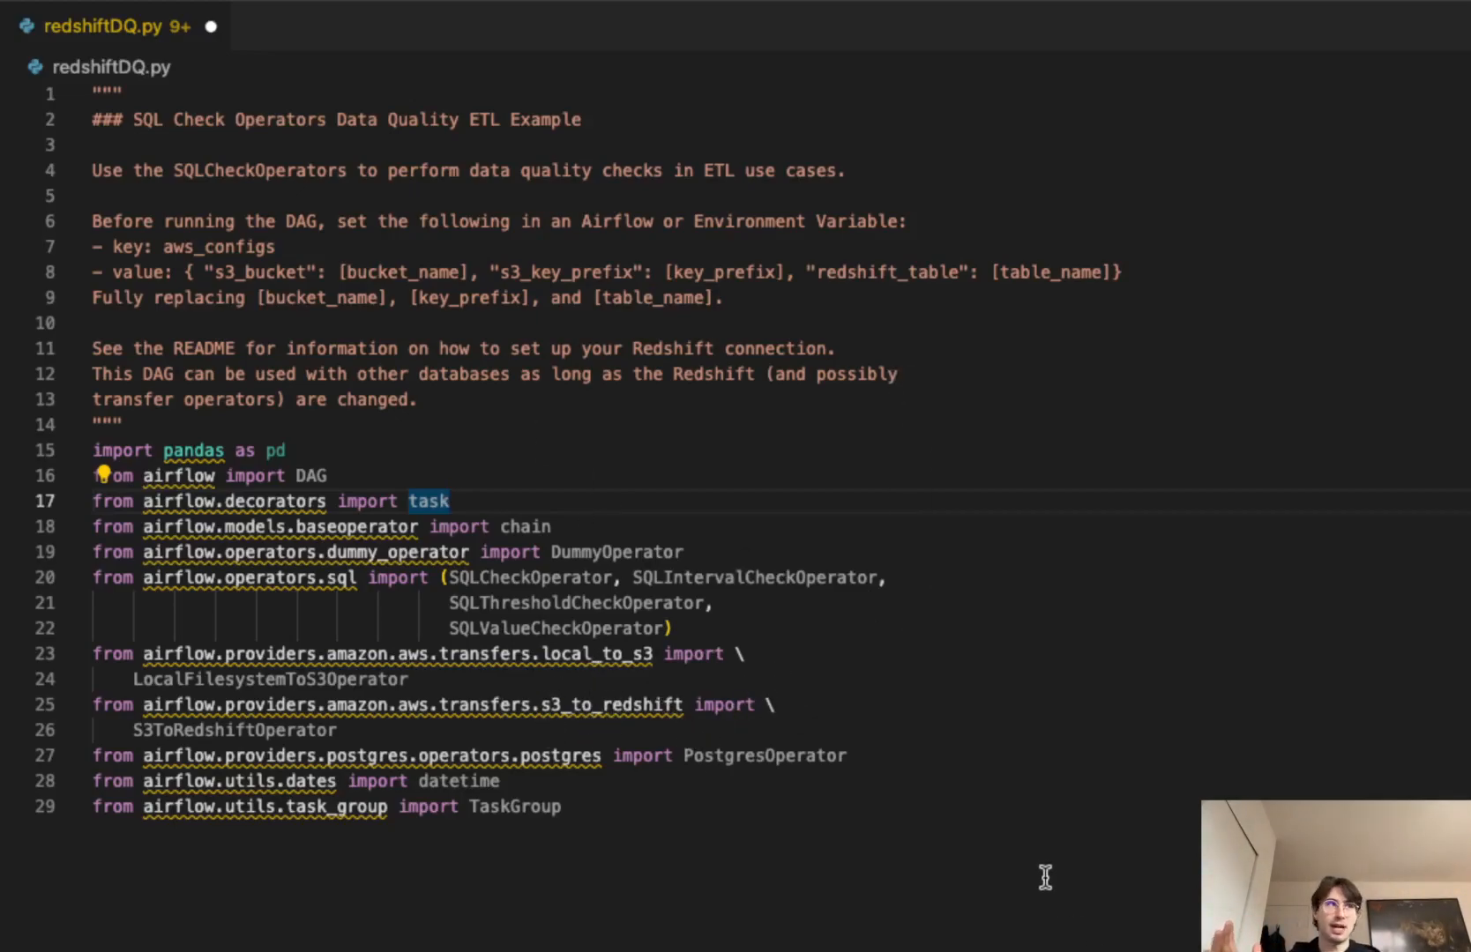
pyautogui.moveTo(723, 798)
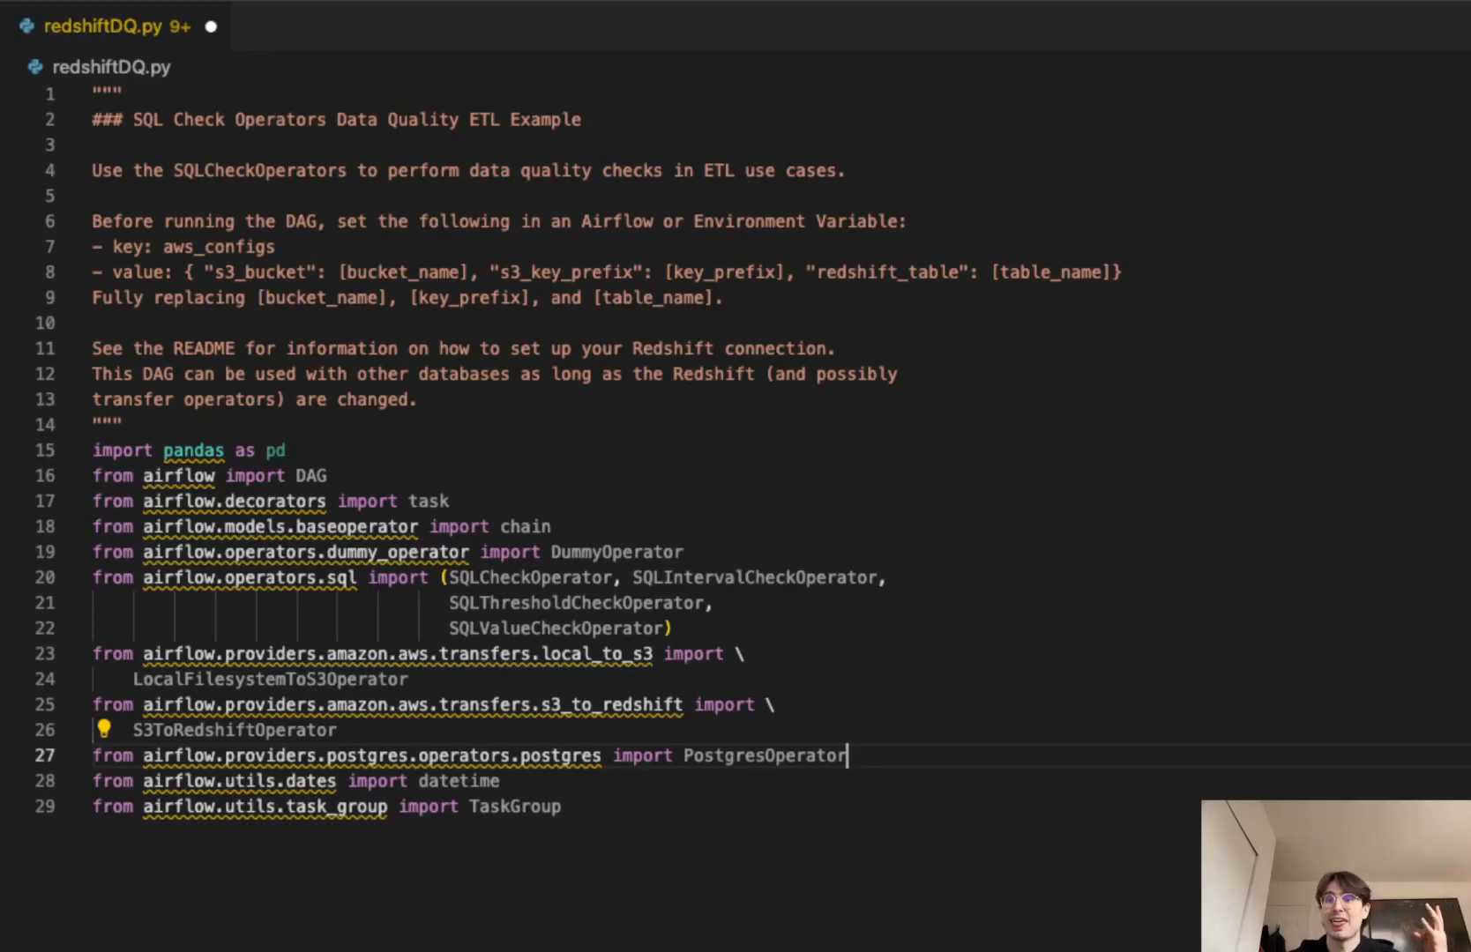
pyautogui.scroll(-3)
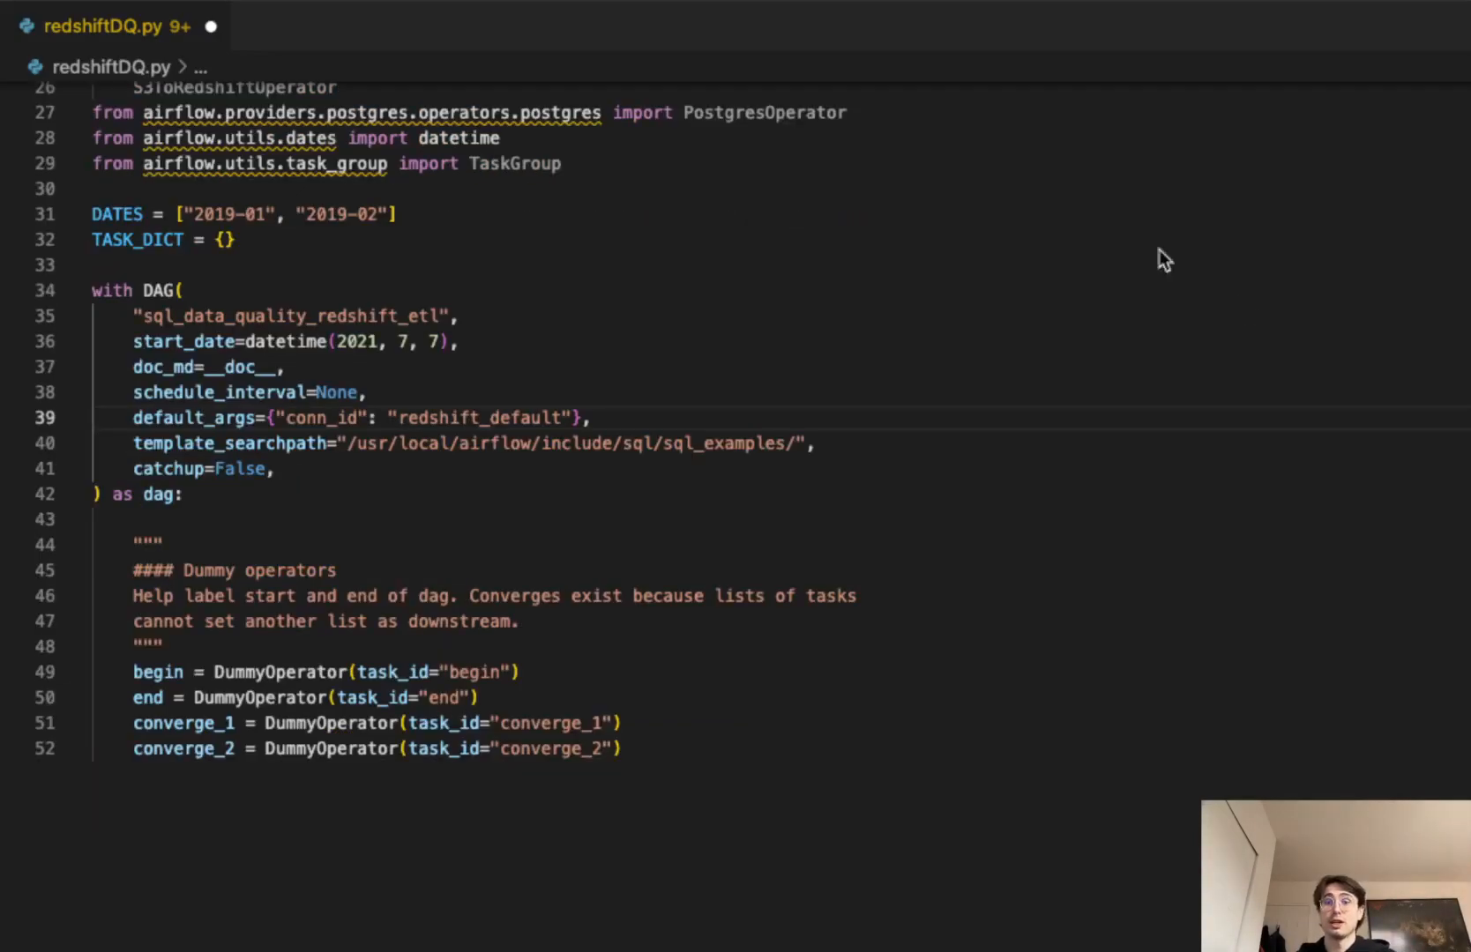
pyautogui.moveTo(286, 188)
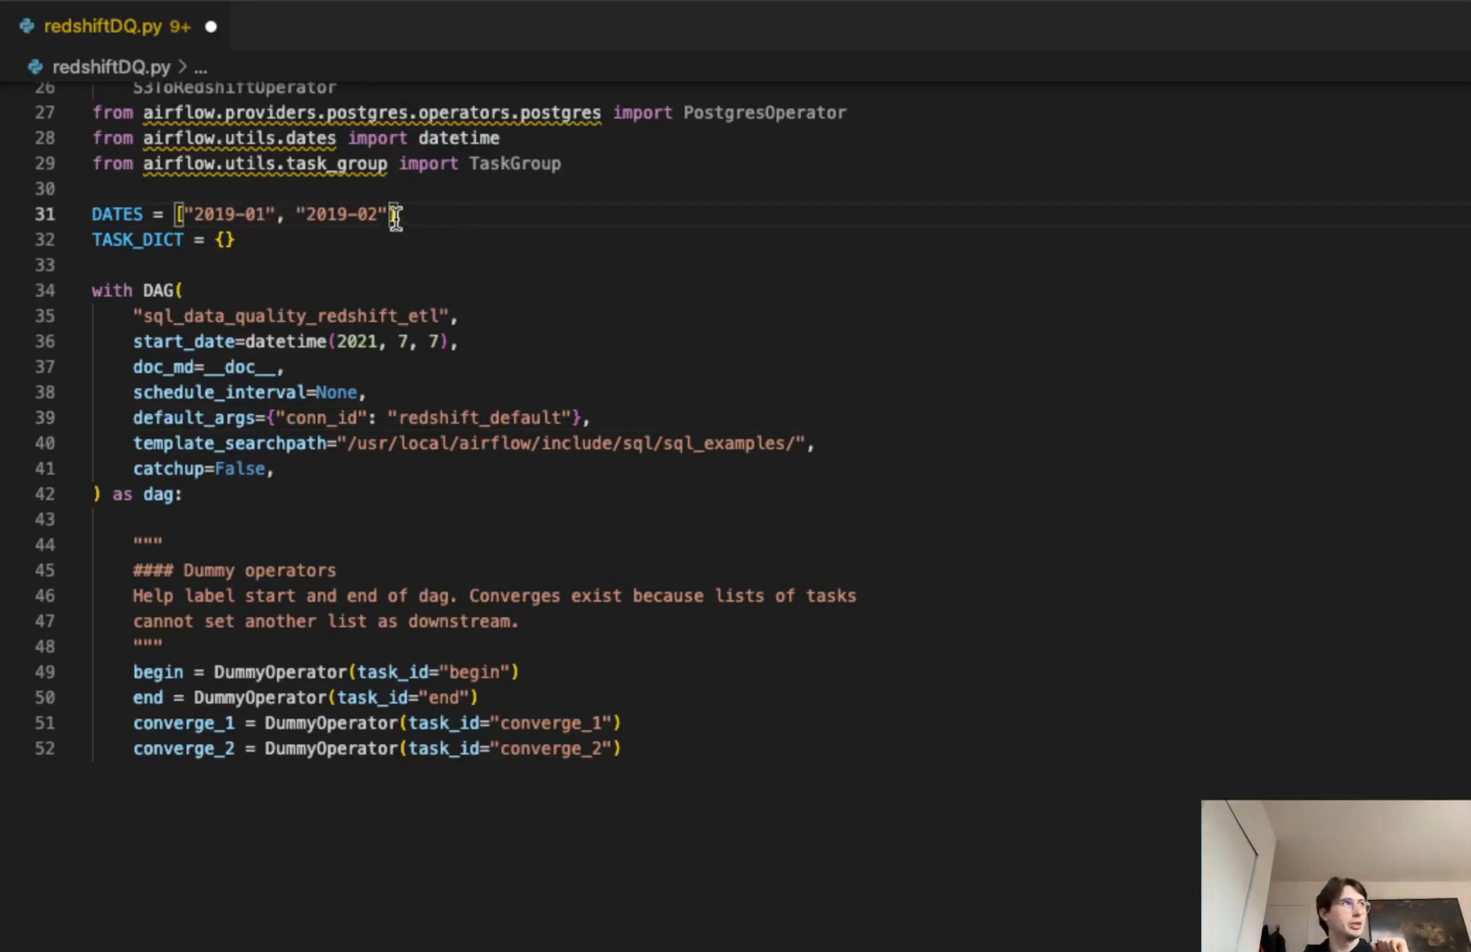
pyautogui.moveTo(394, 214)
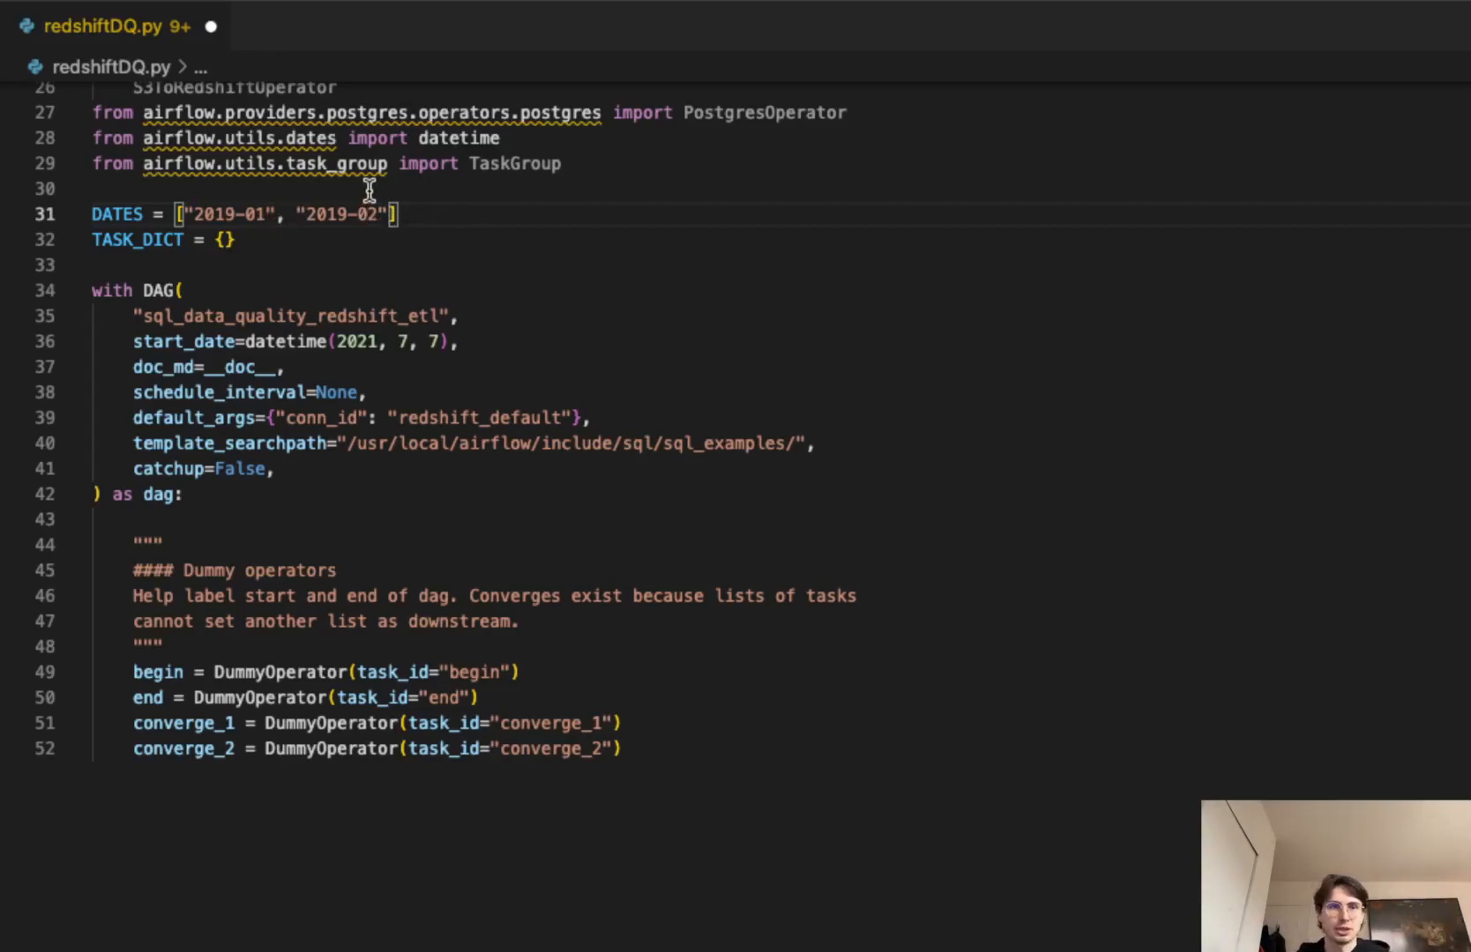
pyautogui.moveTo(230, 214)
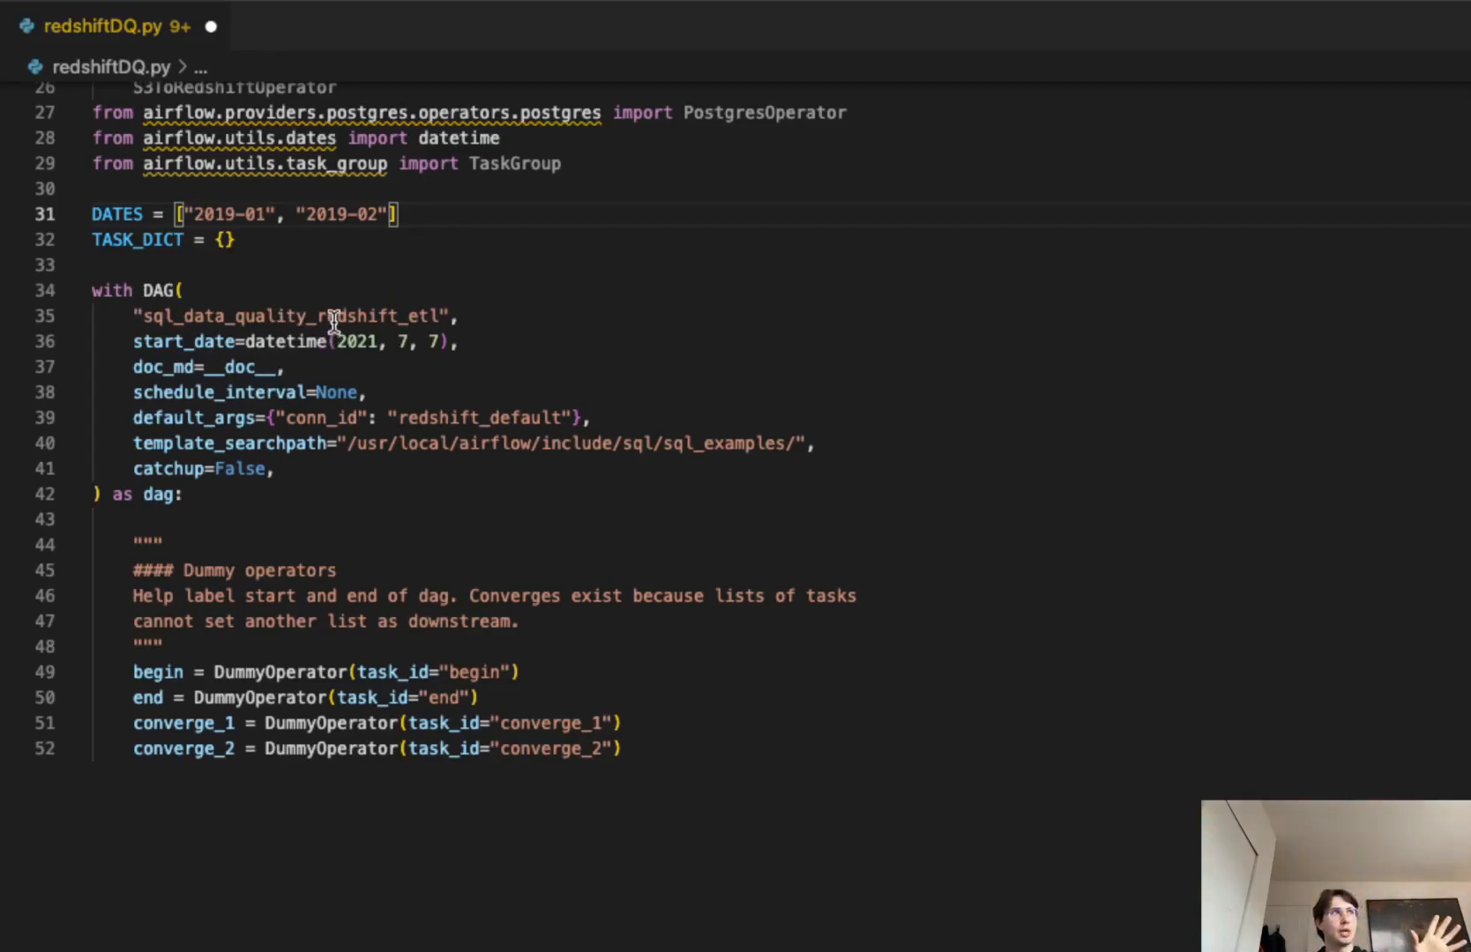
pyautogui.moveTo(233, 433)
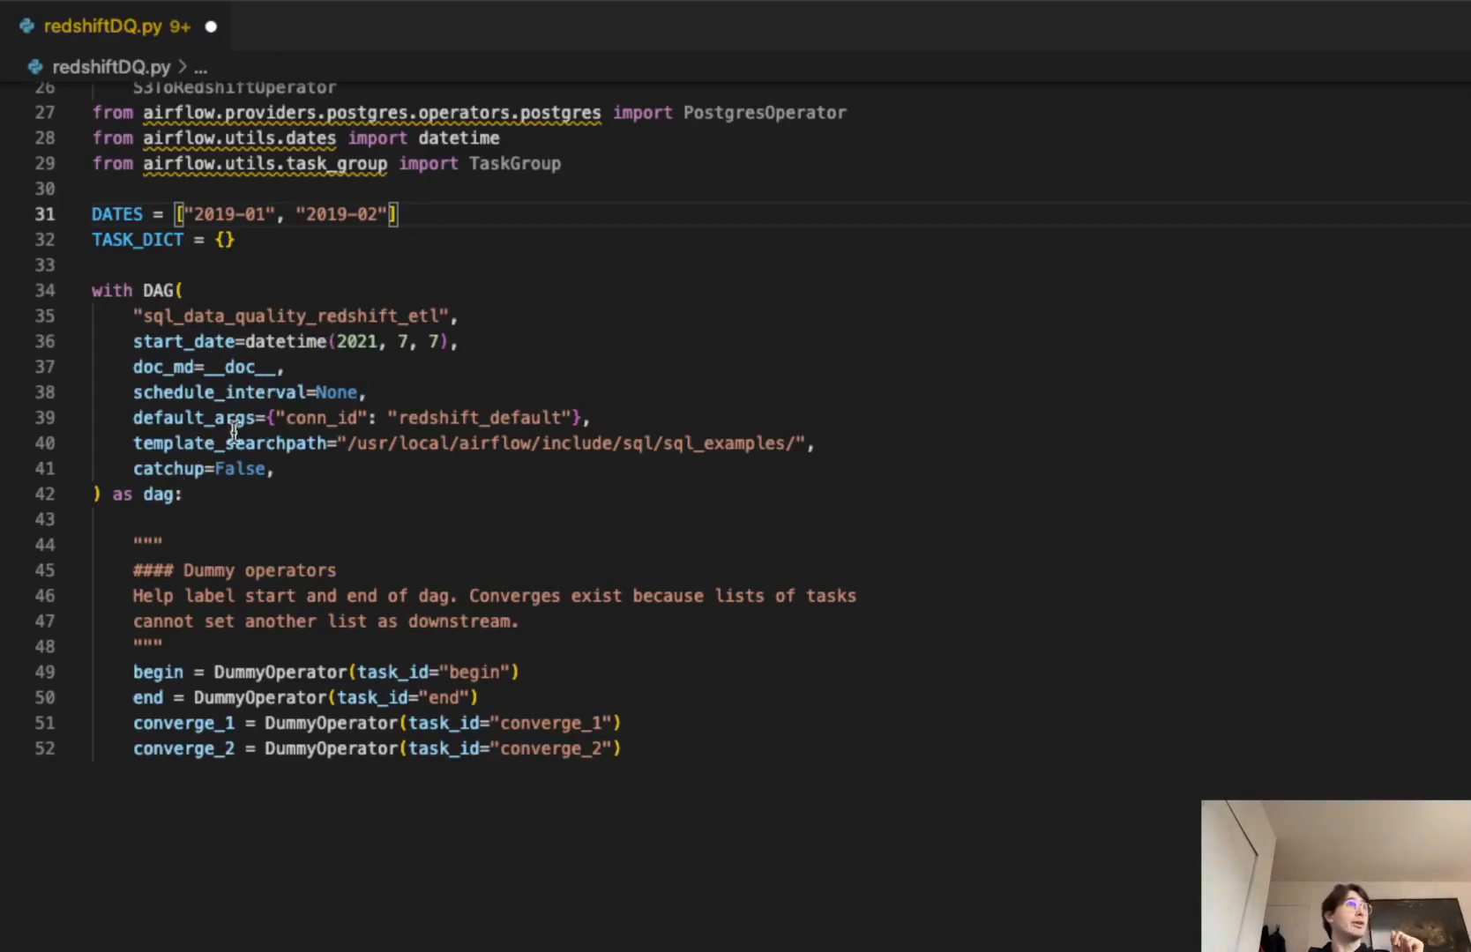
pyautogui.moveTo(431, 421)
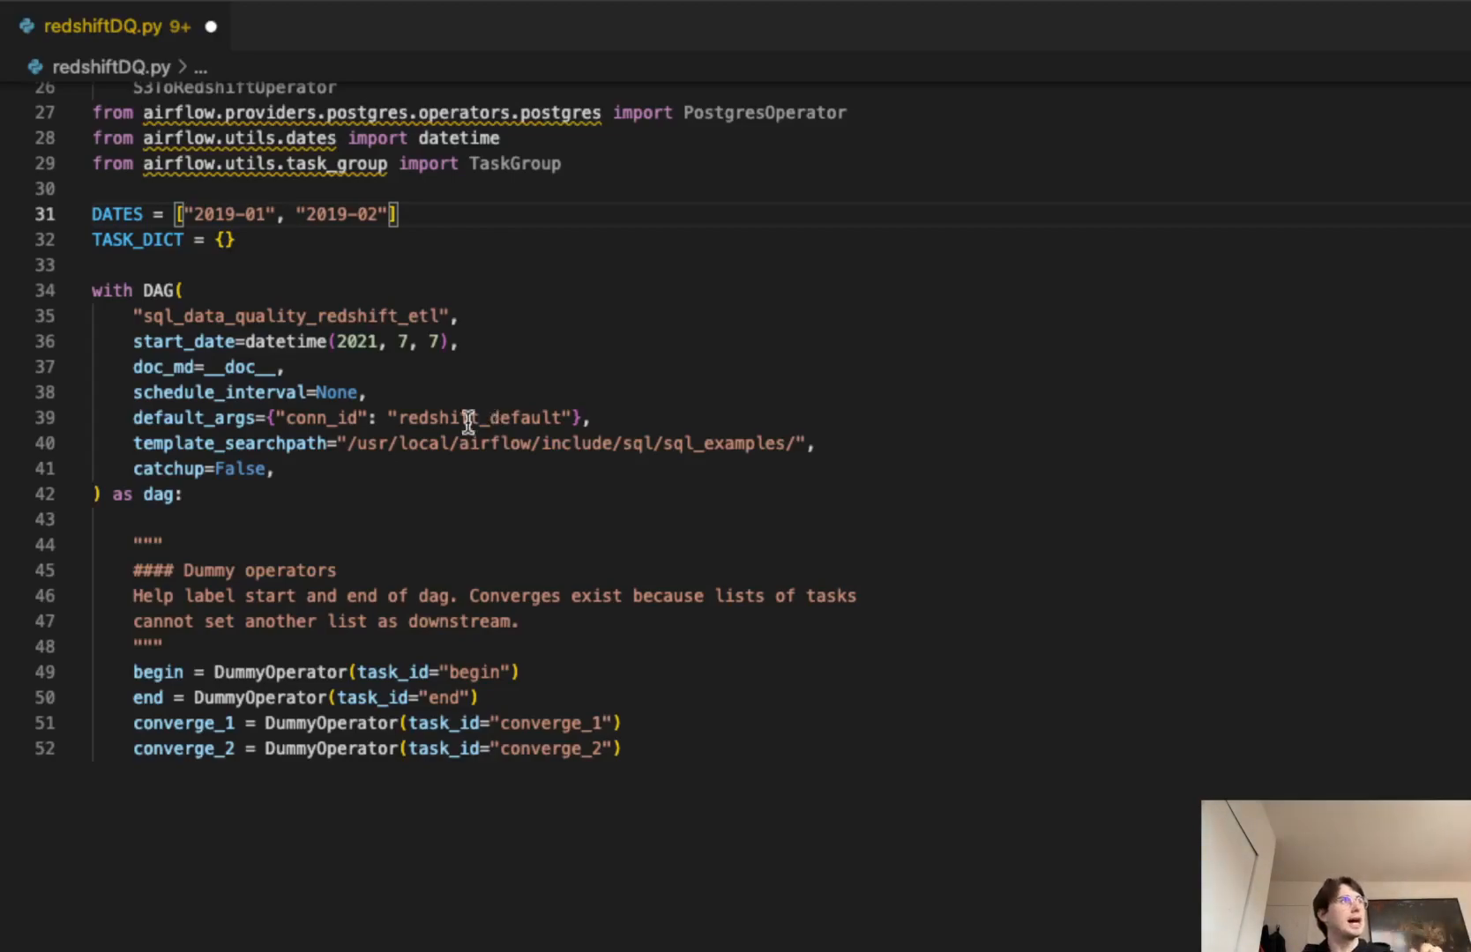
pyautogui.moveTo(352, 451)
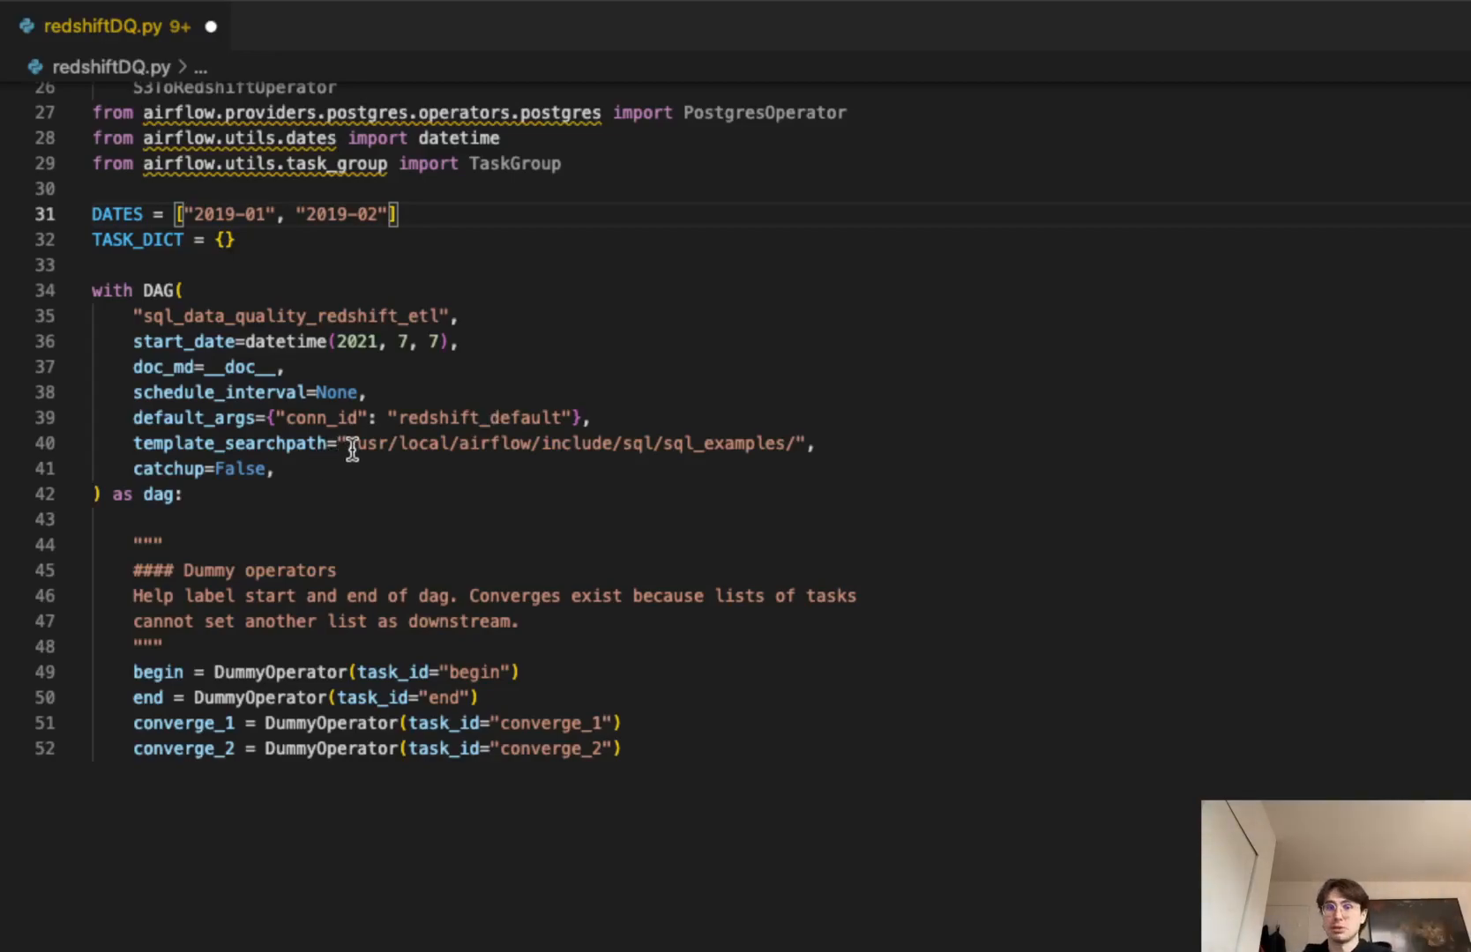
pyautogui.moveTo(376, 697)
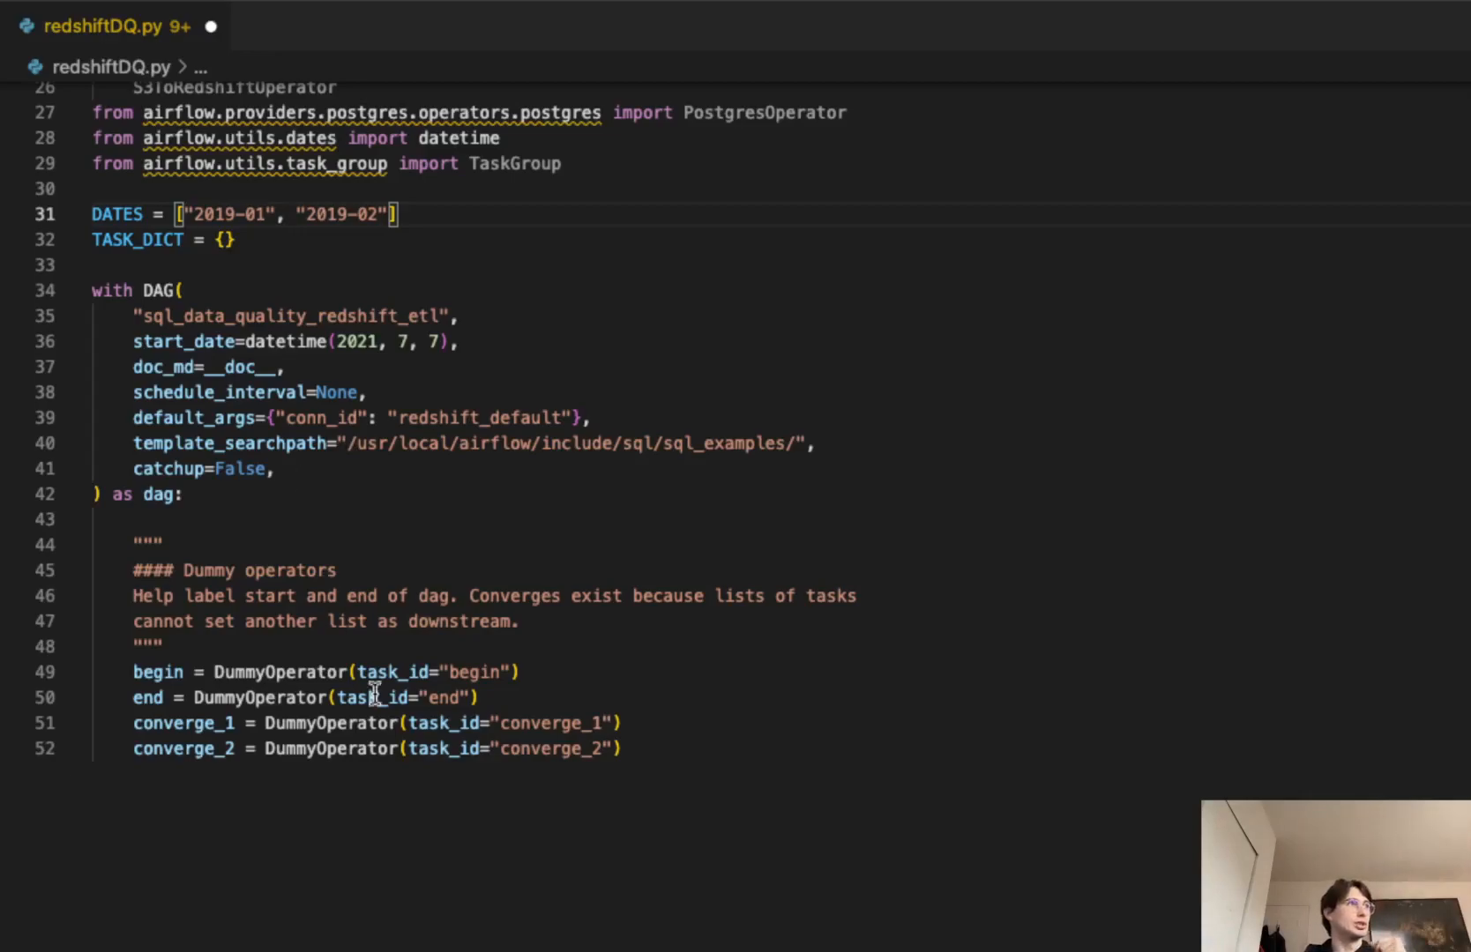
pyautogui.moveTo(417, 671)
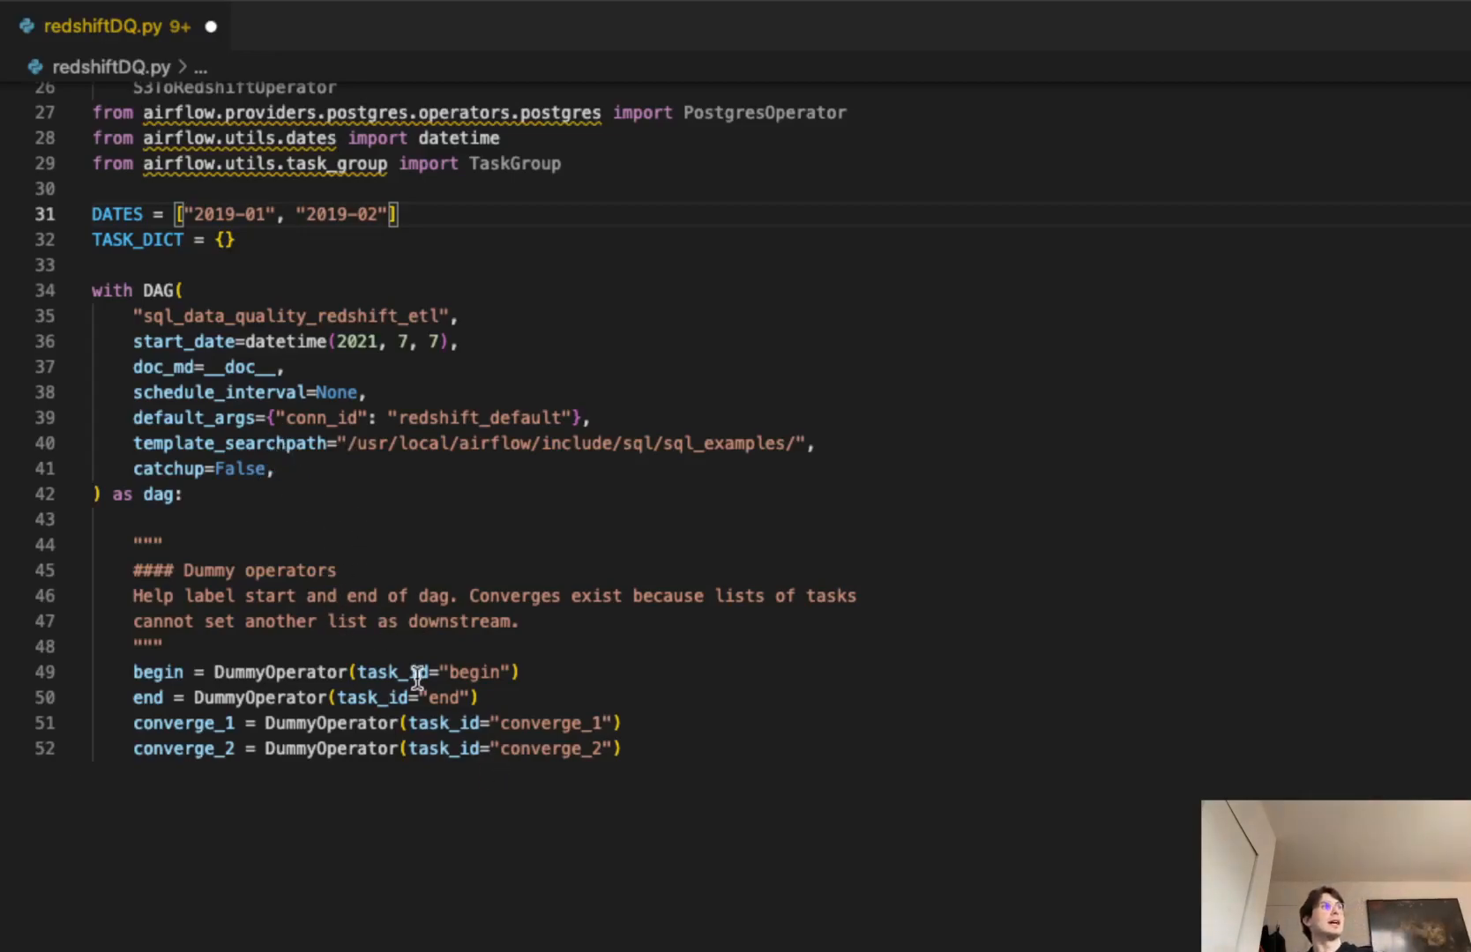
pyautogui.moveTo(682, 741)
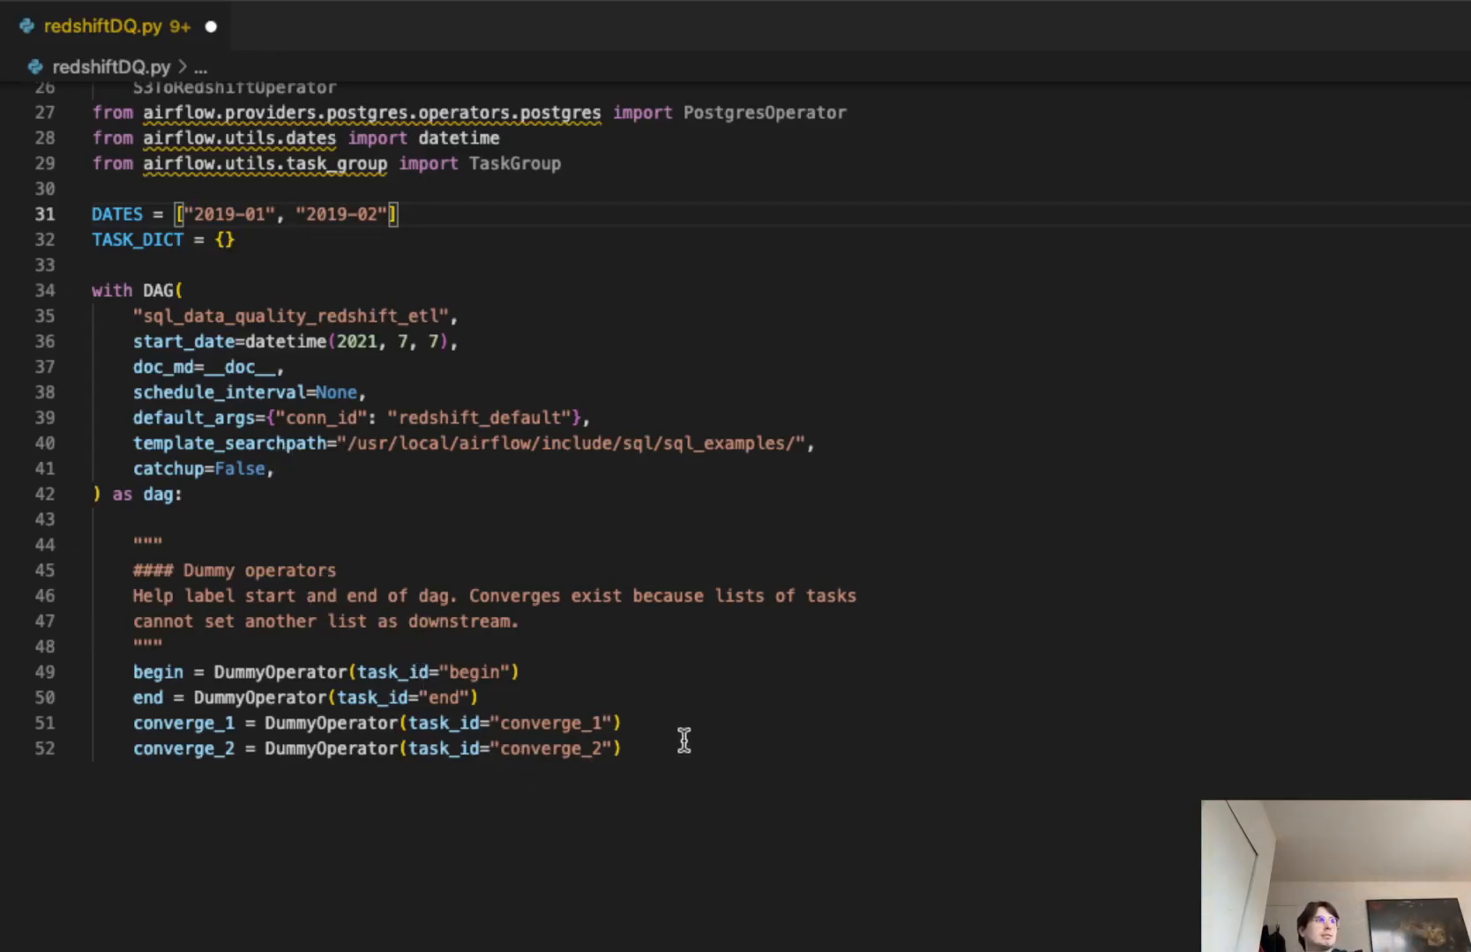
pyautogui.moveTo(664, 795)
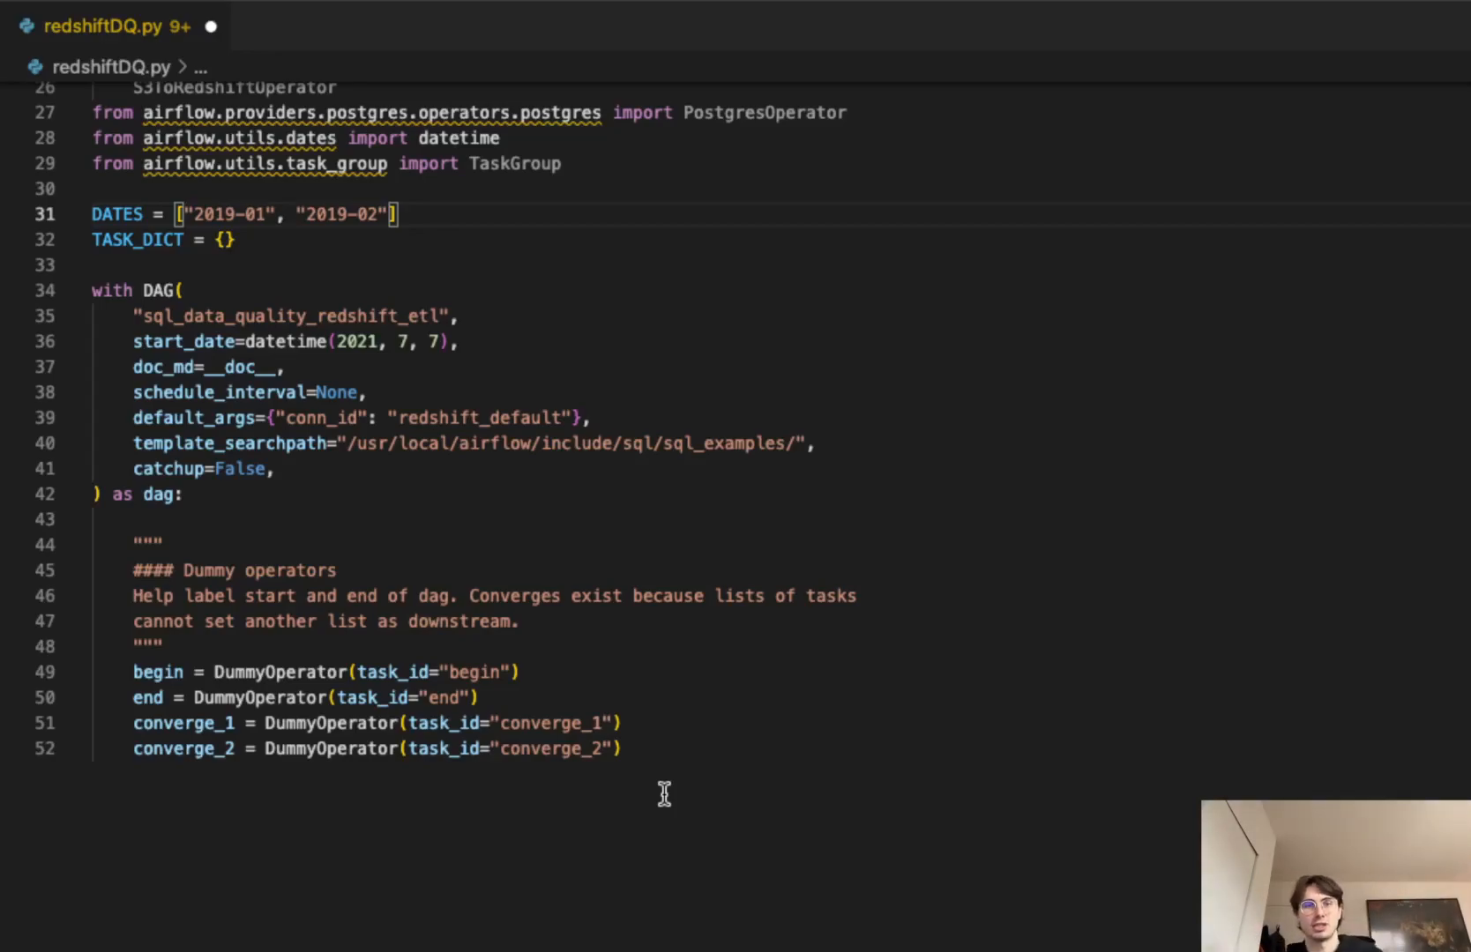
pyautogui.moveTo(654, 775)
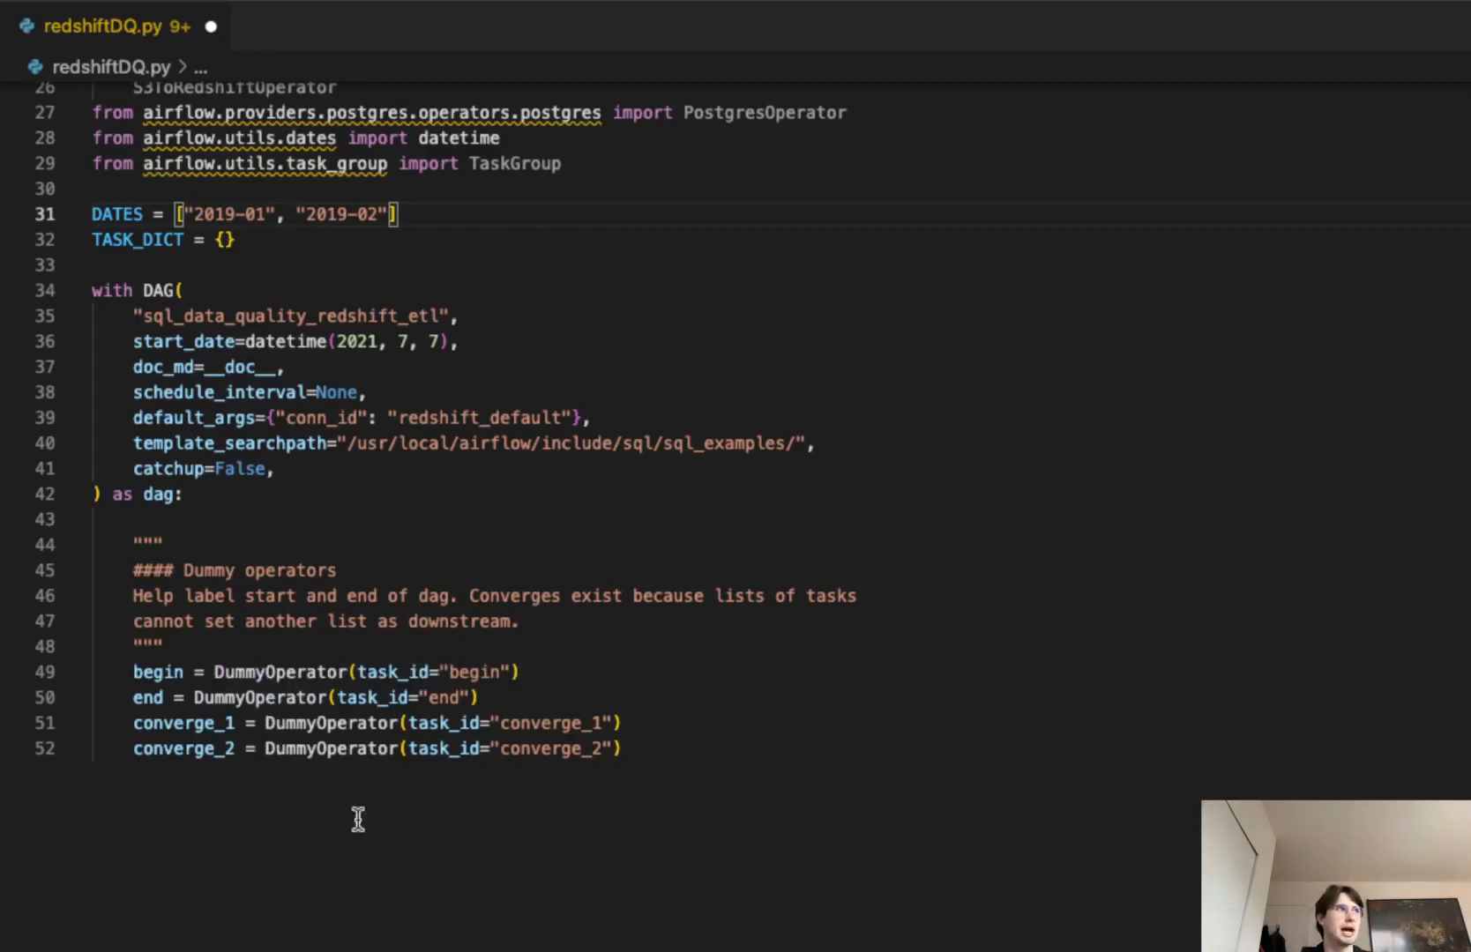
pyautogui.moveTo(783, 748)
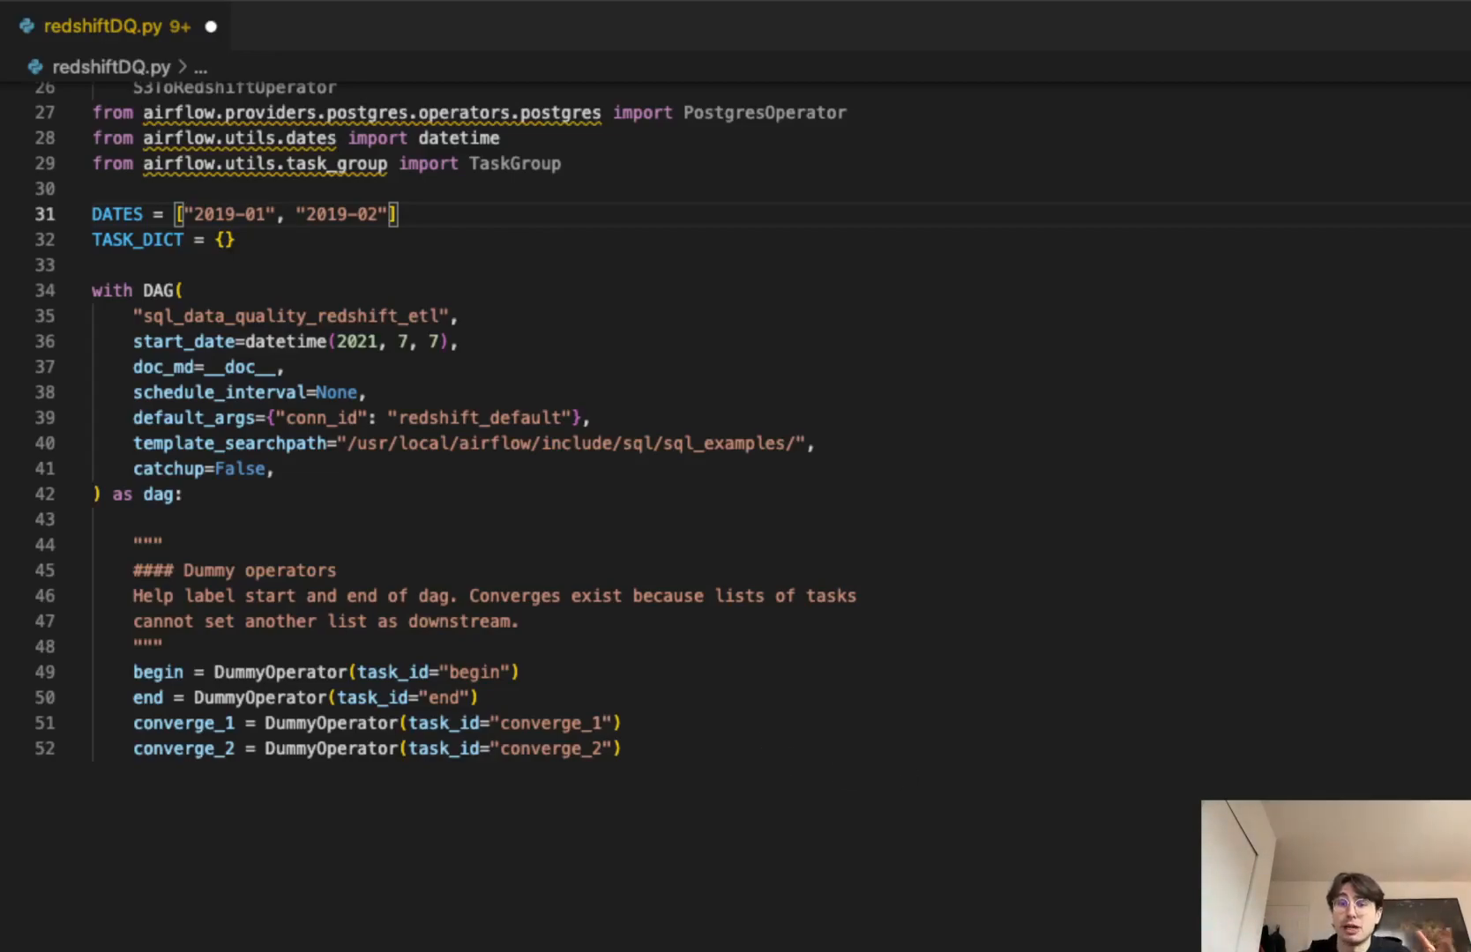
pyautogui.scroll(-3)
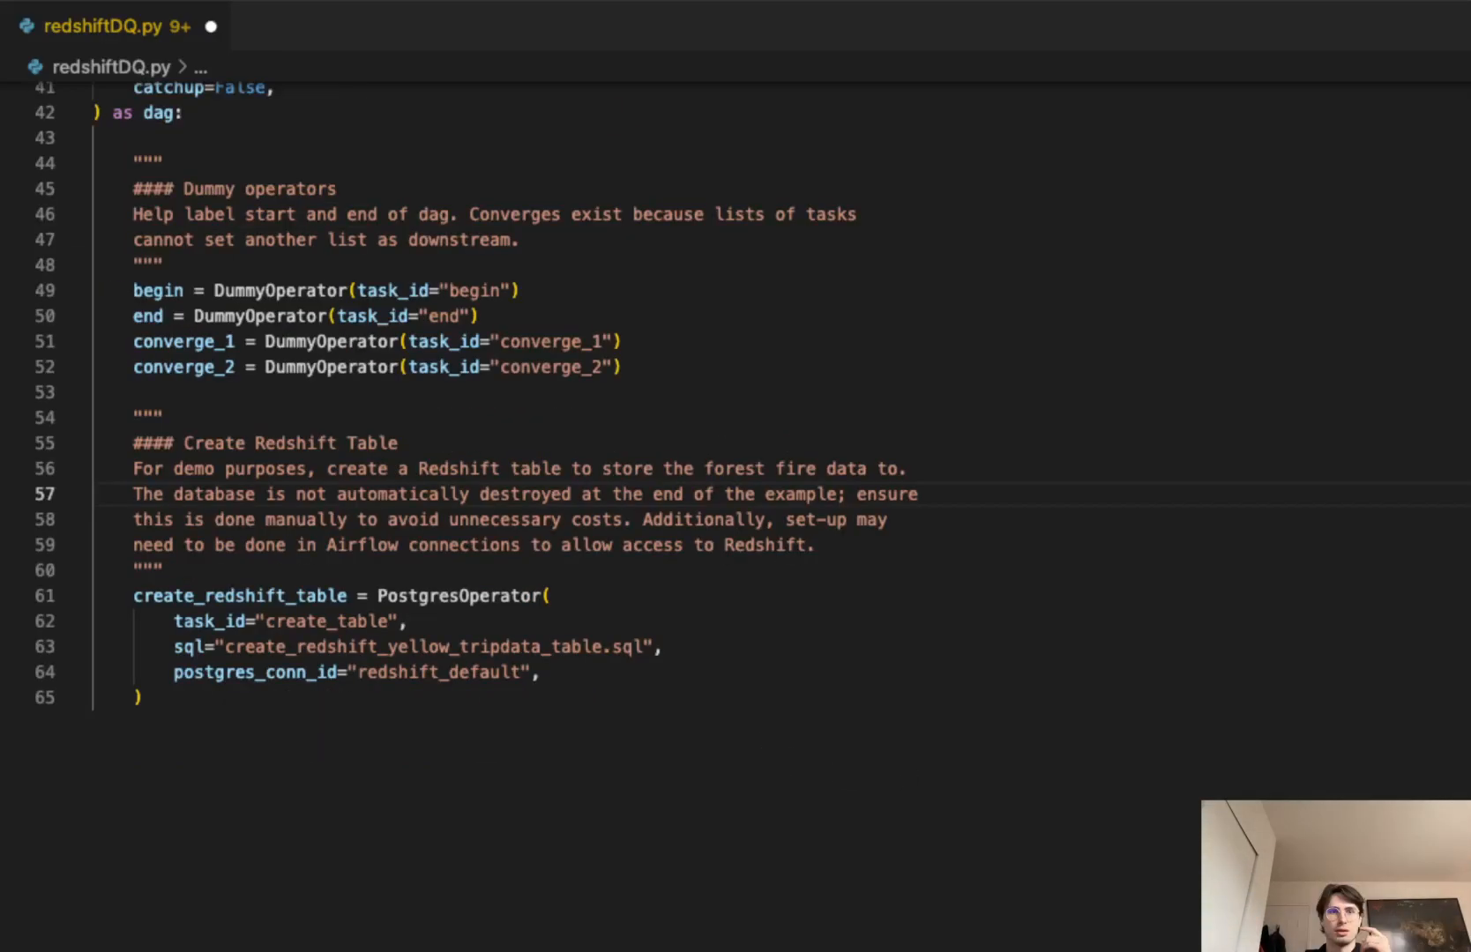
pyautogui.moveTo(631, 589)
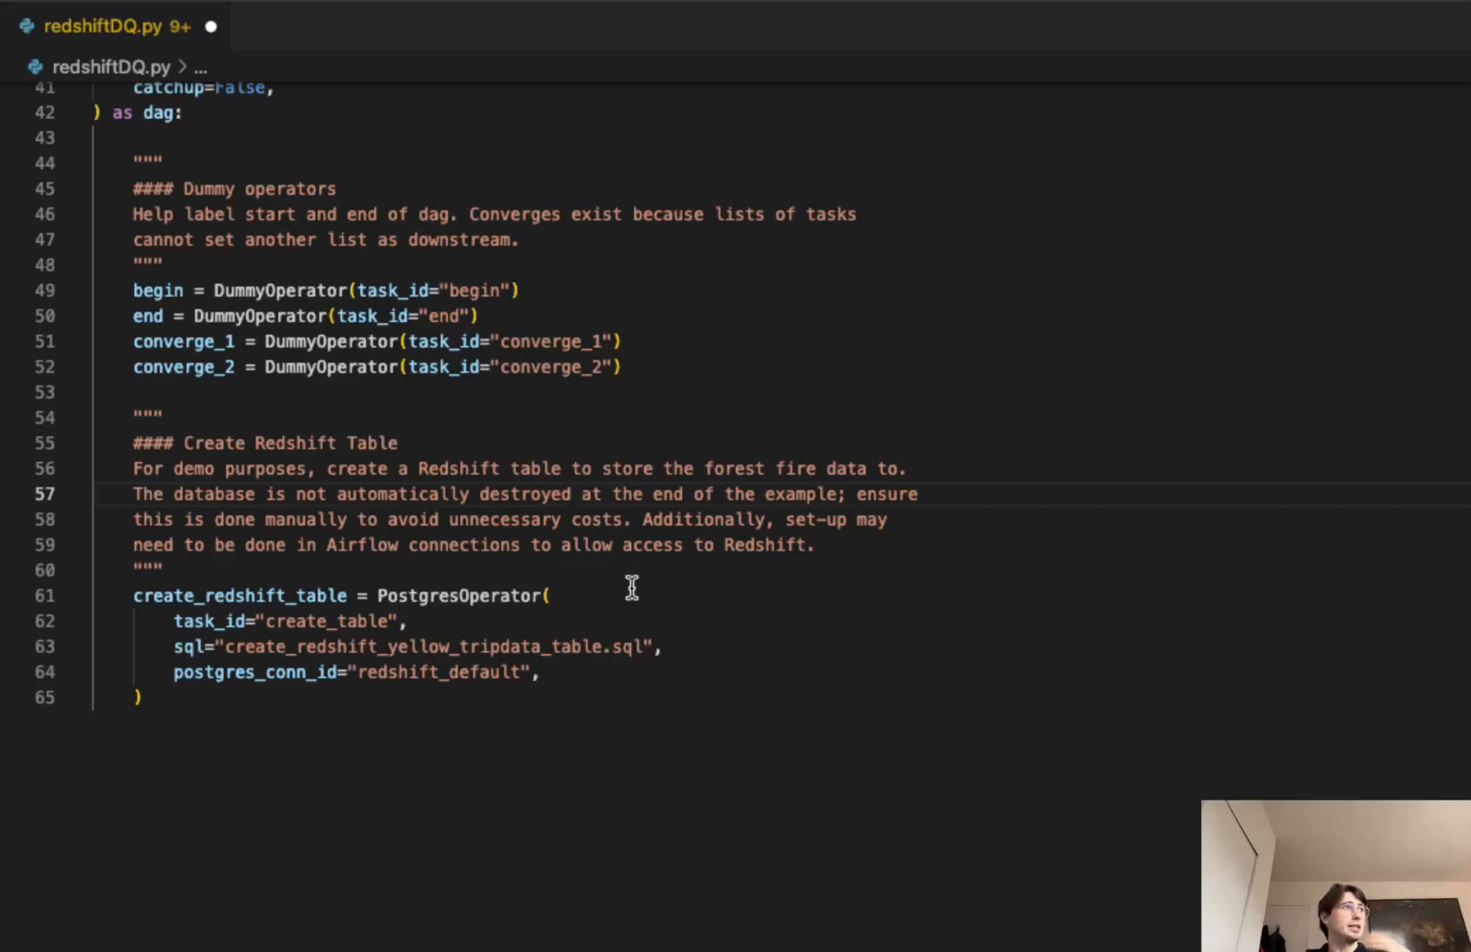
pyautogui.moveTo(451, 580)
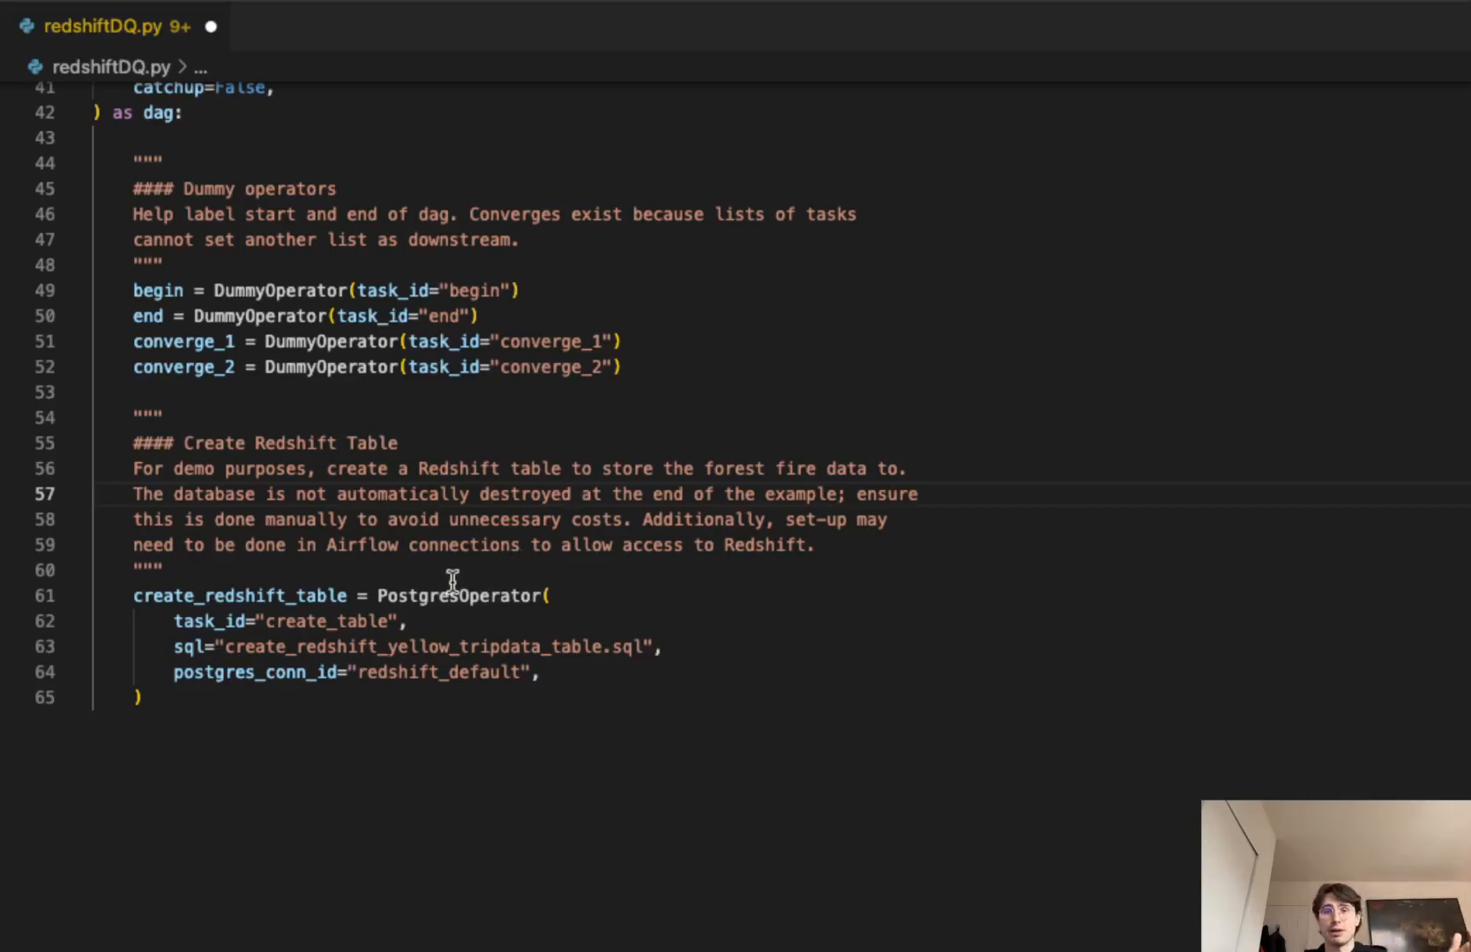
pyautogui.moveTo(526, 616)
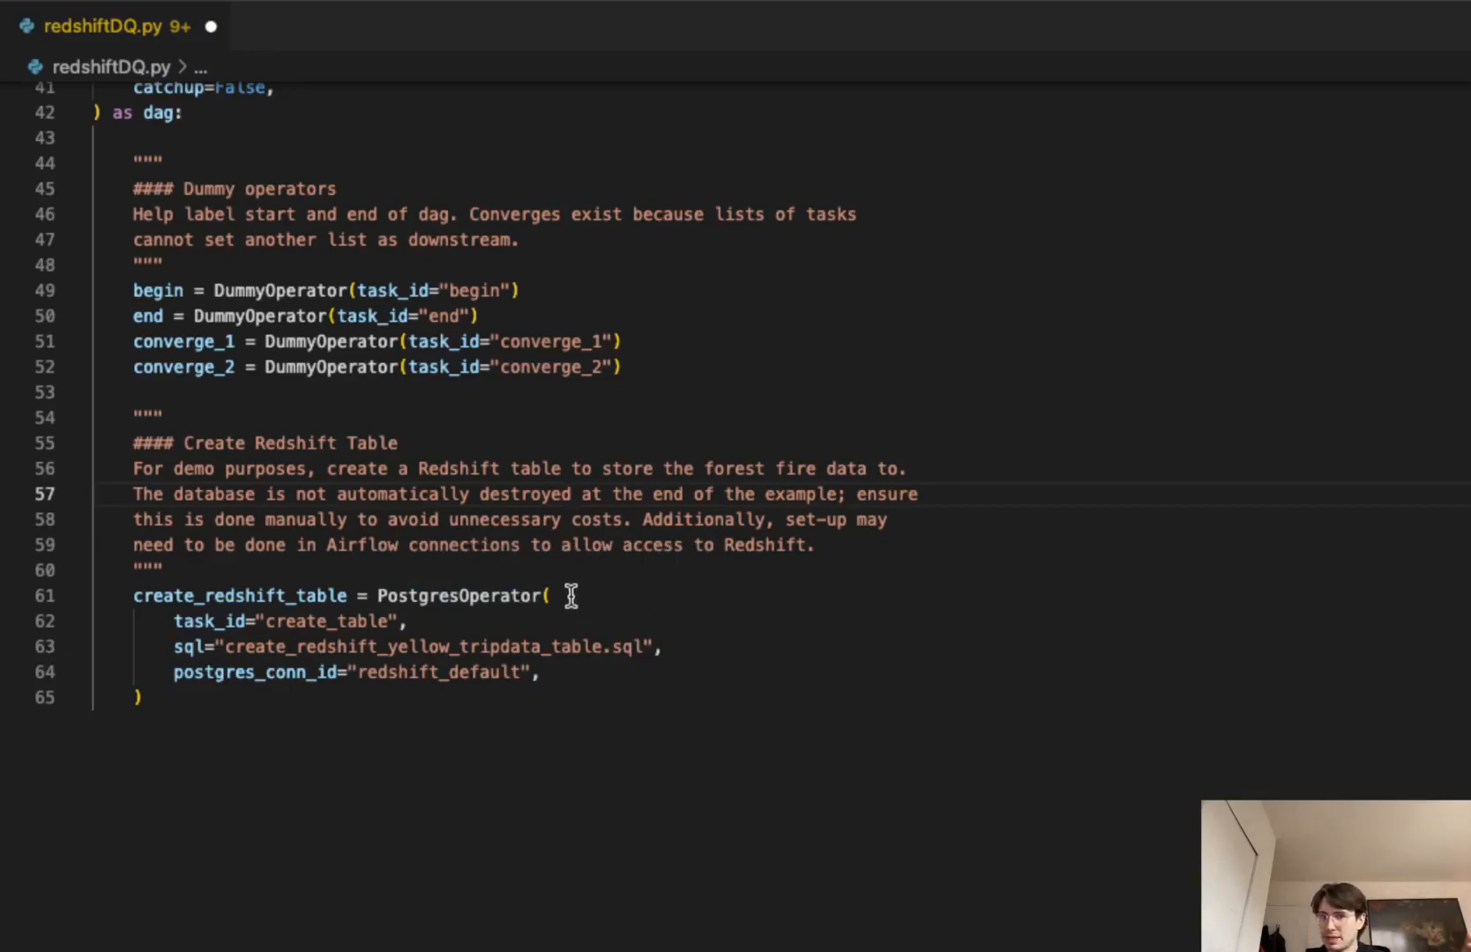
pyautogui.moveTo(573, 570)
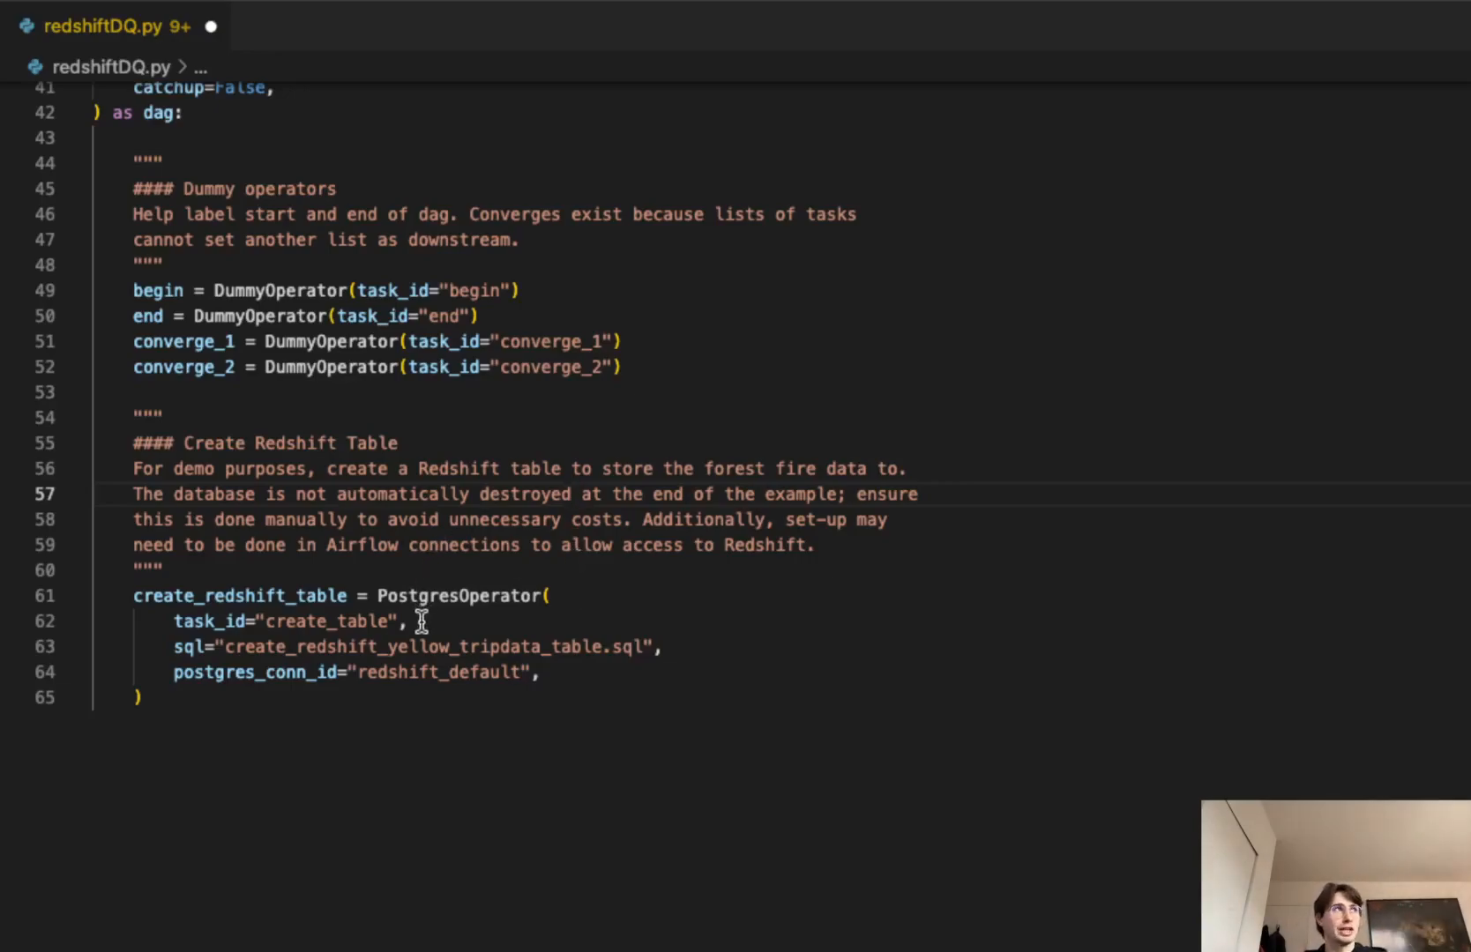
pyautogui.moveTo(631, 642)
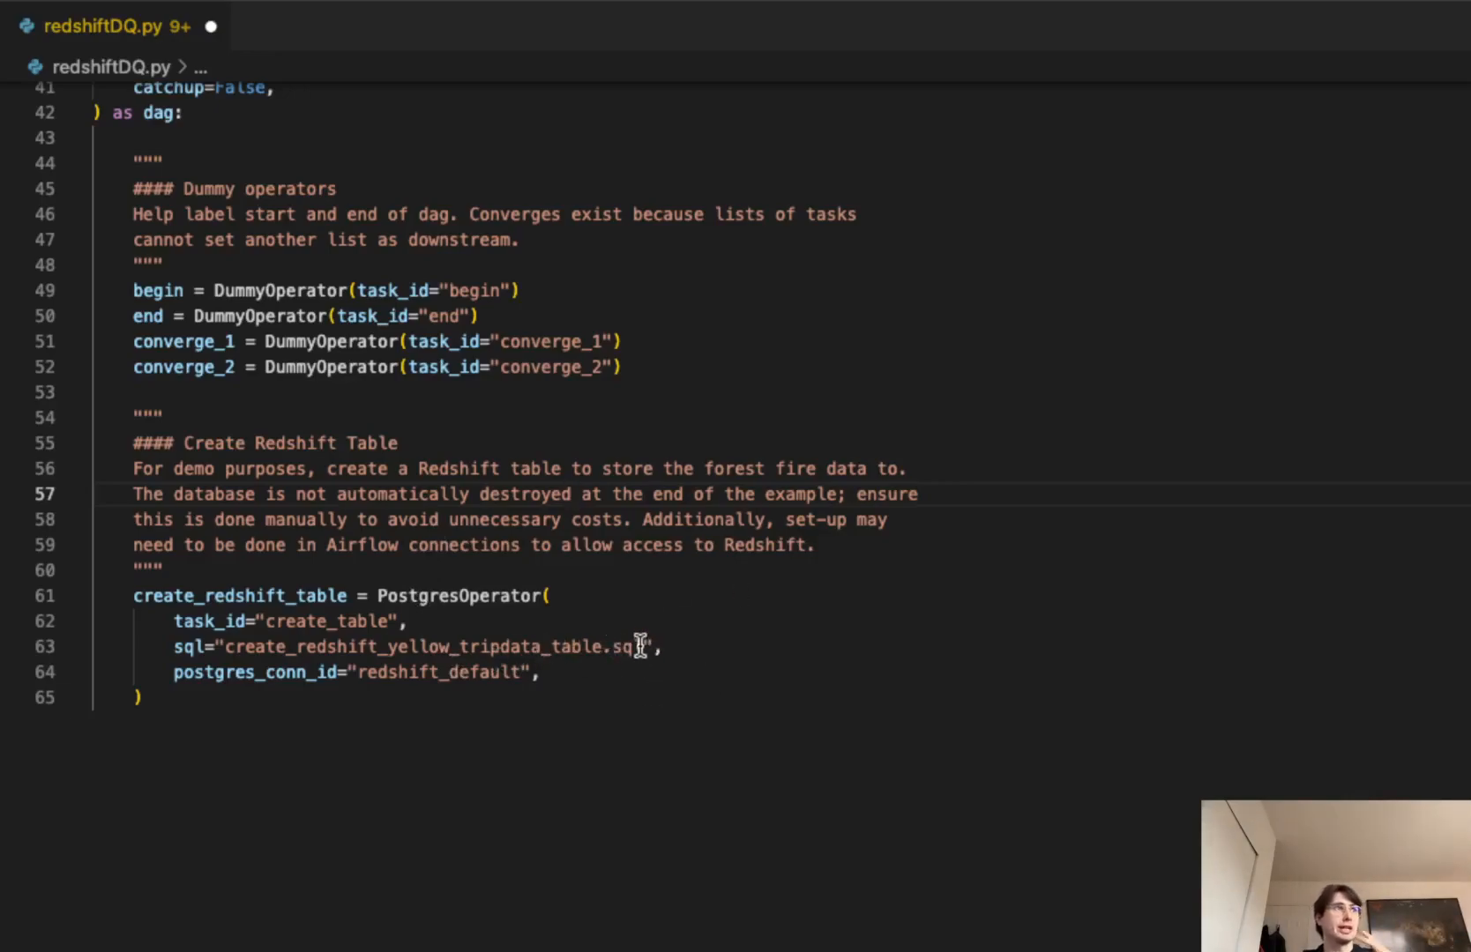
pyautogui.moveTo(522, 704)
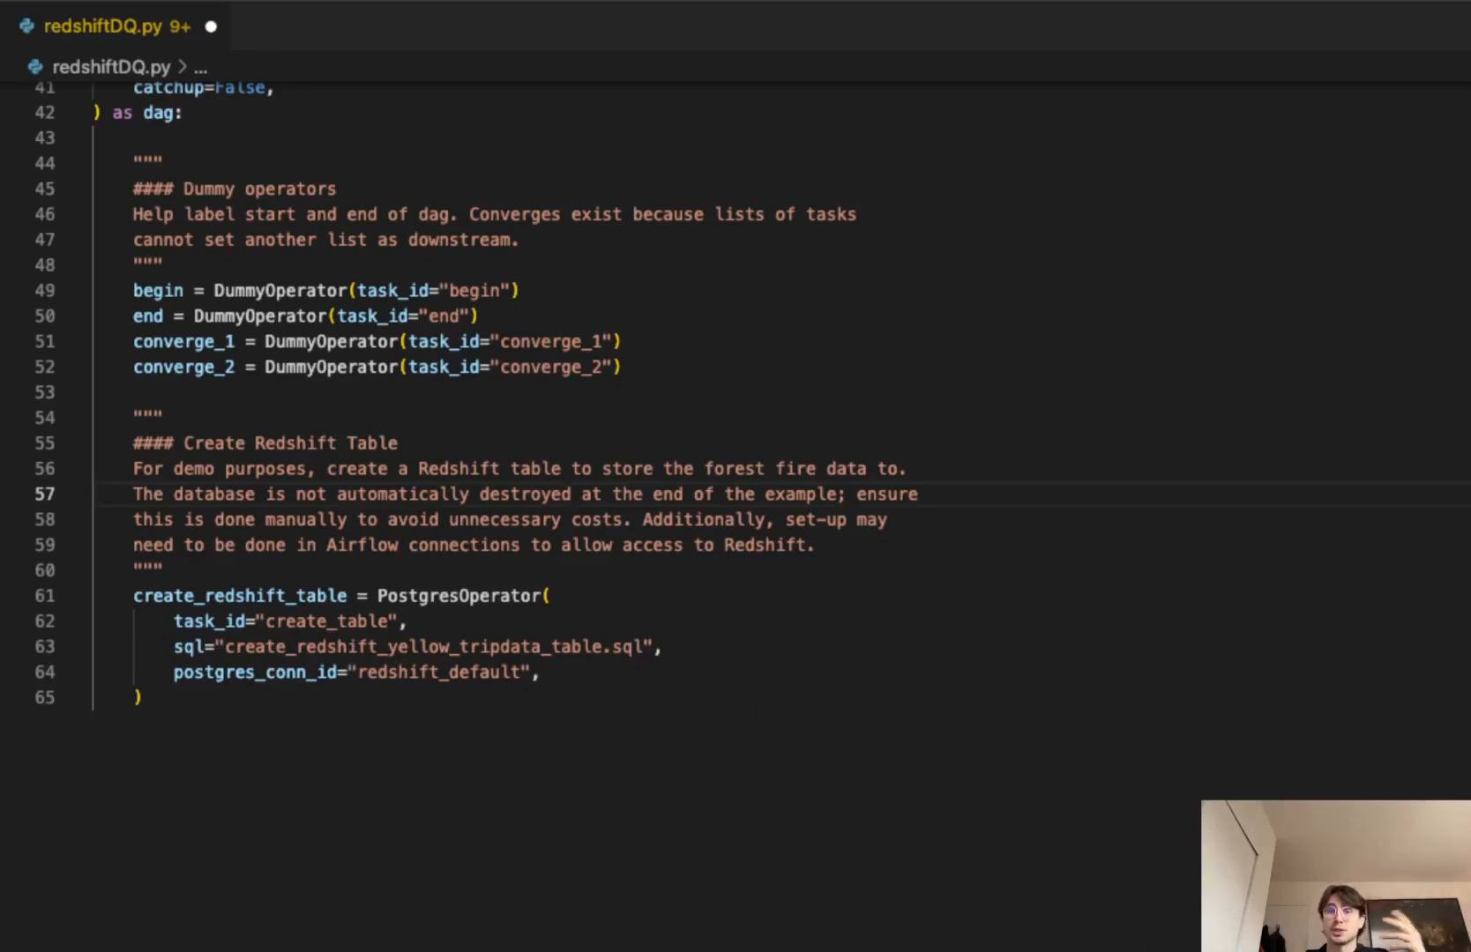
# Step: Scroll to the row_quality_checks TaskGroup looping ten SQLCheckOperator spot-checks
pyautogui.scroll(-3)
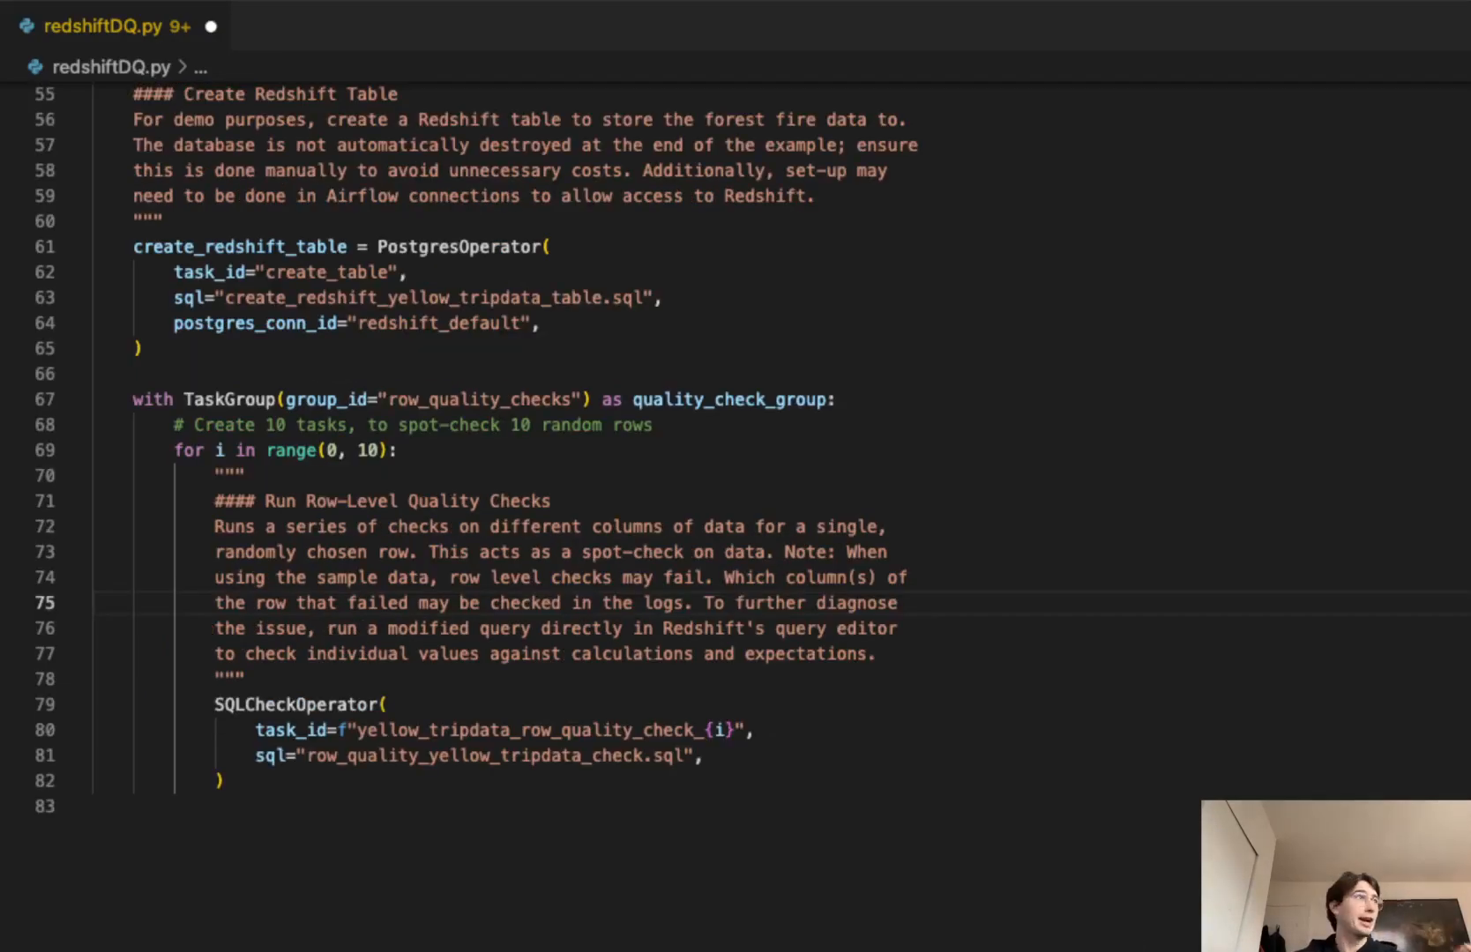
pyautogui.click(459, 424)
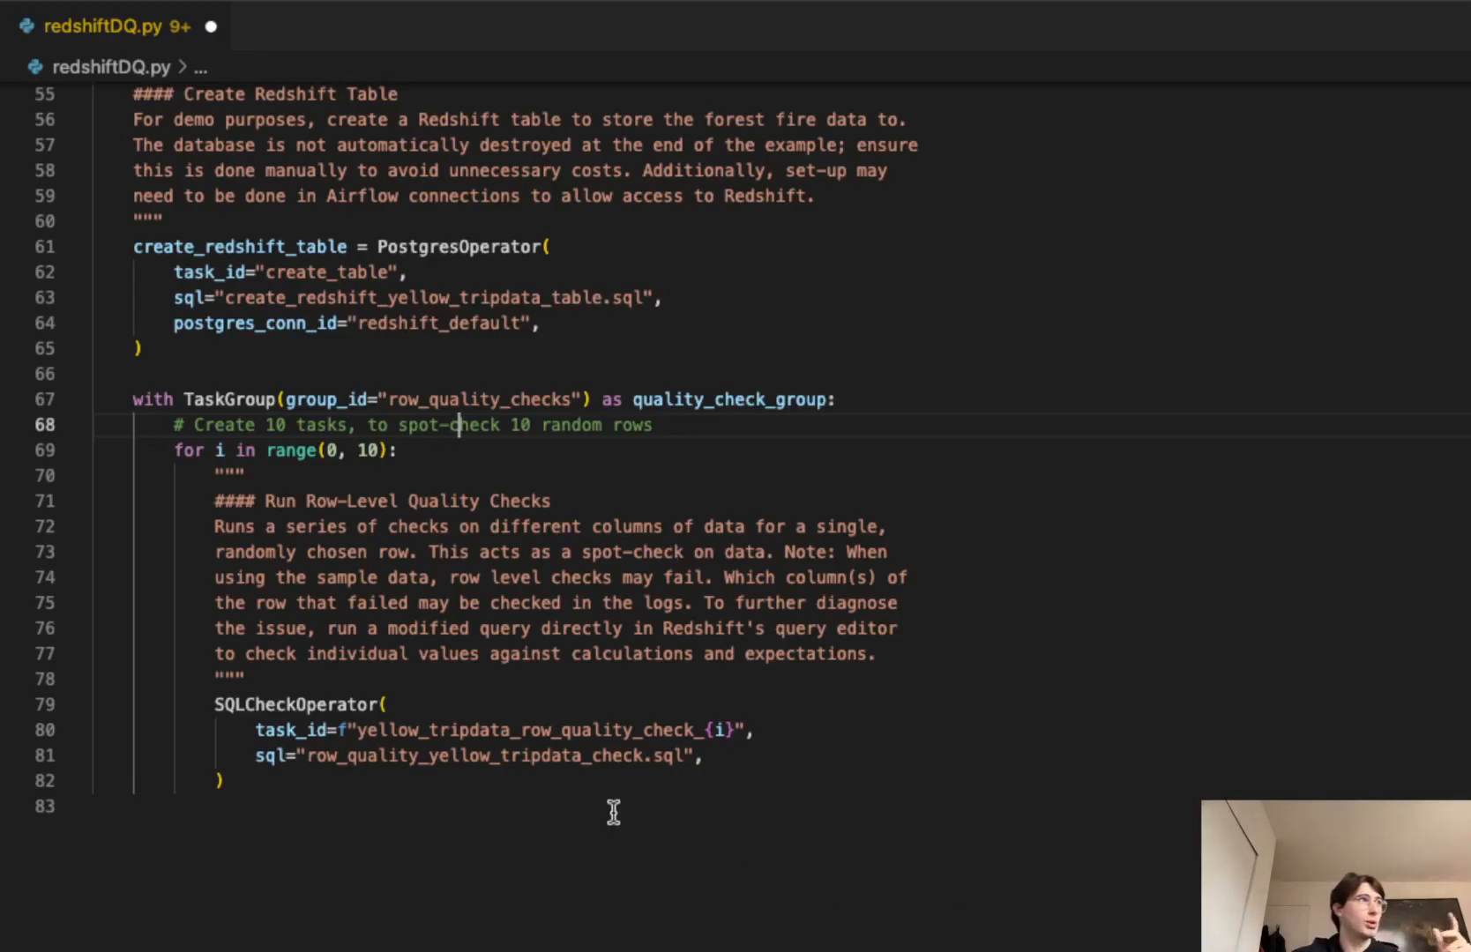
pyautogui.moveTo(373, 708)
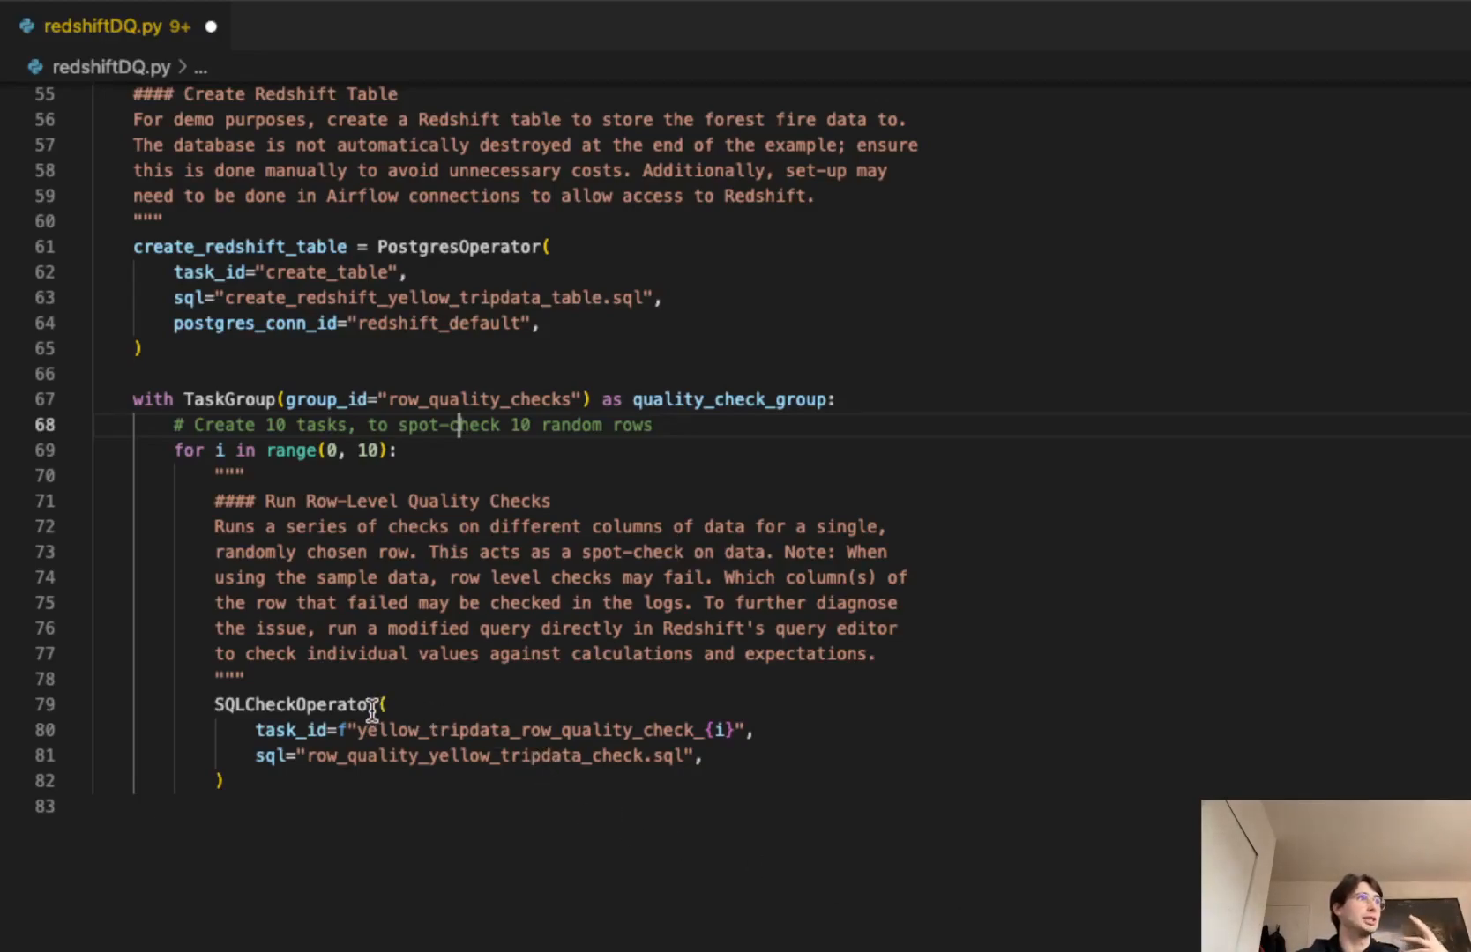
pyautogui.moveTo(314, 757)
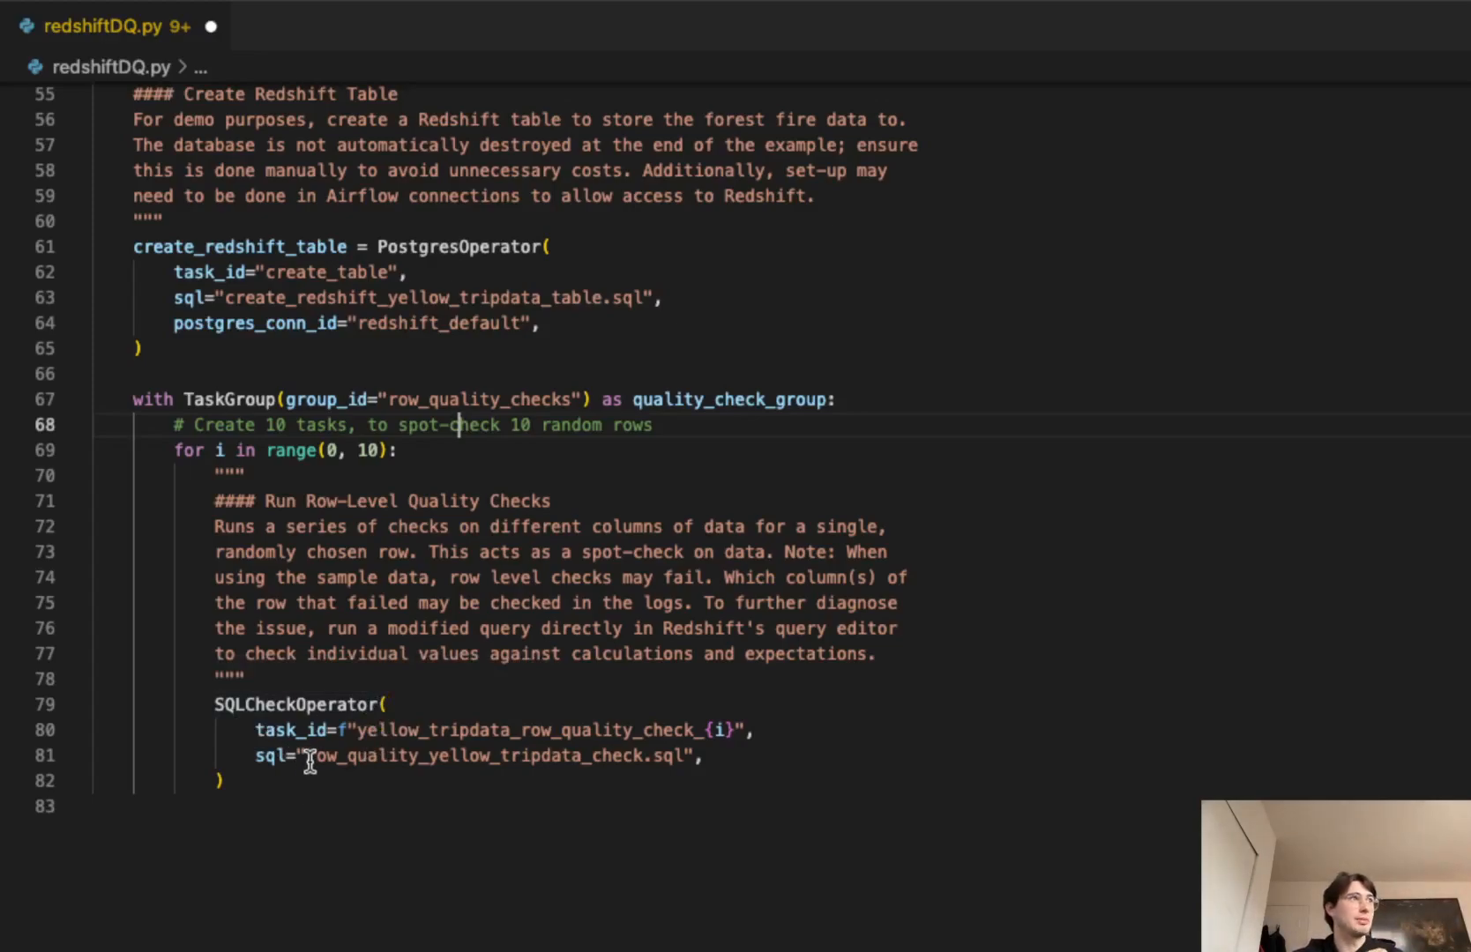
pyautogui.moveTo(403, 746)
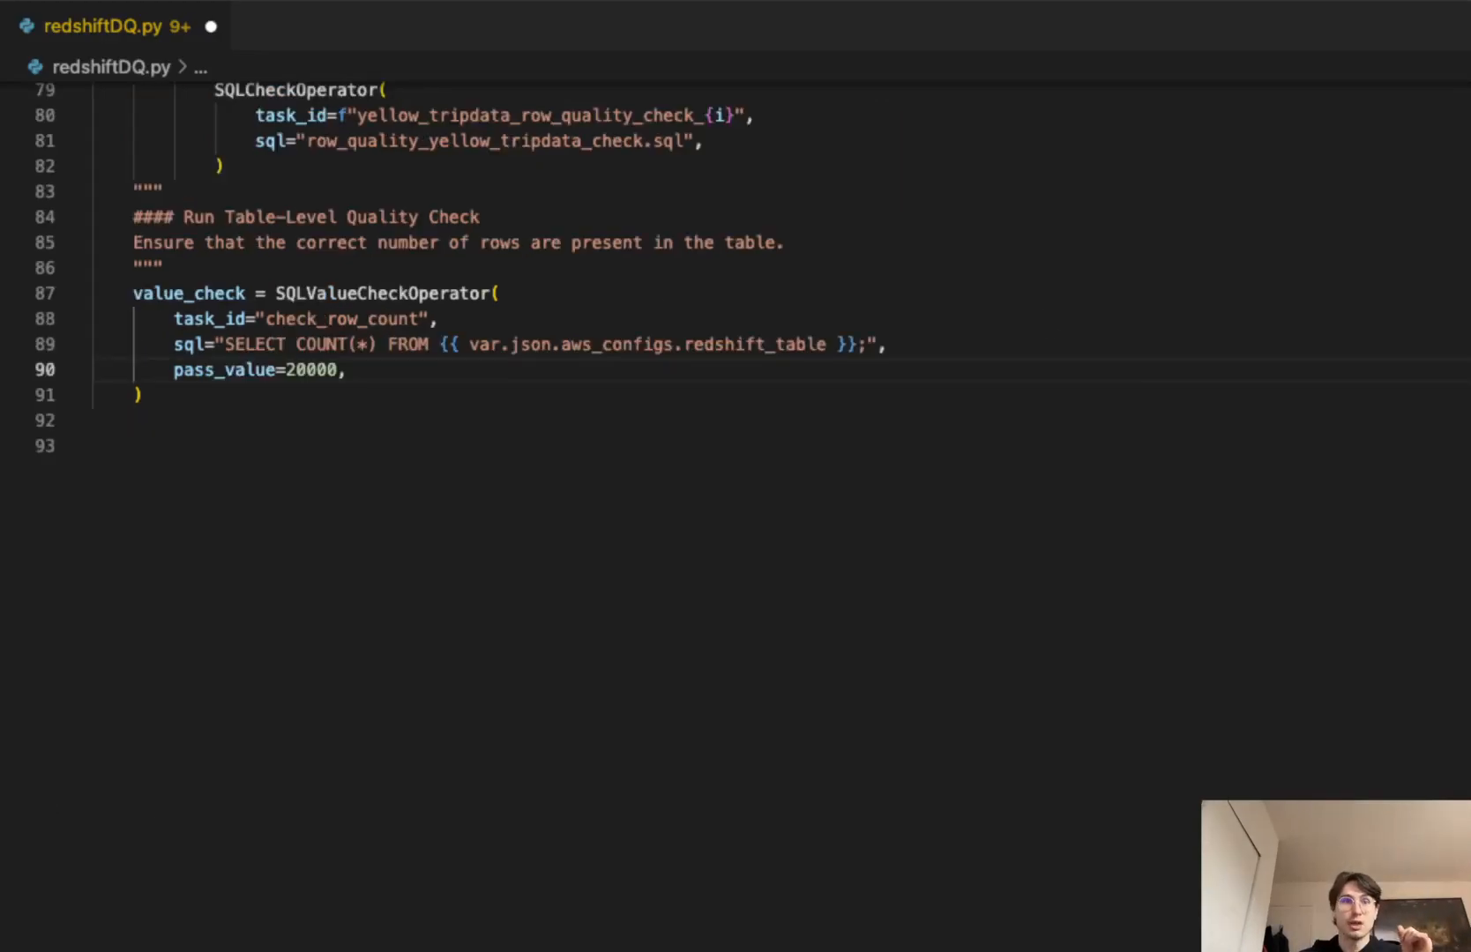
pyautogui.moveTo(392, 393)
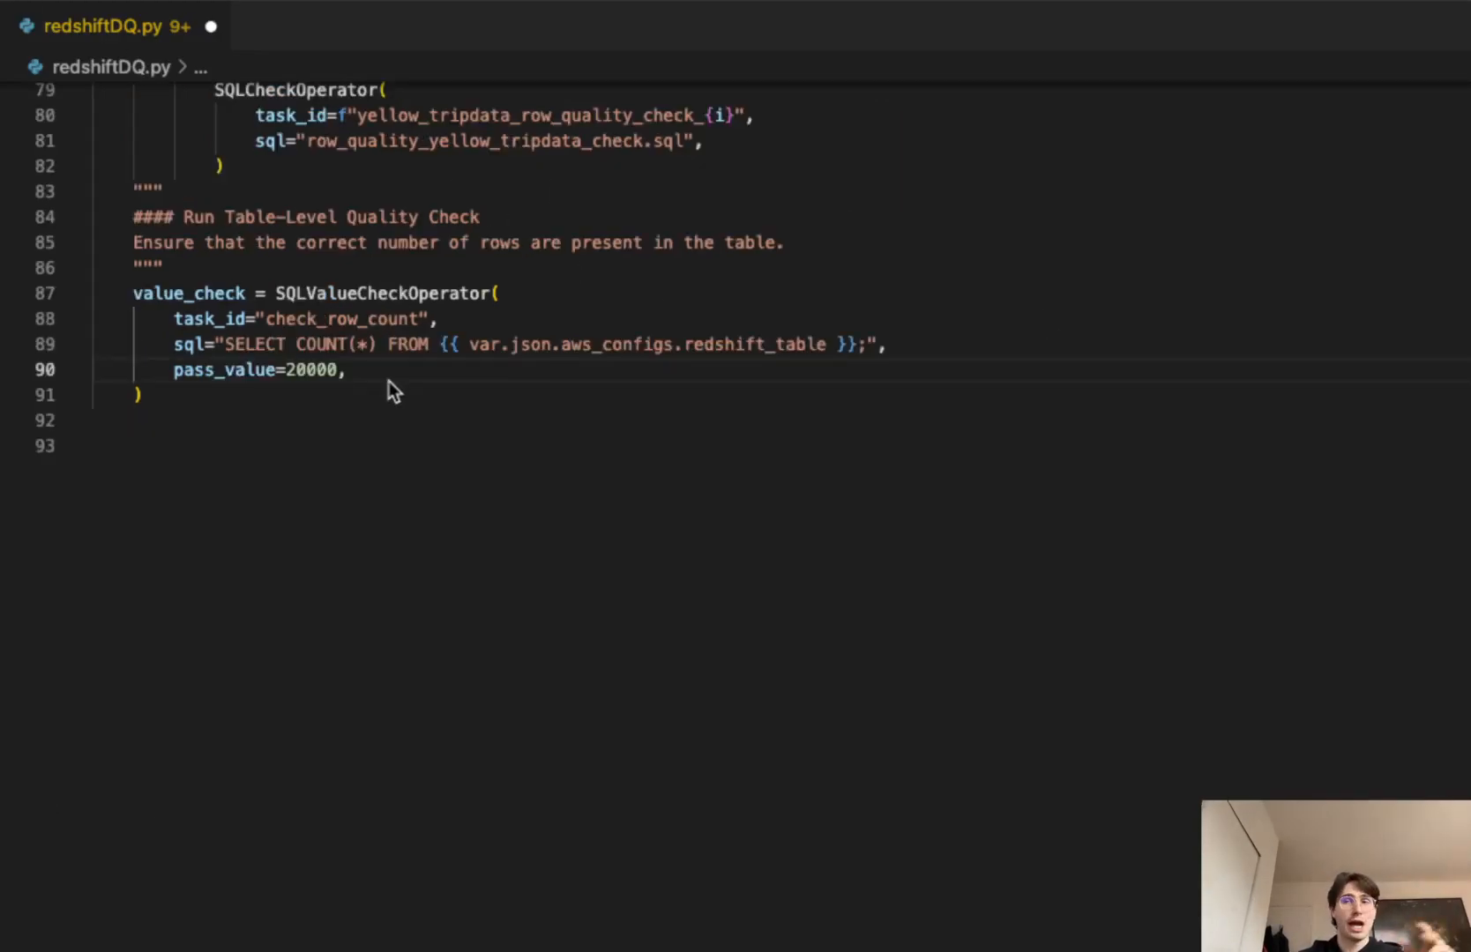
pyautogui.moveTo(366, 369)
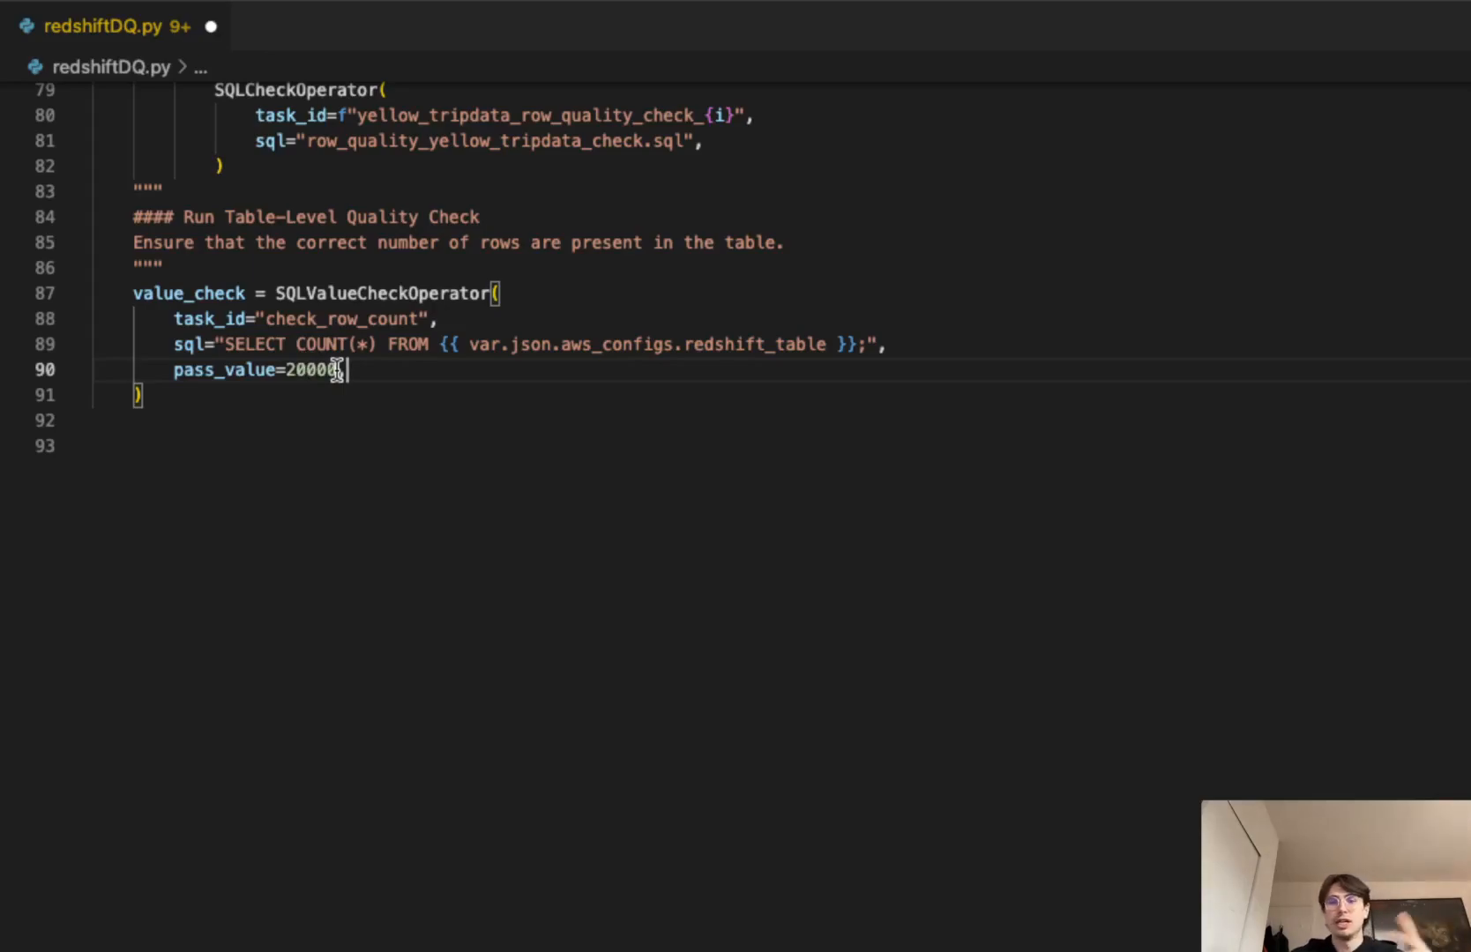
# Step: Retype the trailing comma after pass_value in the value_check SQLValueCheckOperator
pyautogui.write(',')
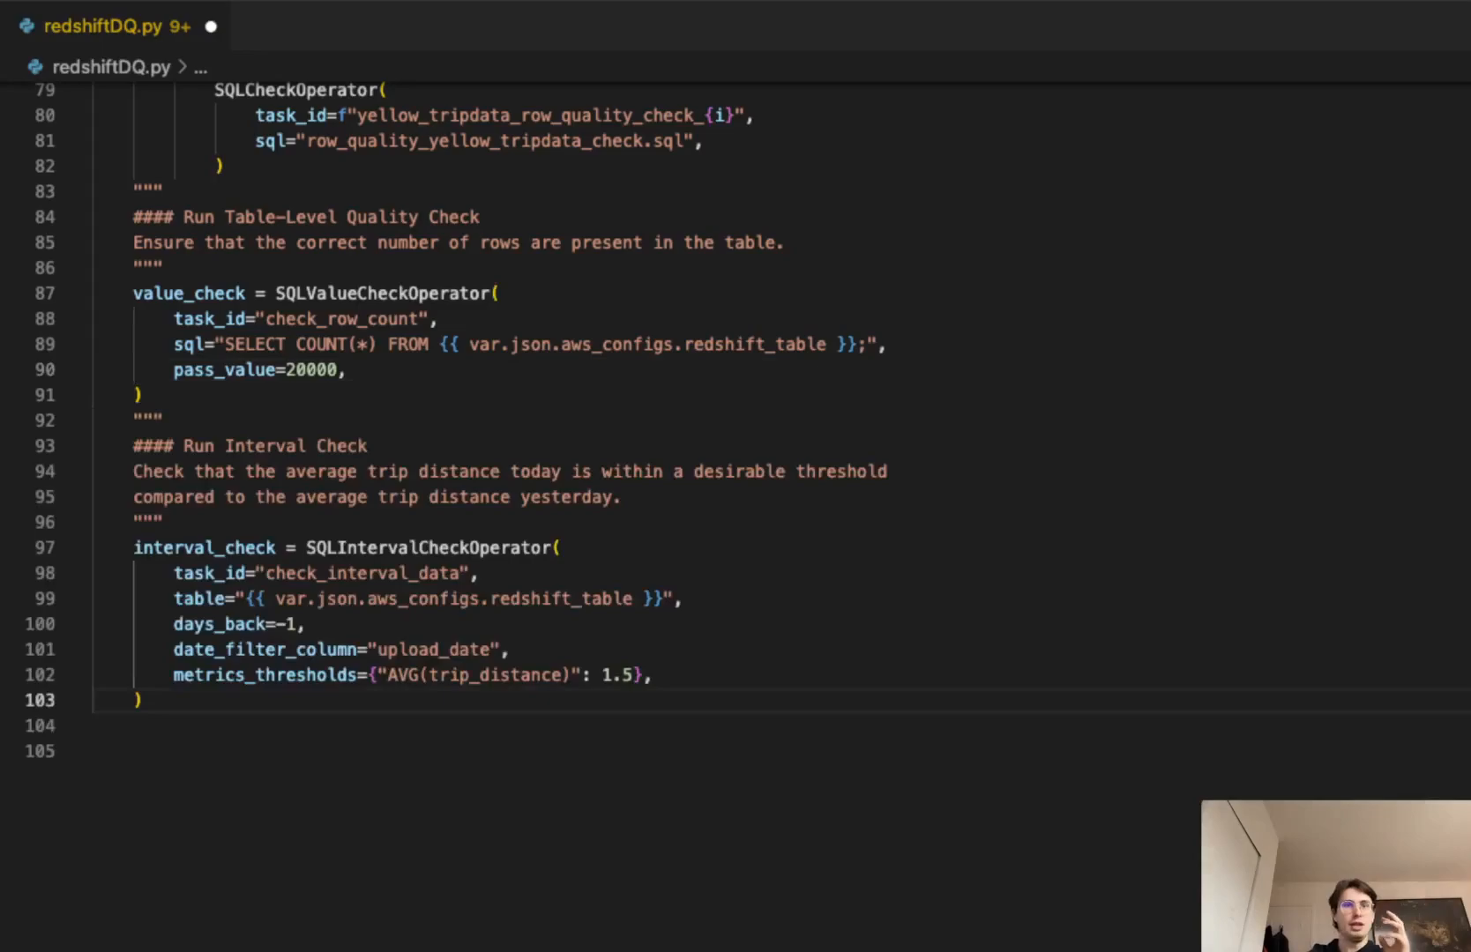
# Step: Review the interval_check docstring and scroll to the SQLThresholdCheckOperator section
pyautogui.click(276, 471)
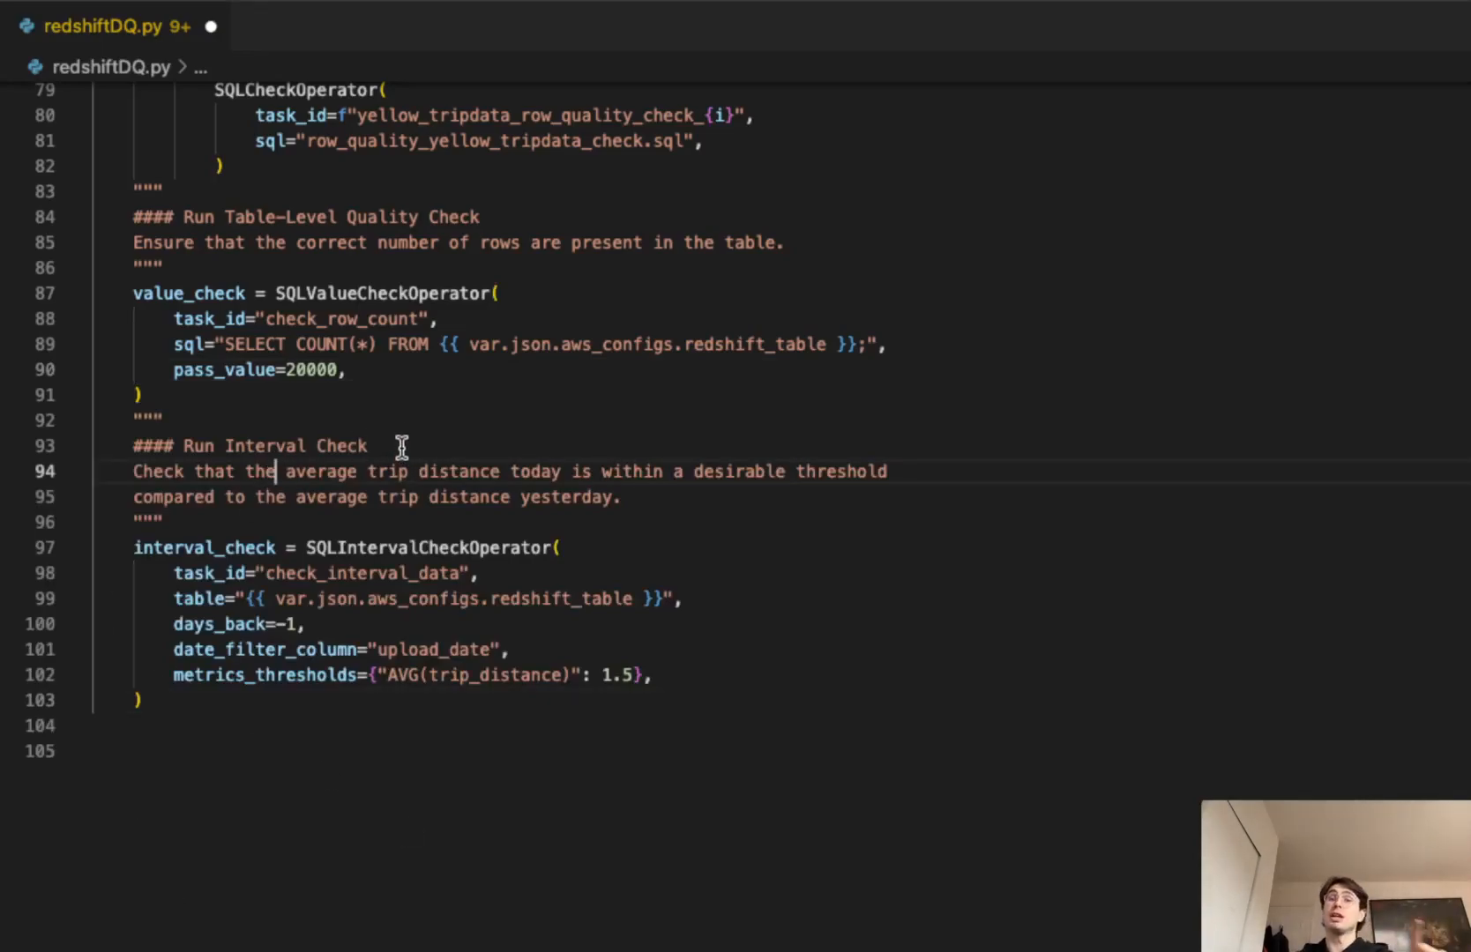
pyautogui.moveTo(401, 394)
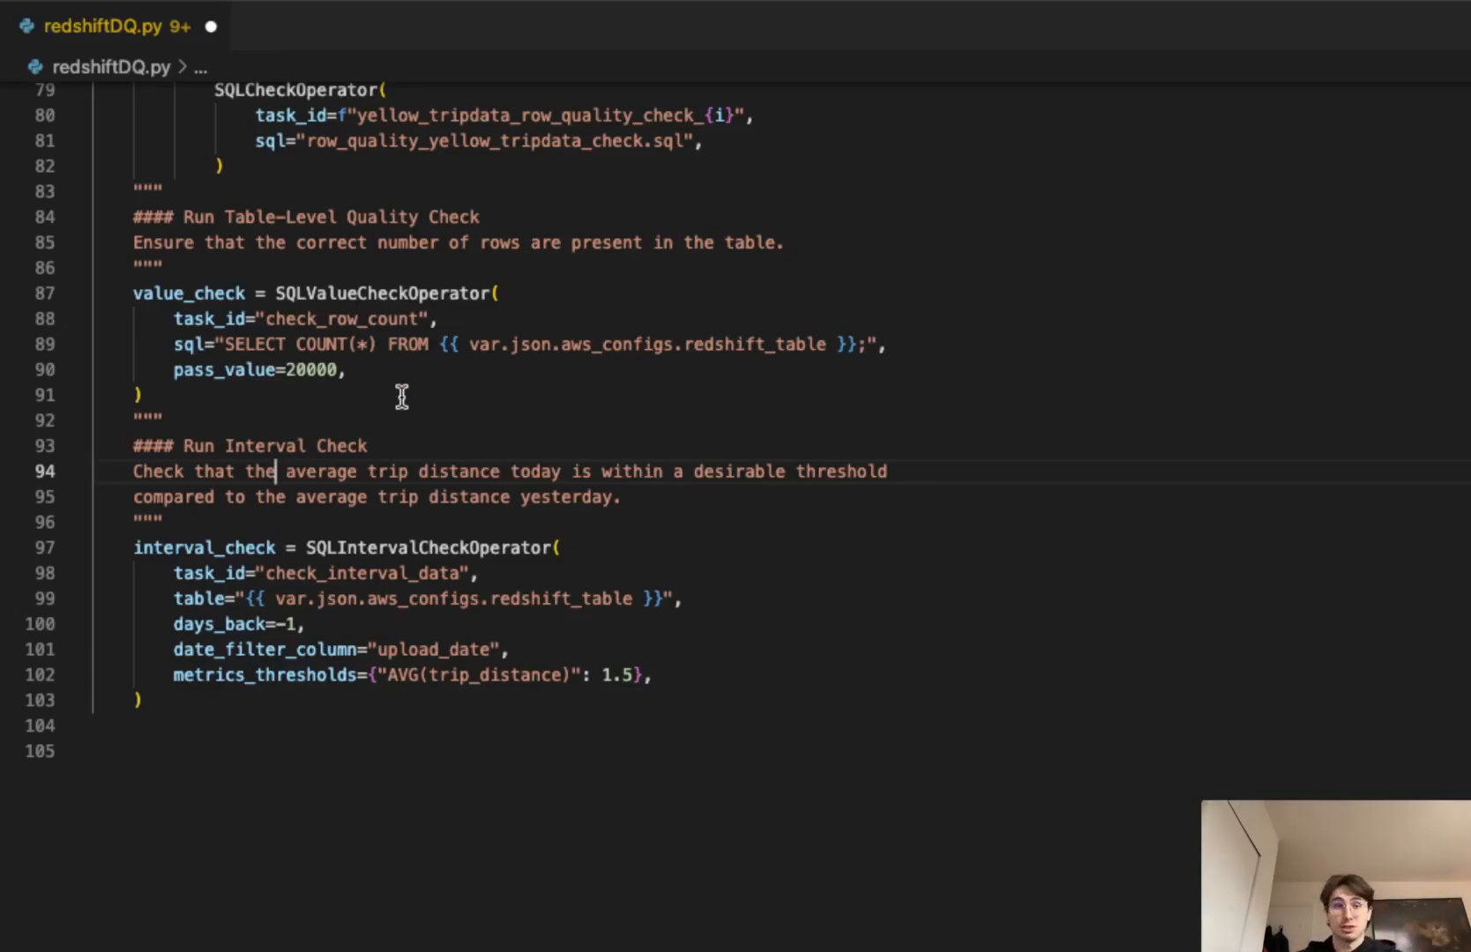
pyautogui.moveTo(319, 460)
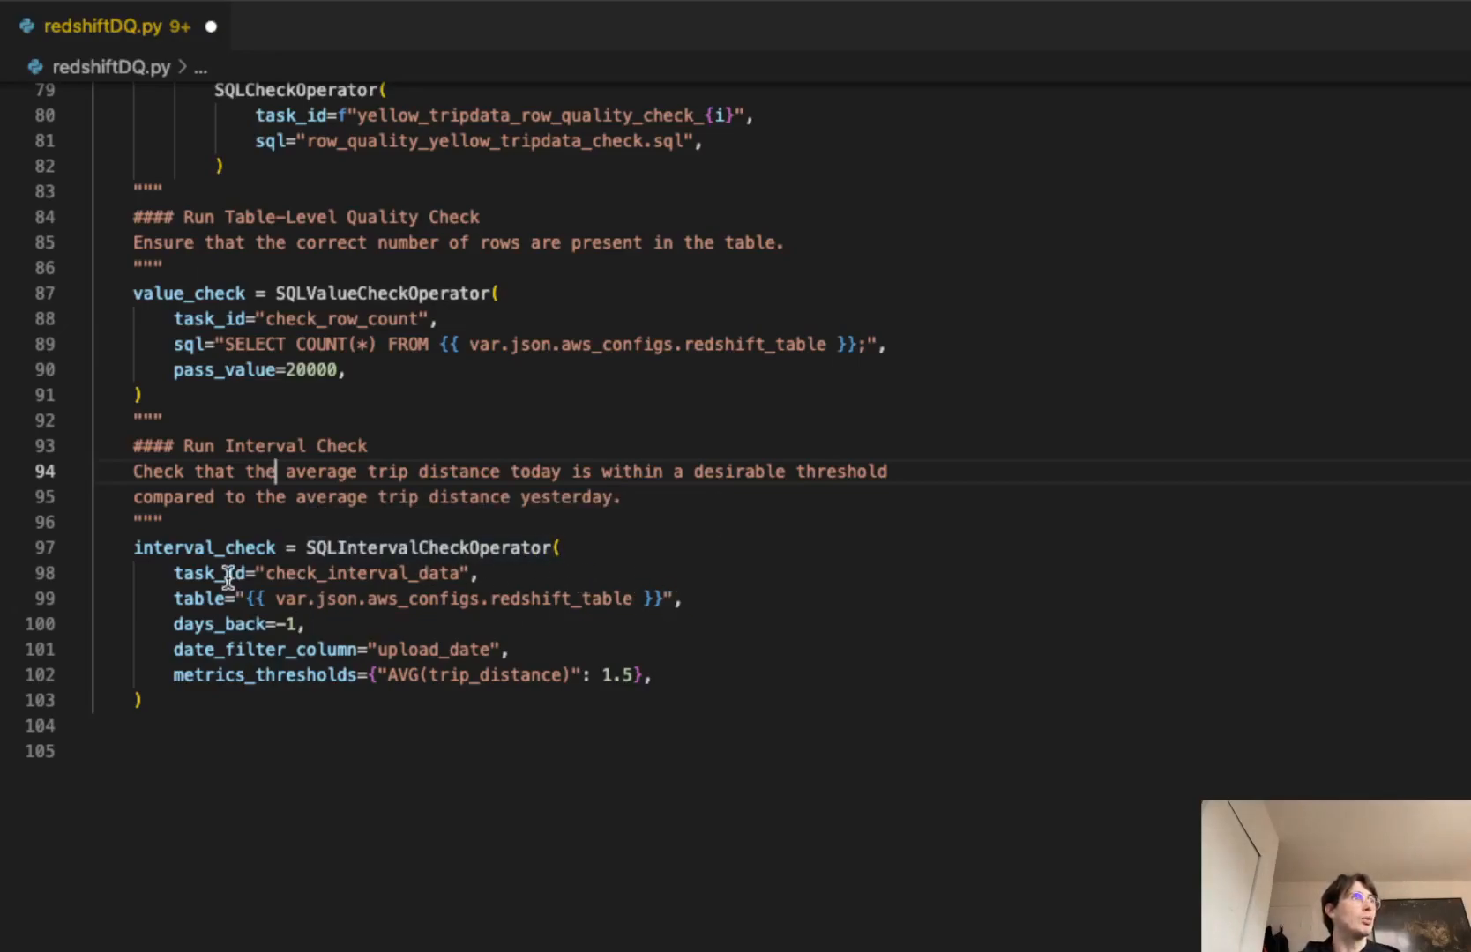
pyautogui.moveTo(394, 605)
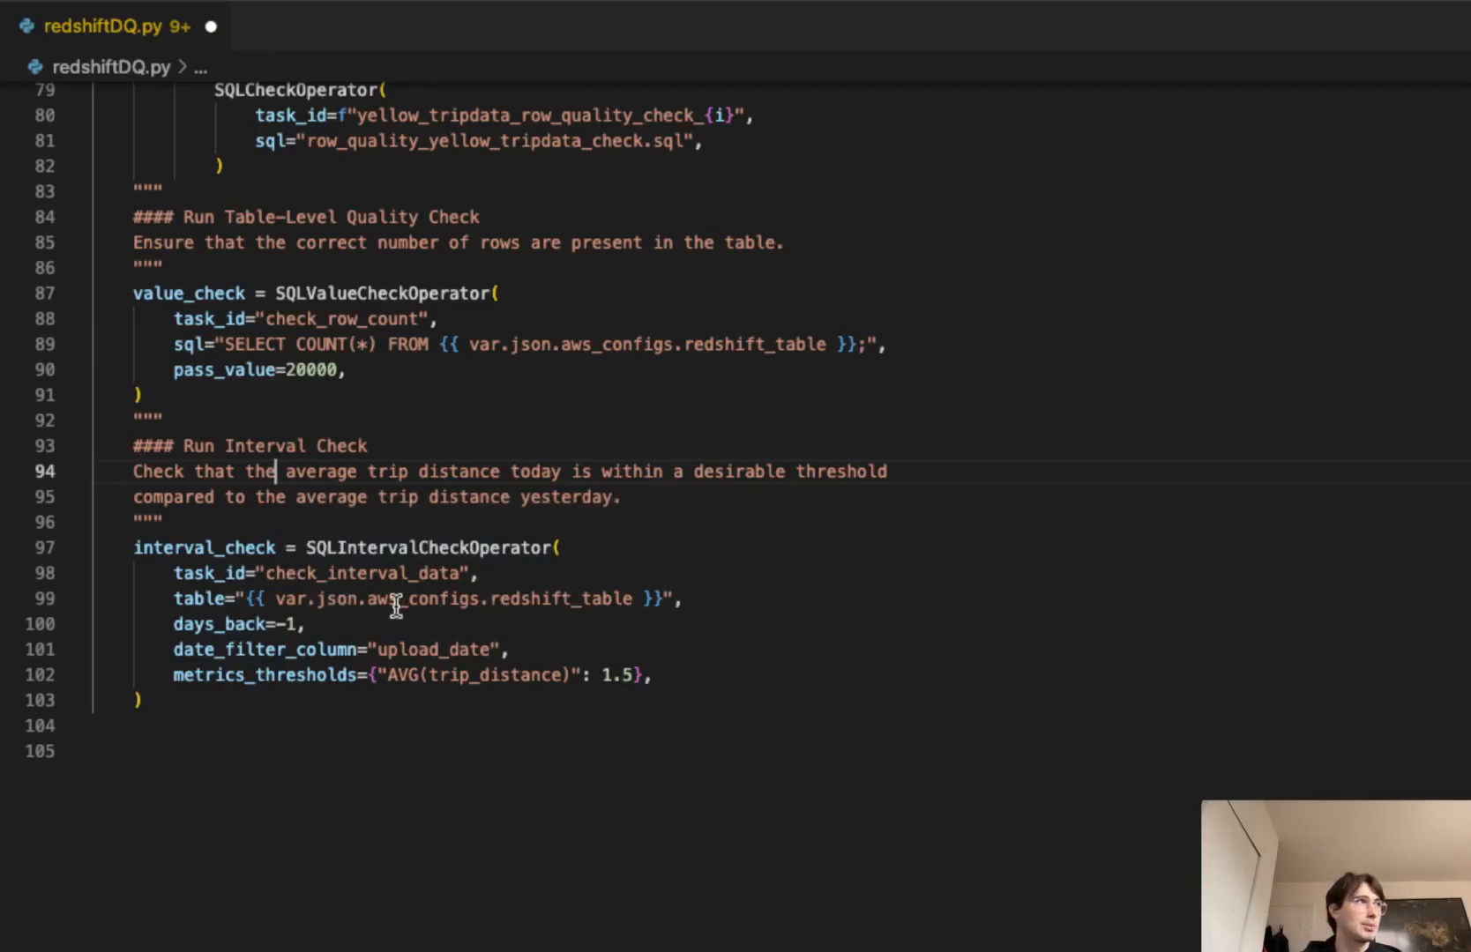
pyautogui.moveTo(298, 625)
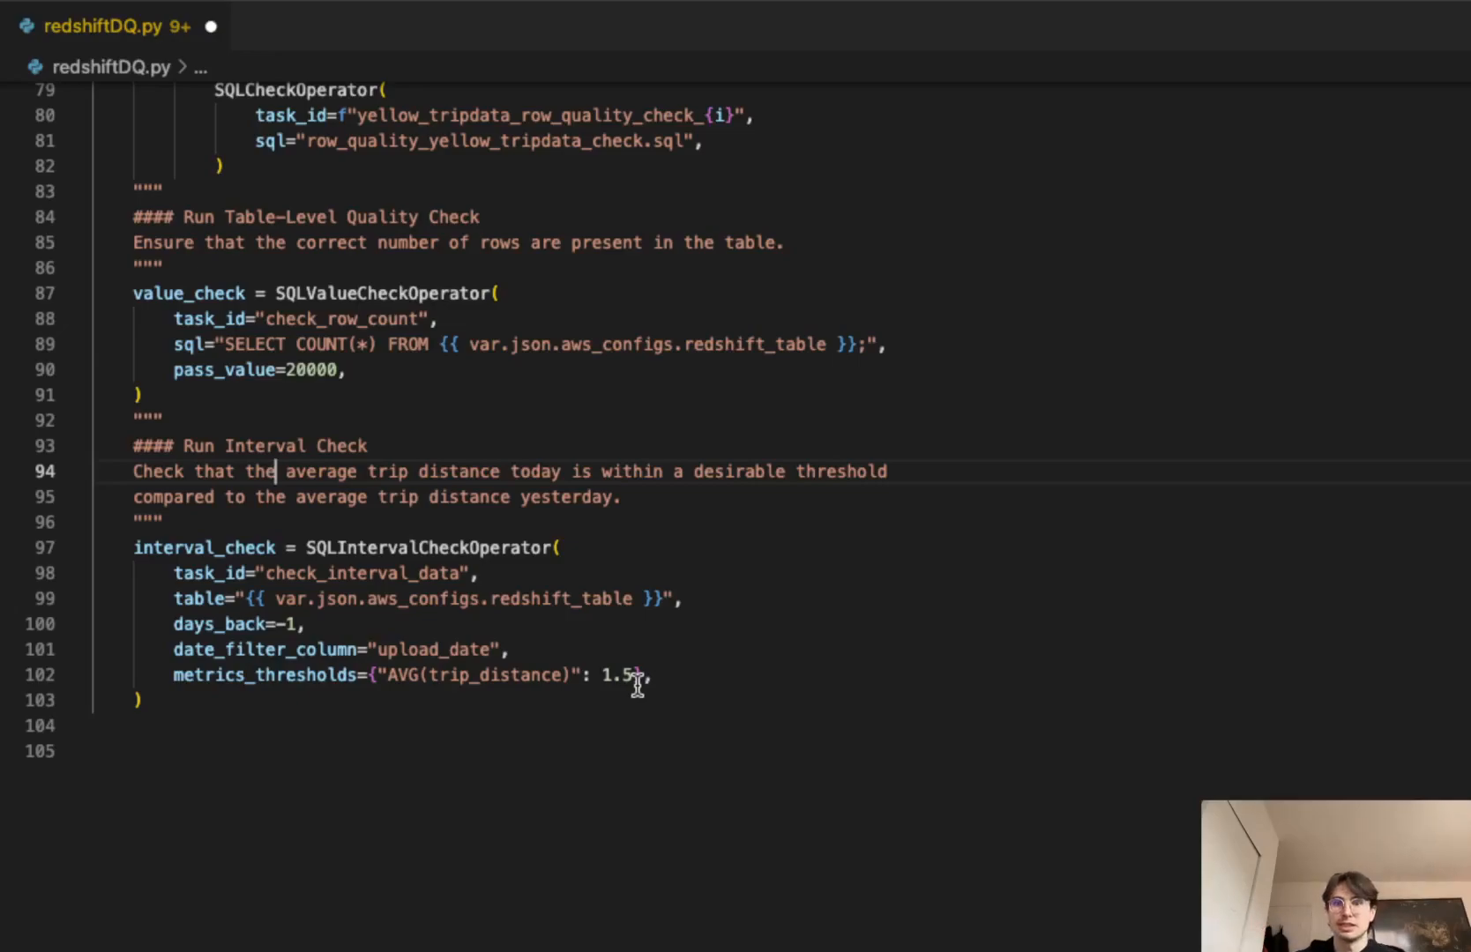
pyautogui.moveTo(1068, 686)
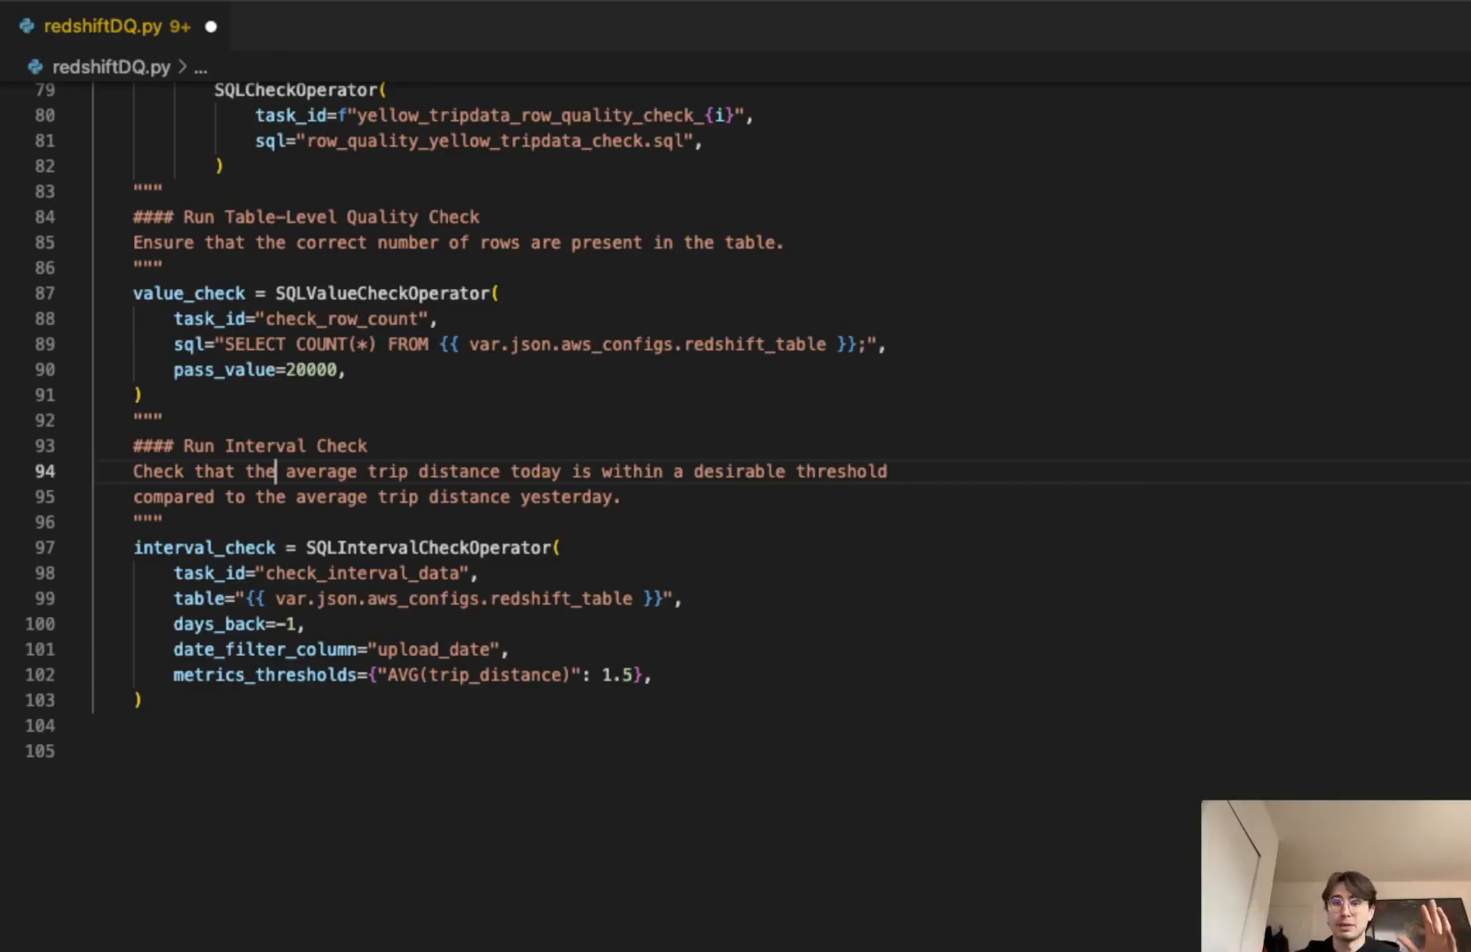
pyautogui.scroll(-3)
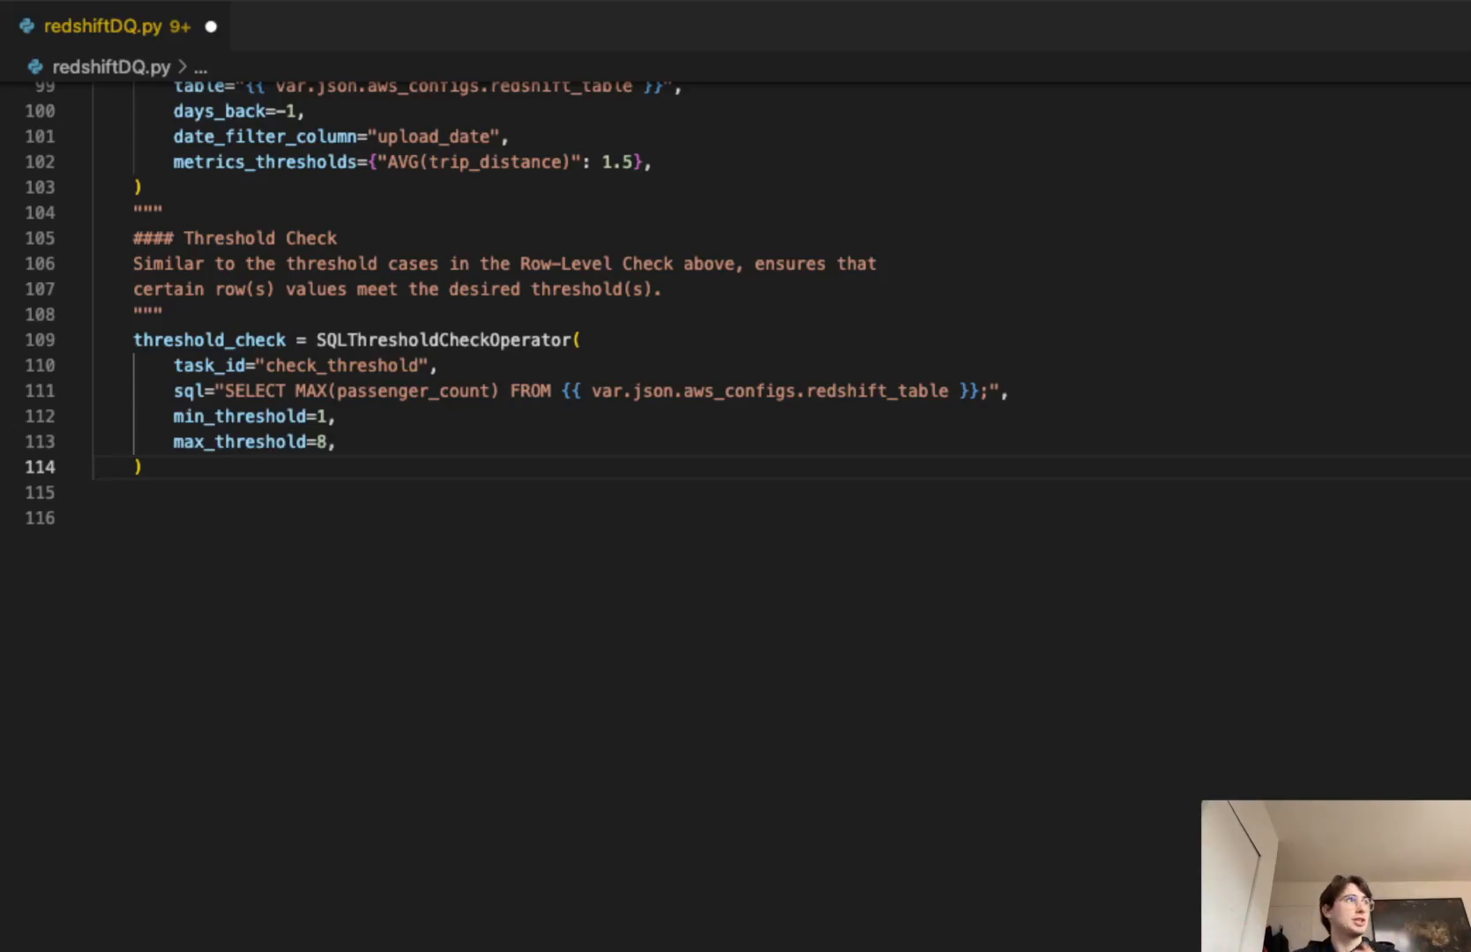
pyautogui.moveTo(398, 382)
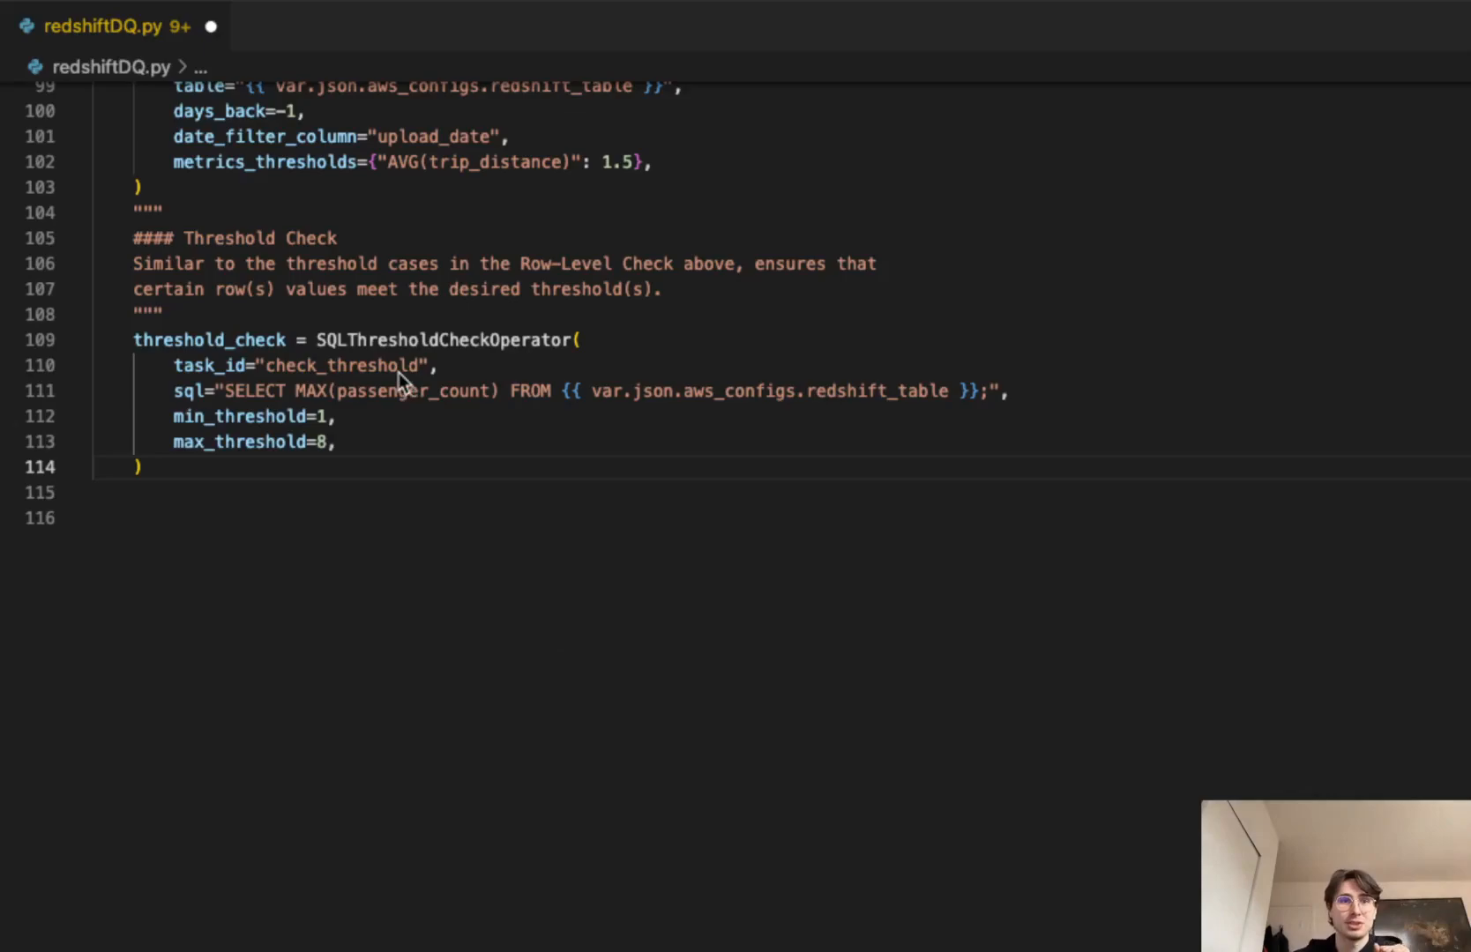
pyautogui.moveTo(411, 406)
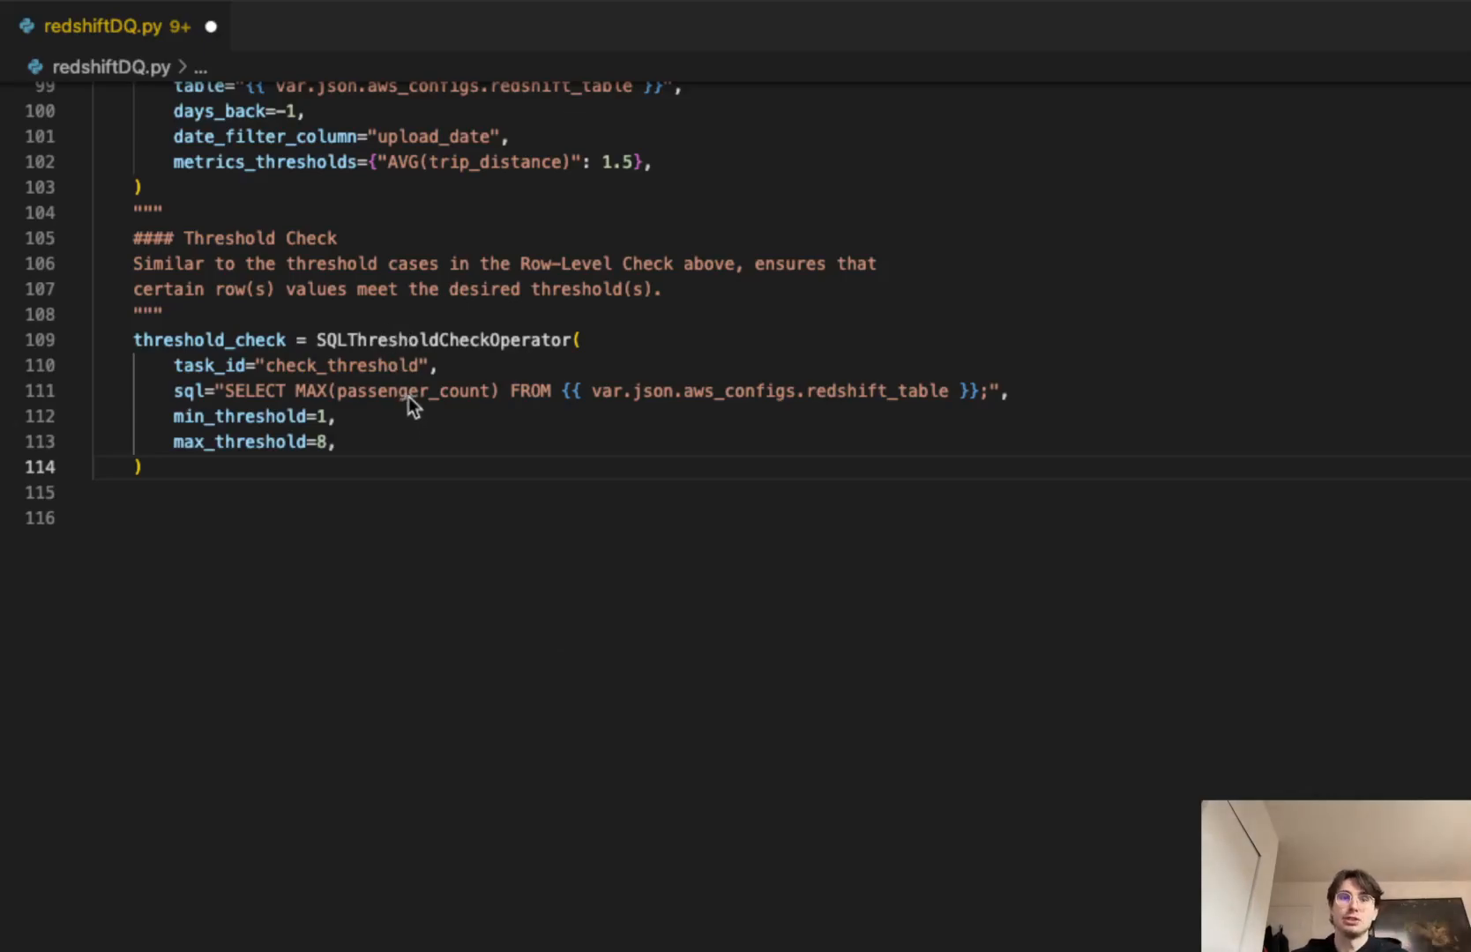
pyautogui.moveTo(291, 376)
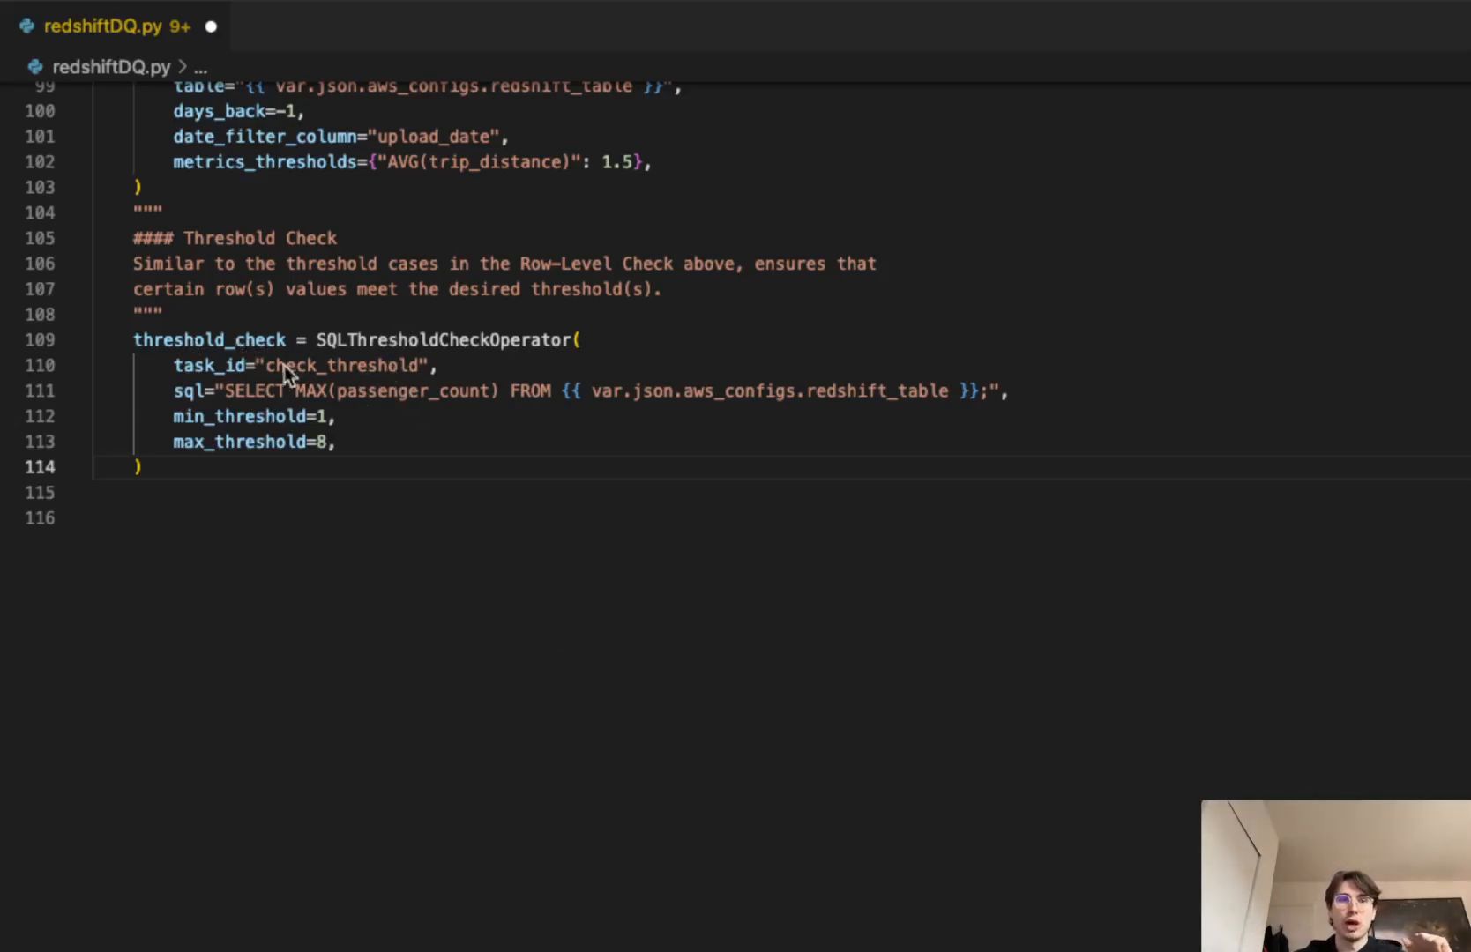
pyautogui.moveTo(253, 400)
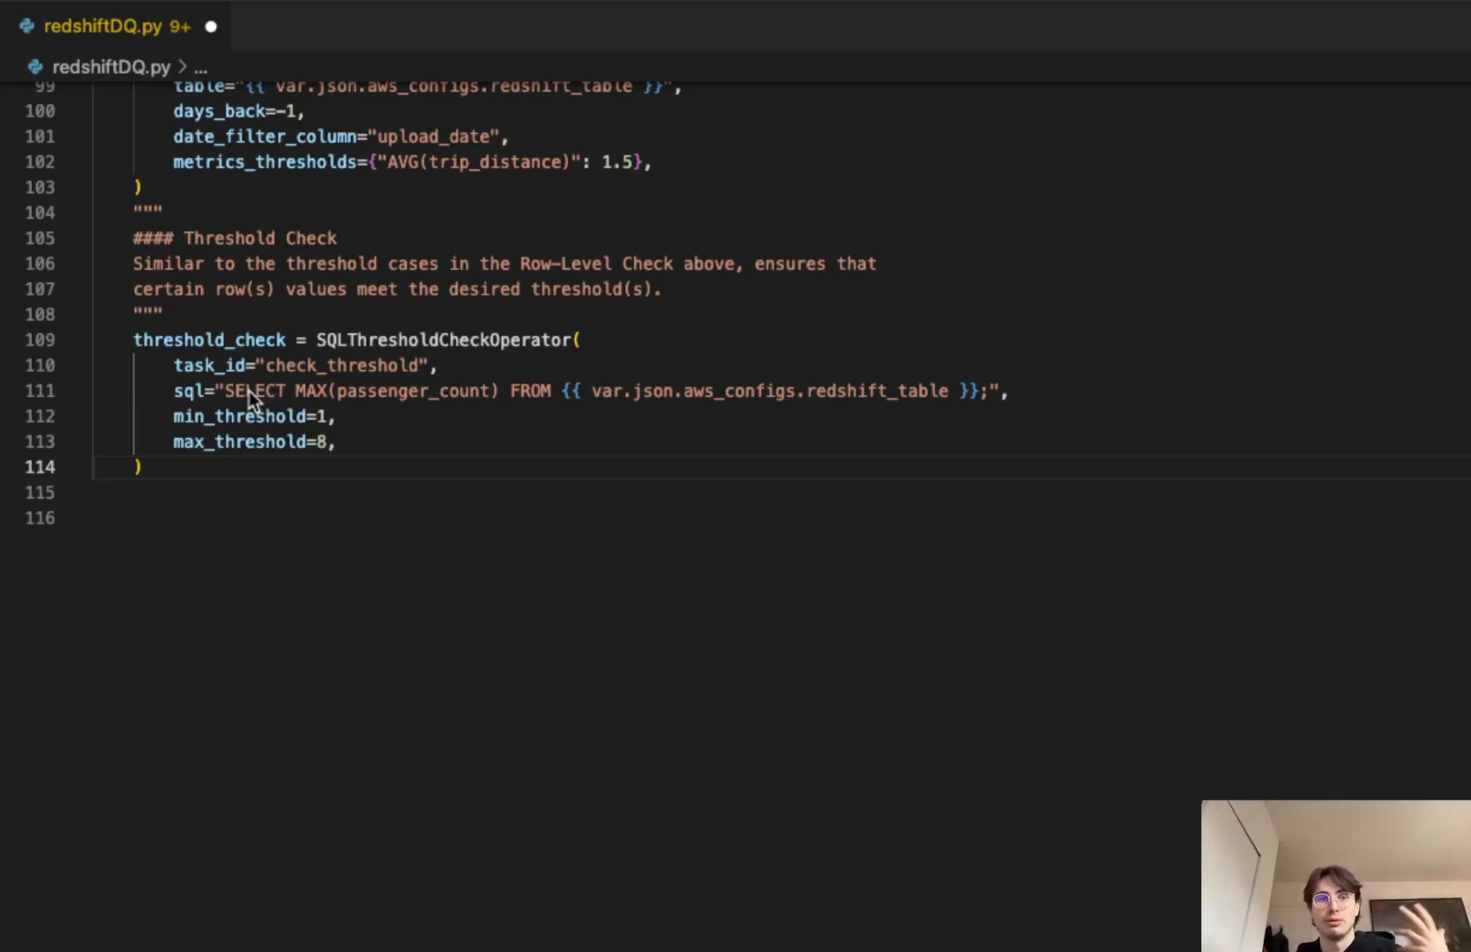
pyautogui.moveTo(285, 423)
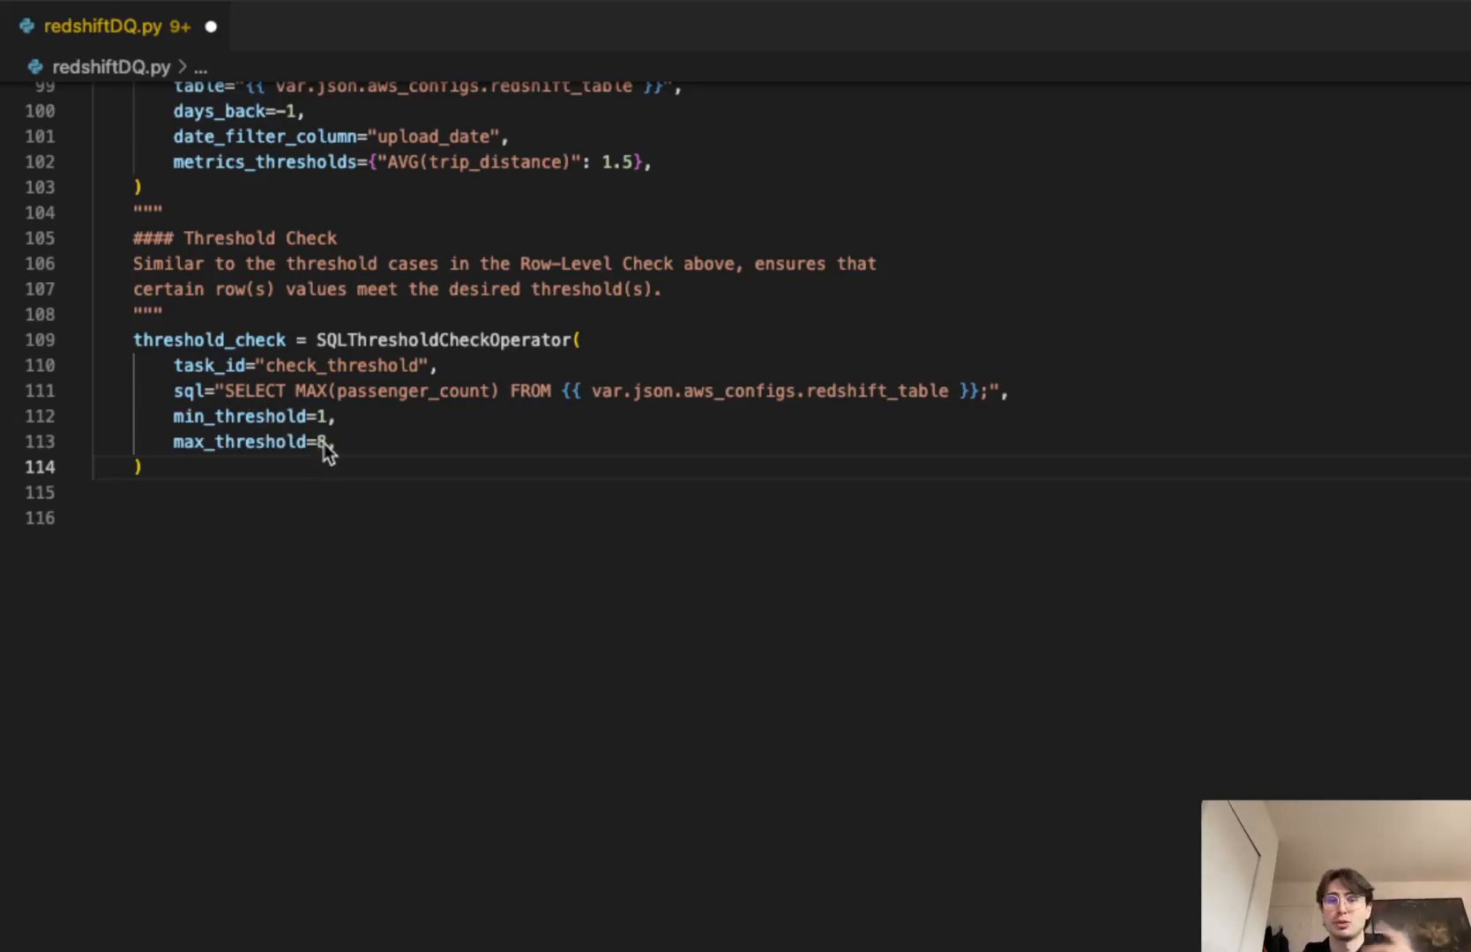
pyautogui.moveTo(335, 465)
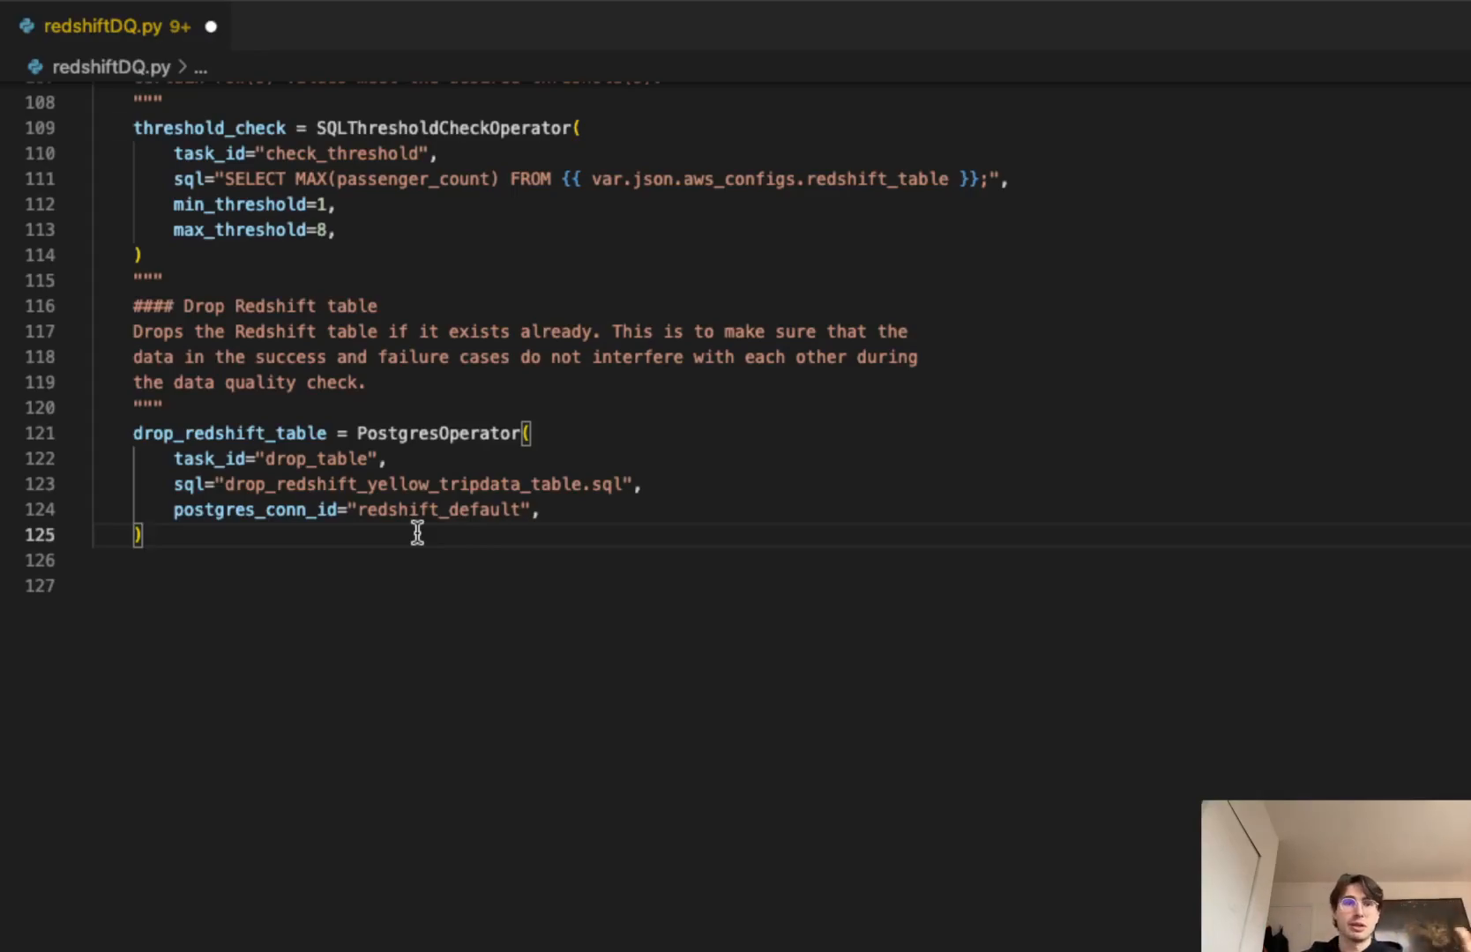
pyautogui.moveTo(484, 523)
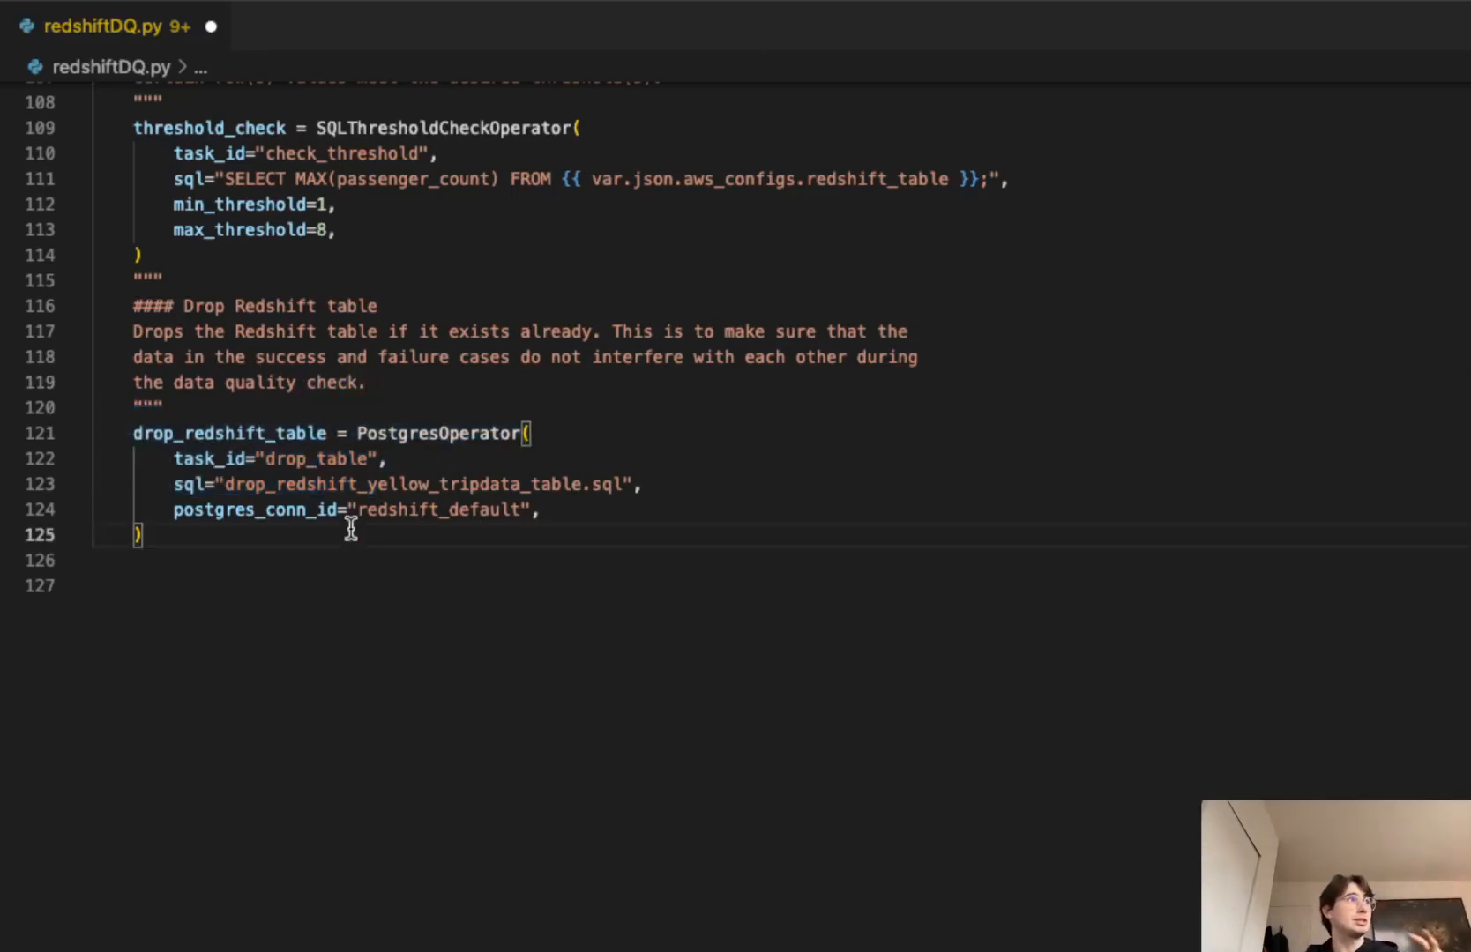
pyautogui.moveTo(546, 646)
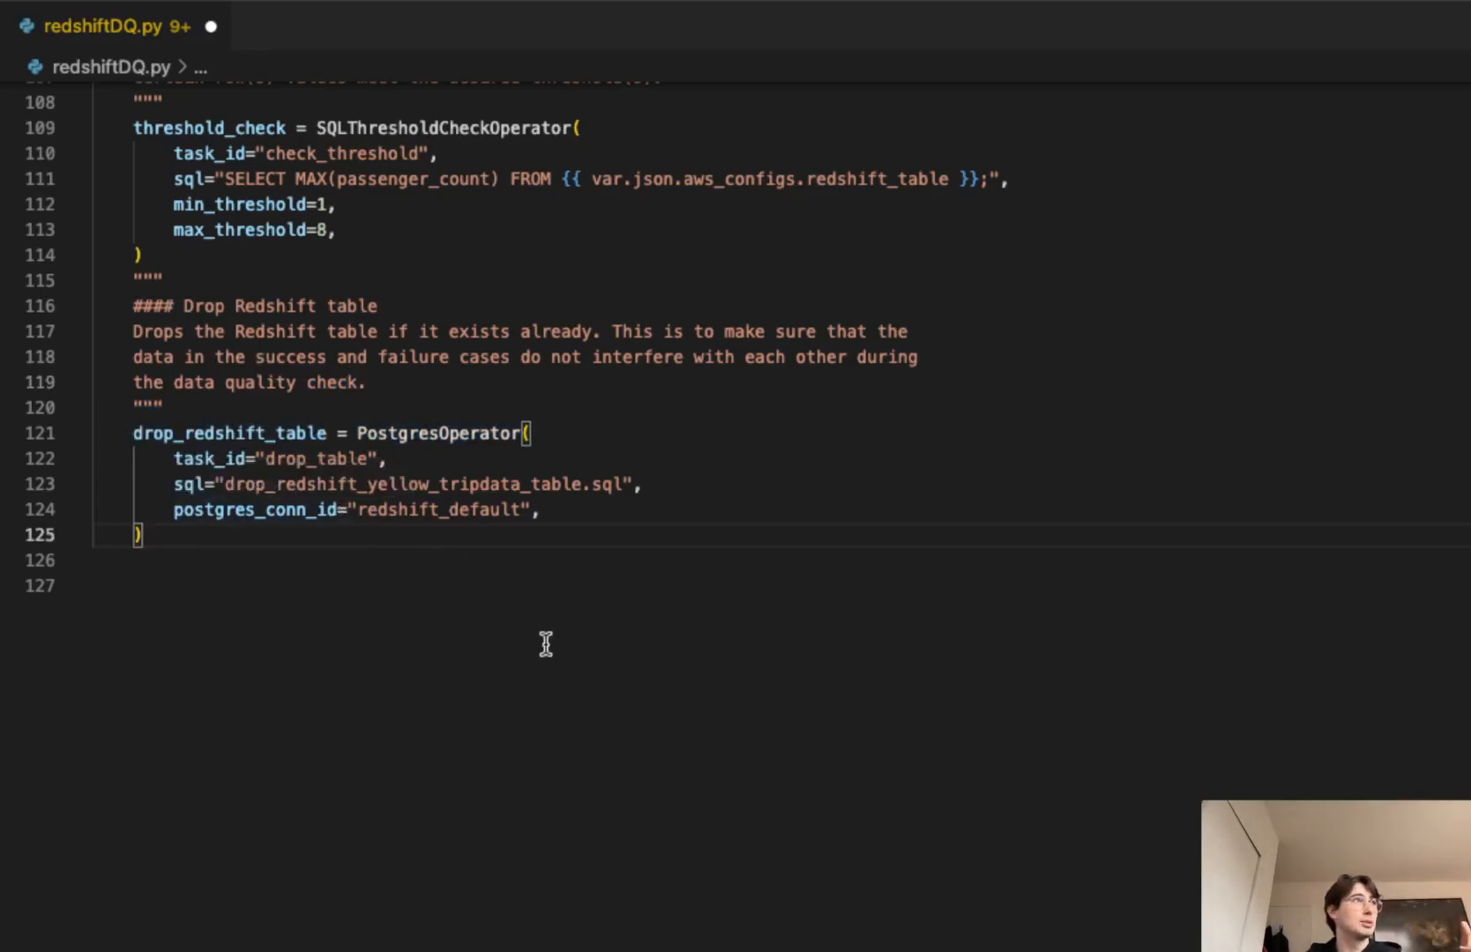
pyautogui.moveTo(491, 581)
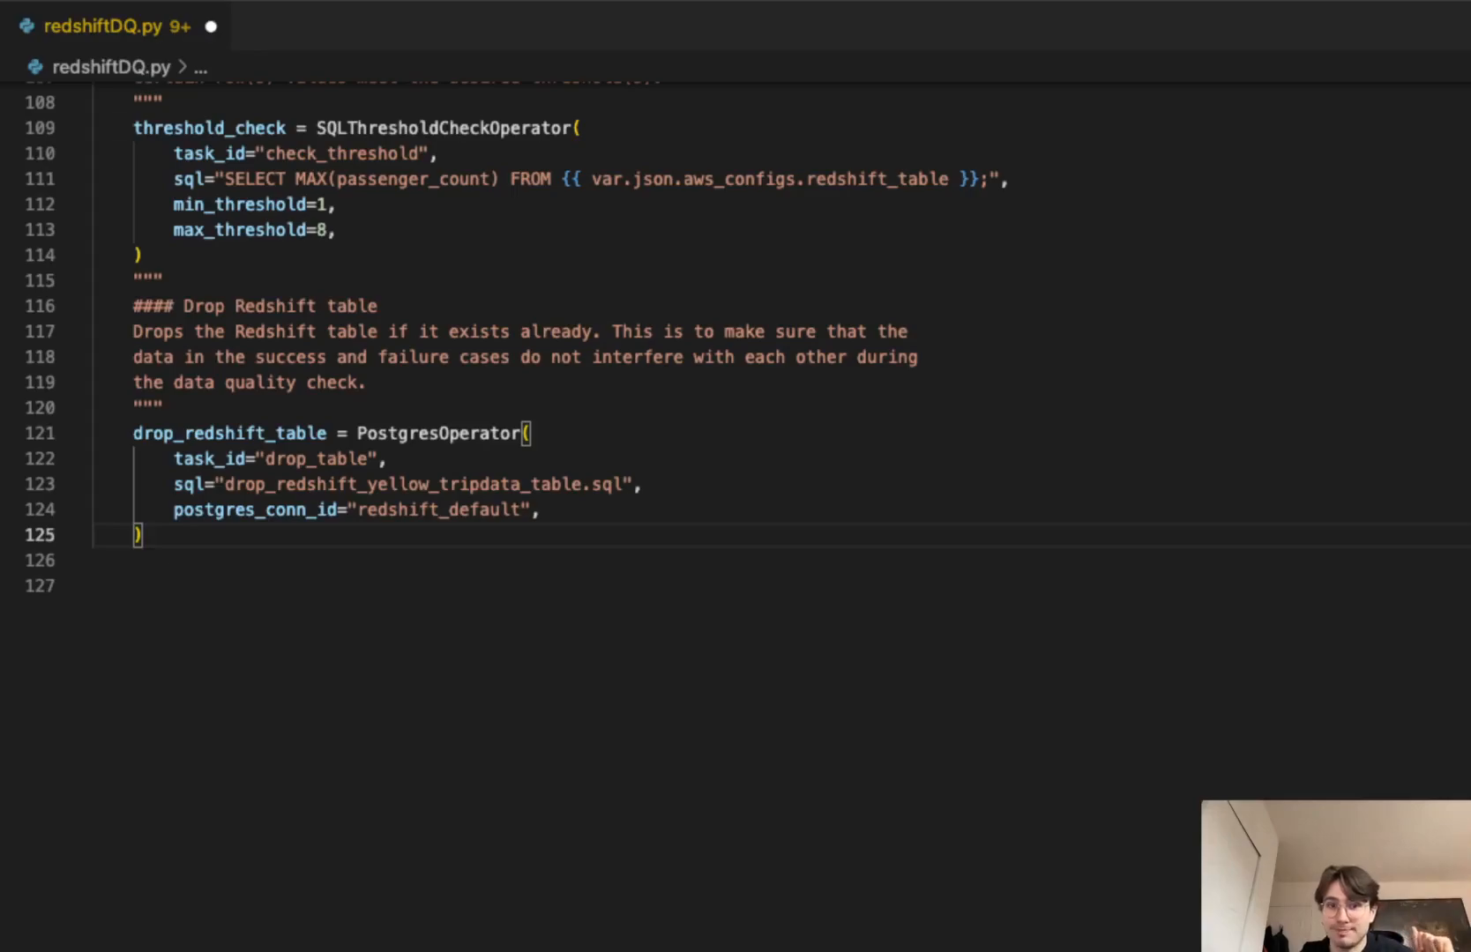
# Step: Scroll past drop_redshift_table to the add_upload_date task
pyautogui.scroll(-3)
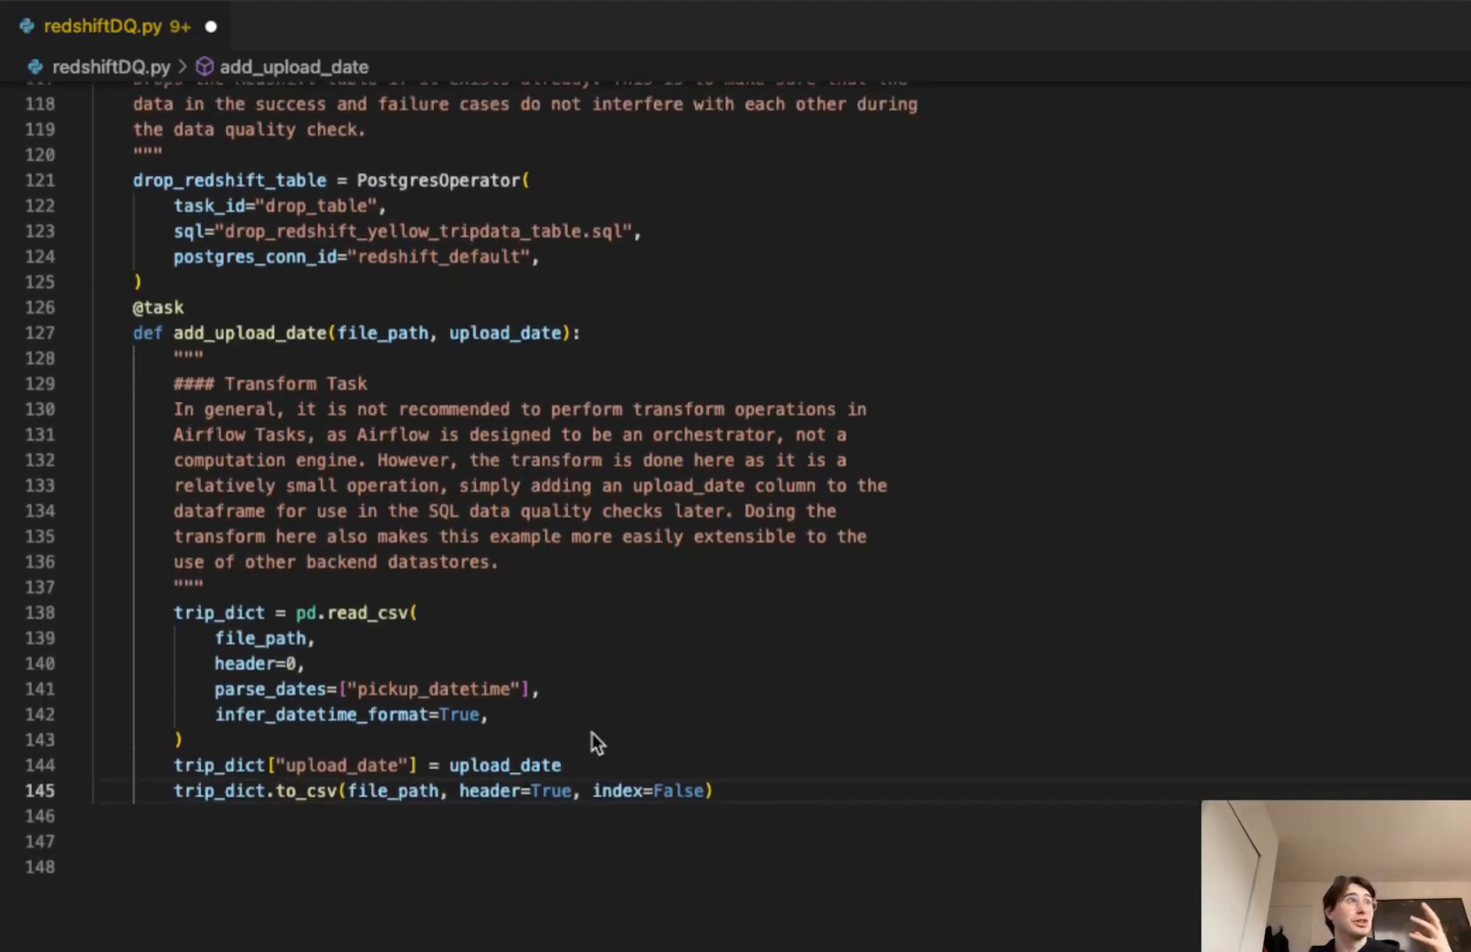
pyautogui.moveTo(599, 718)
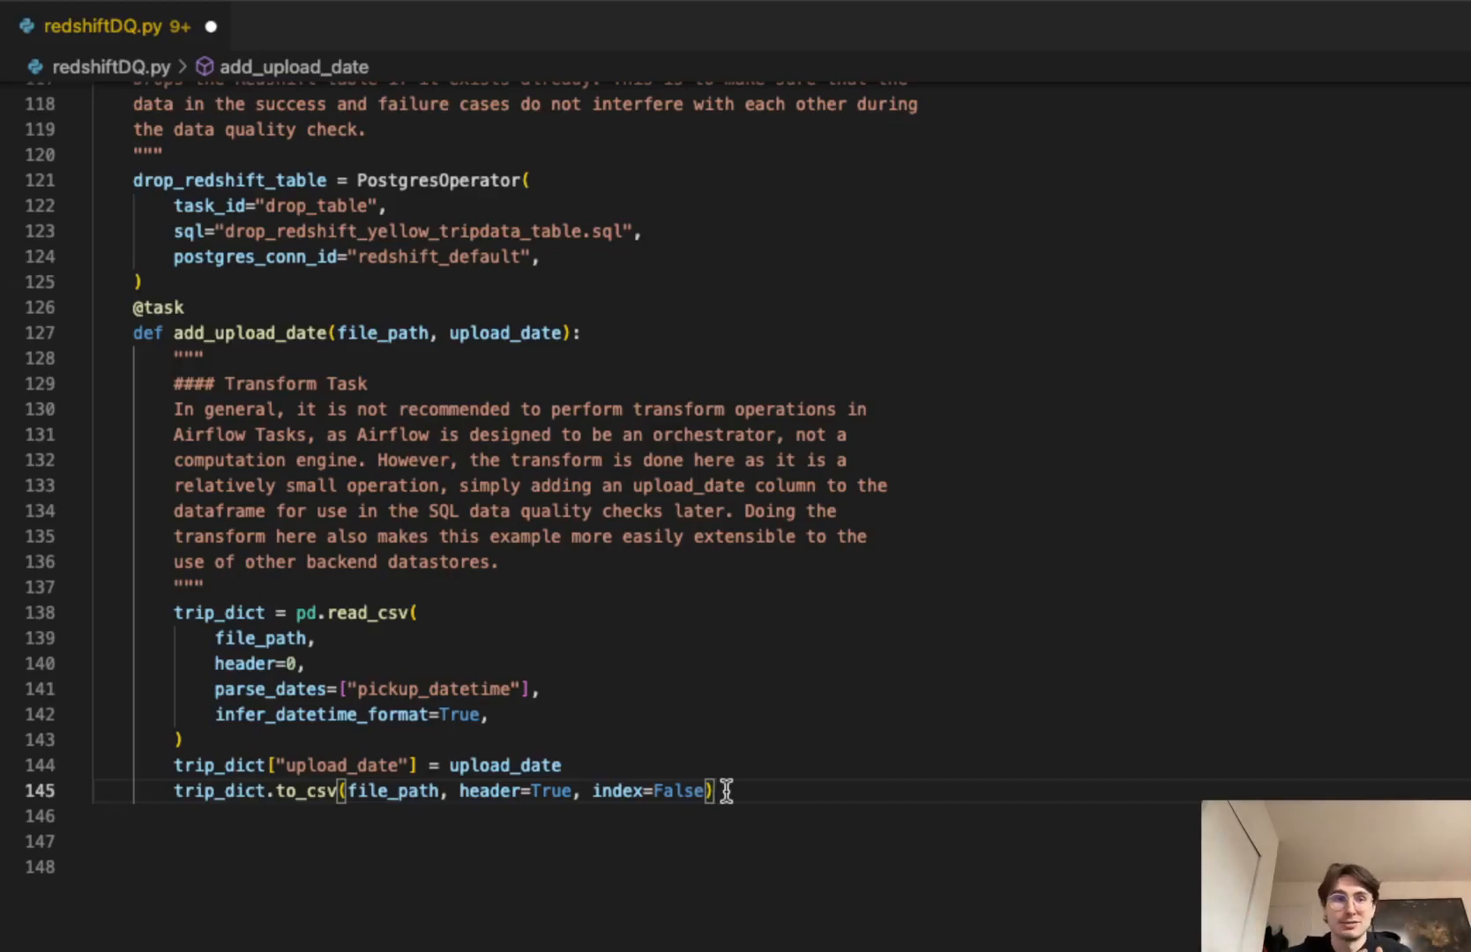
pyautogui.moveTo(704, 552)
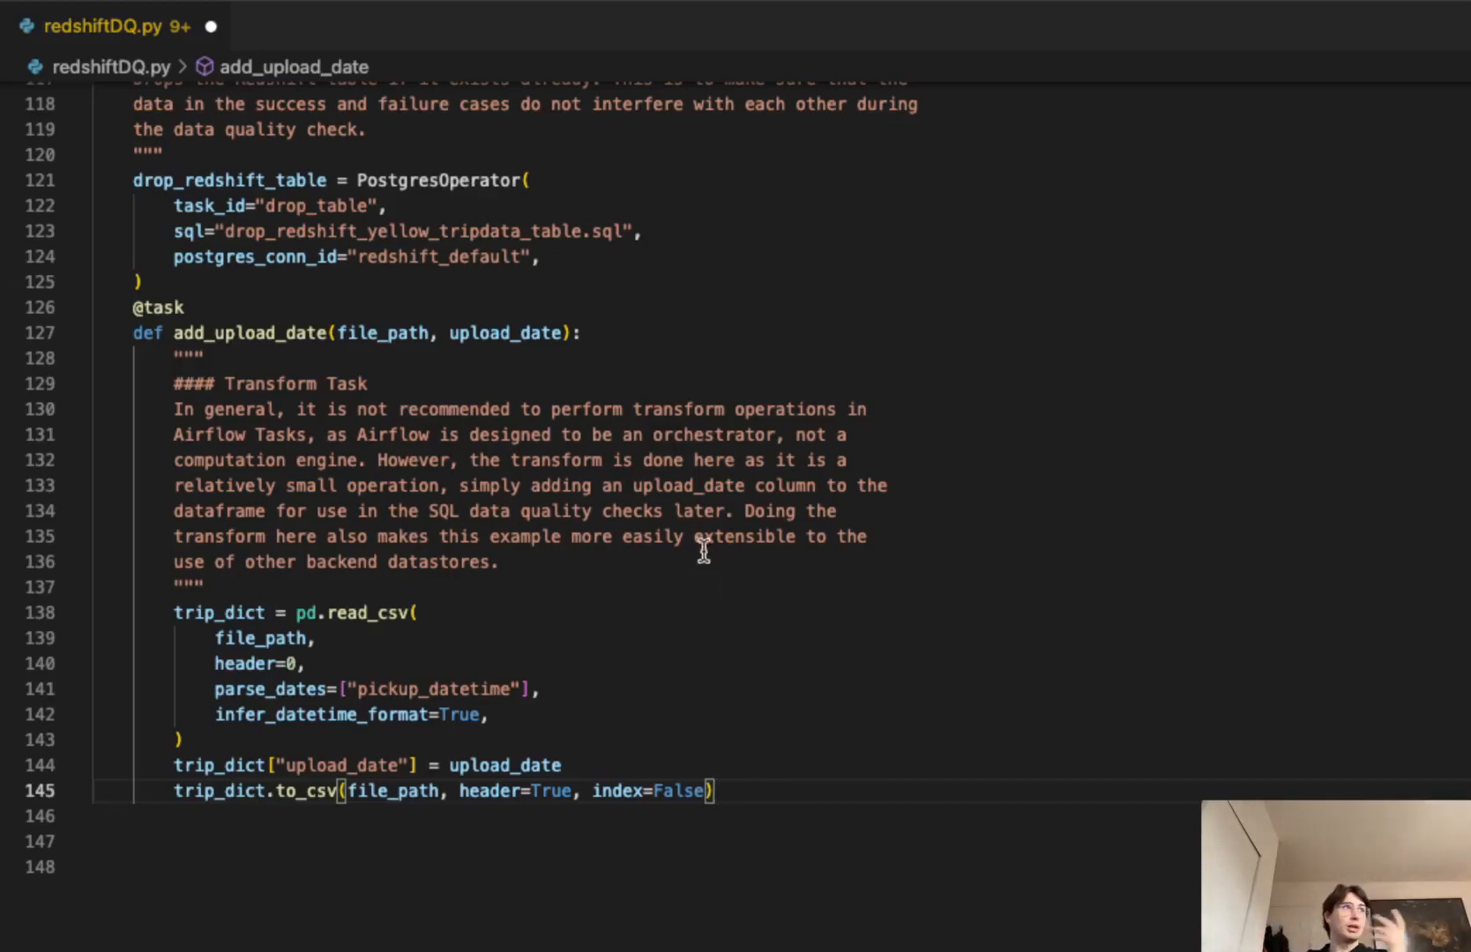
pyautogui.moveTo(695, 679)
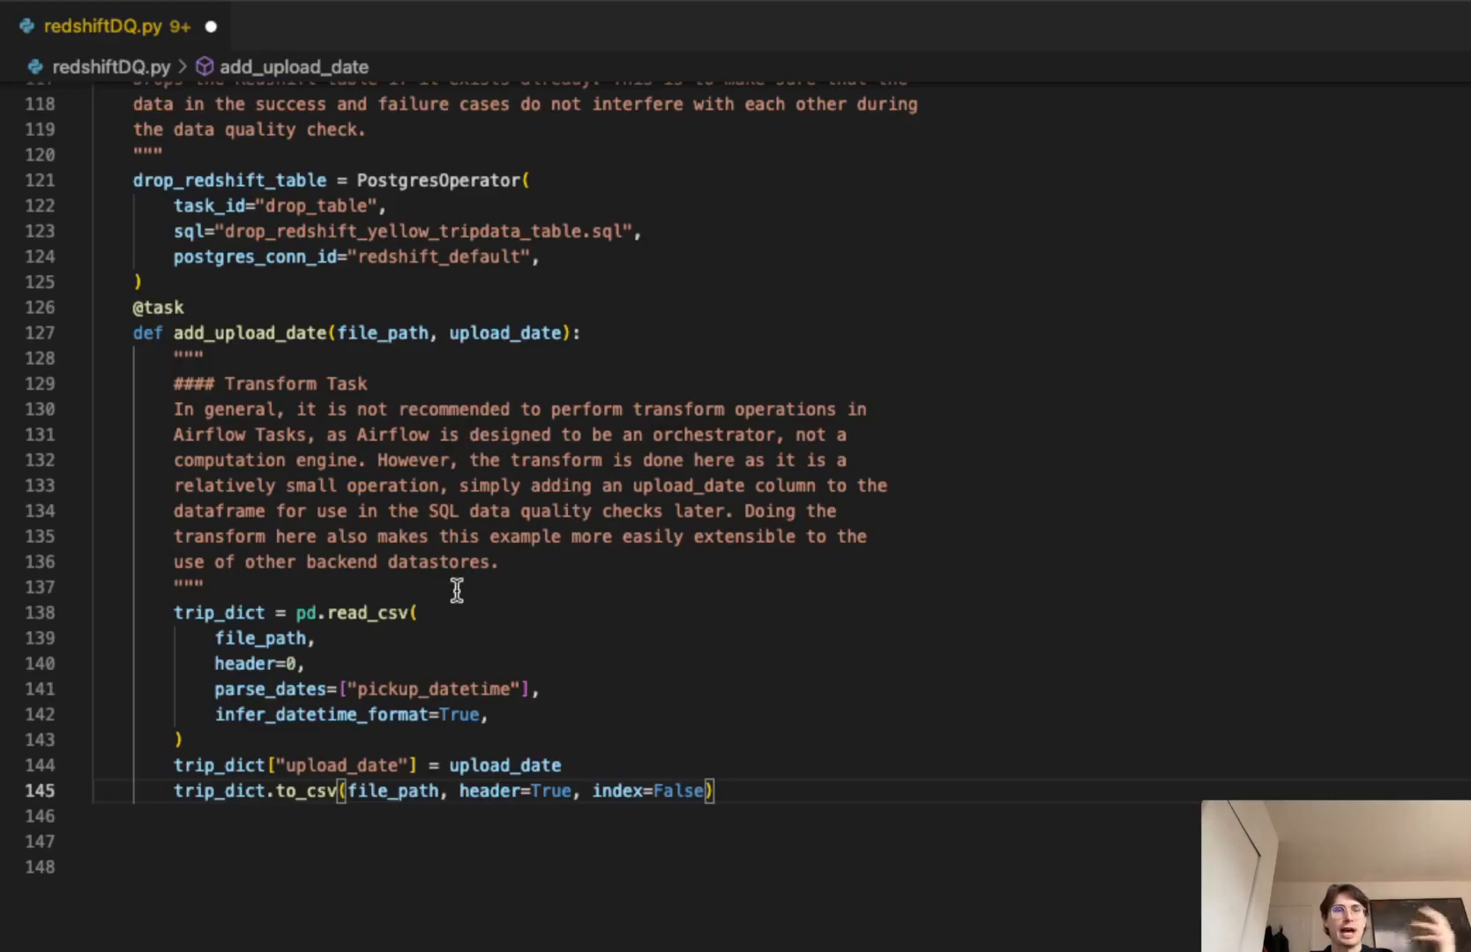
pyautogui.moveTo(521, 574)
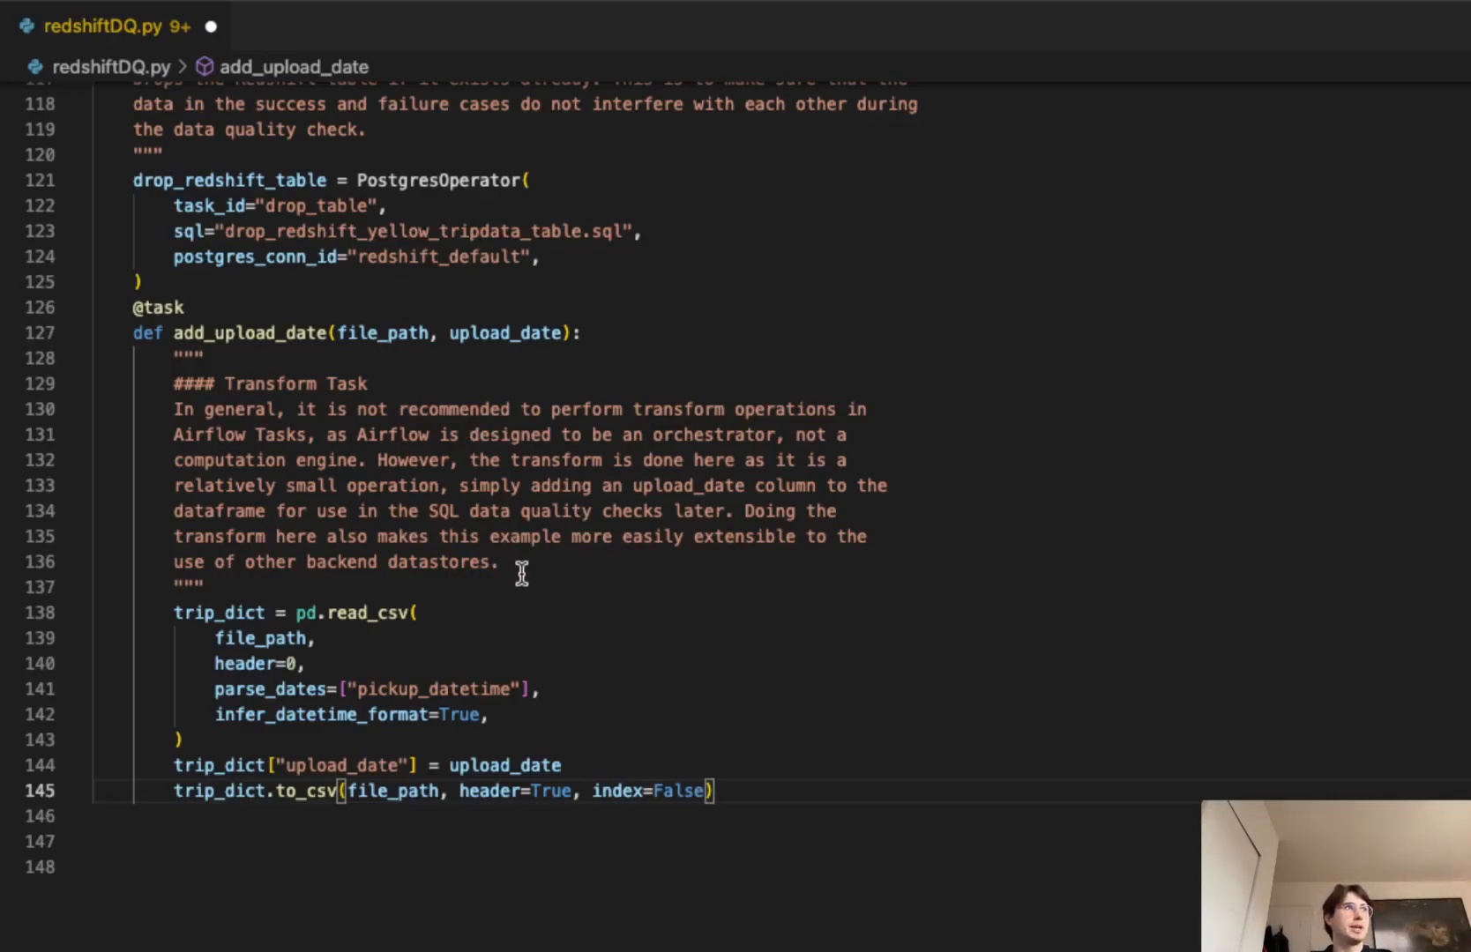
pyautogui.moveTo(534, 570)
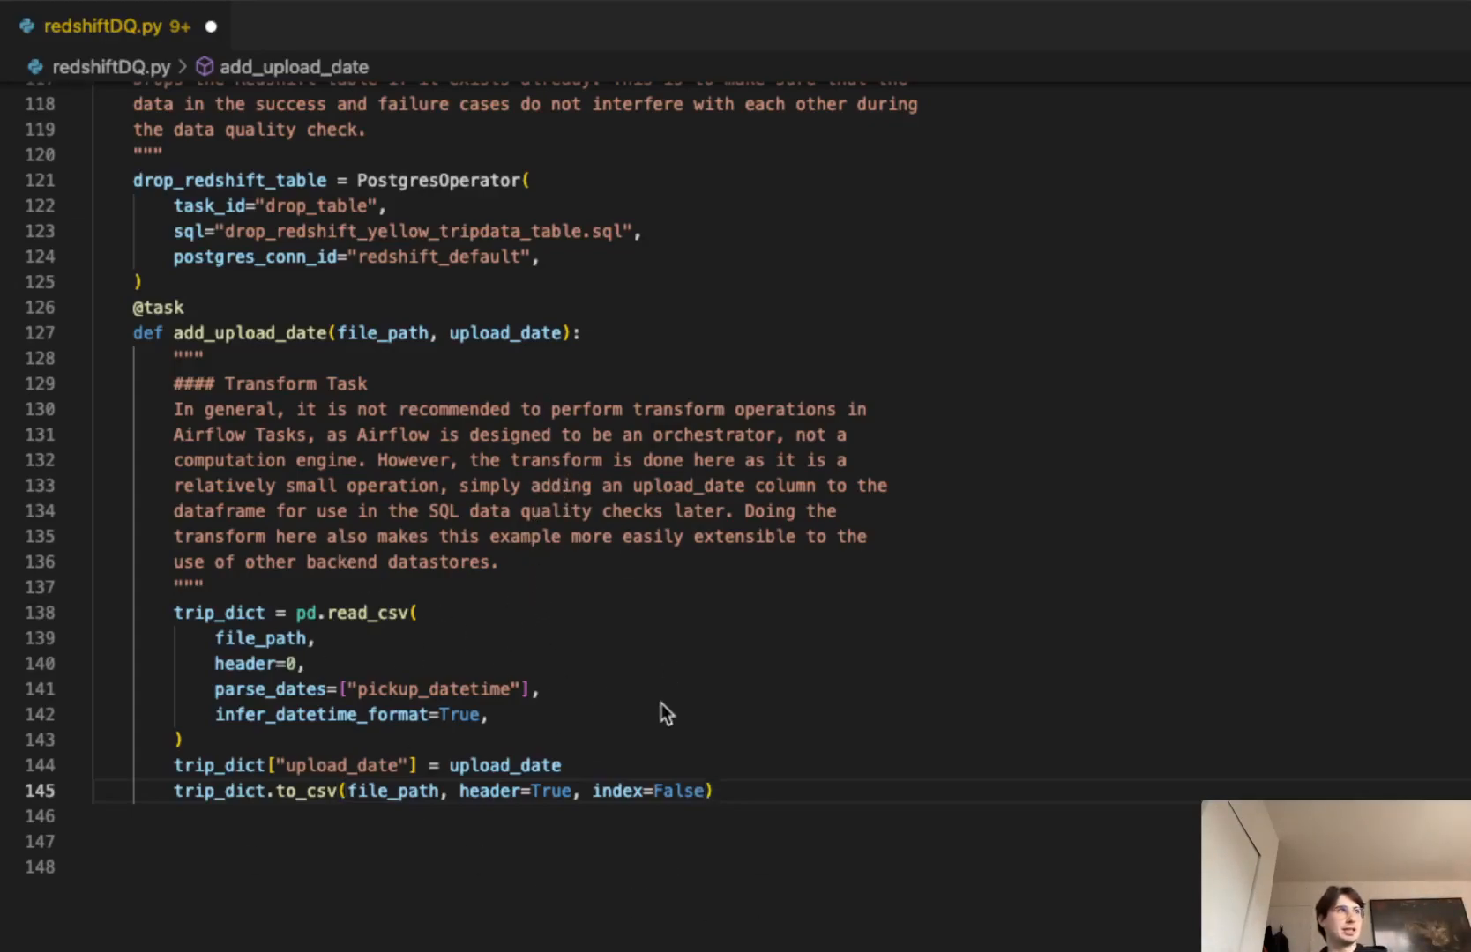
pyautogui.moveTo(696, 758)
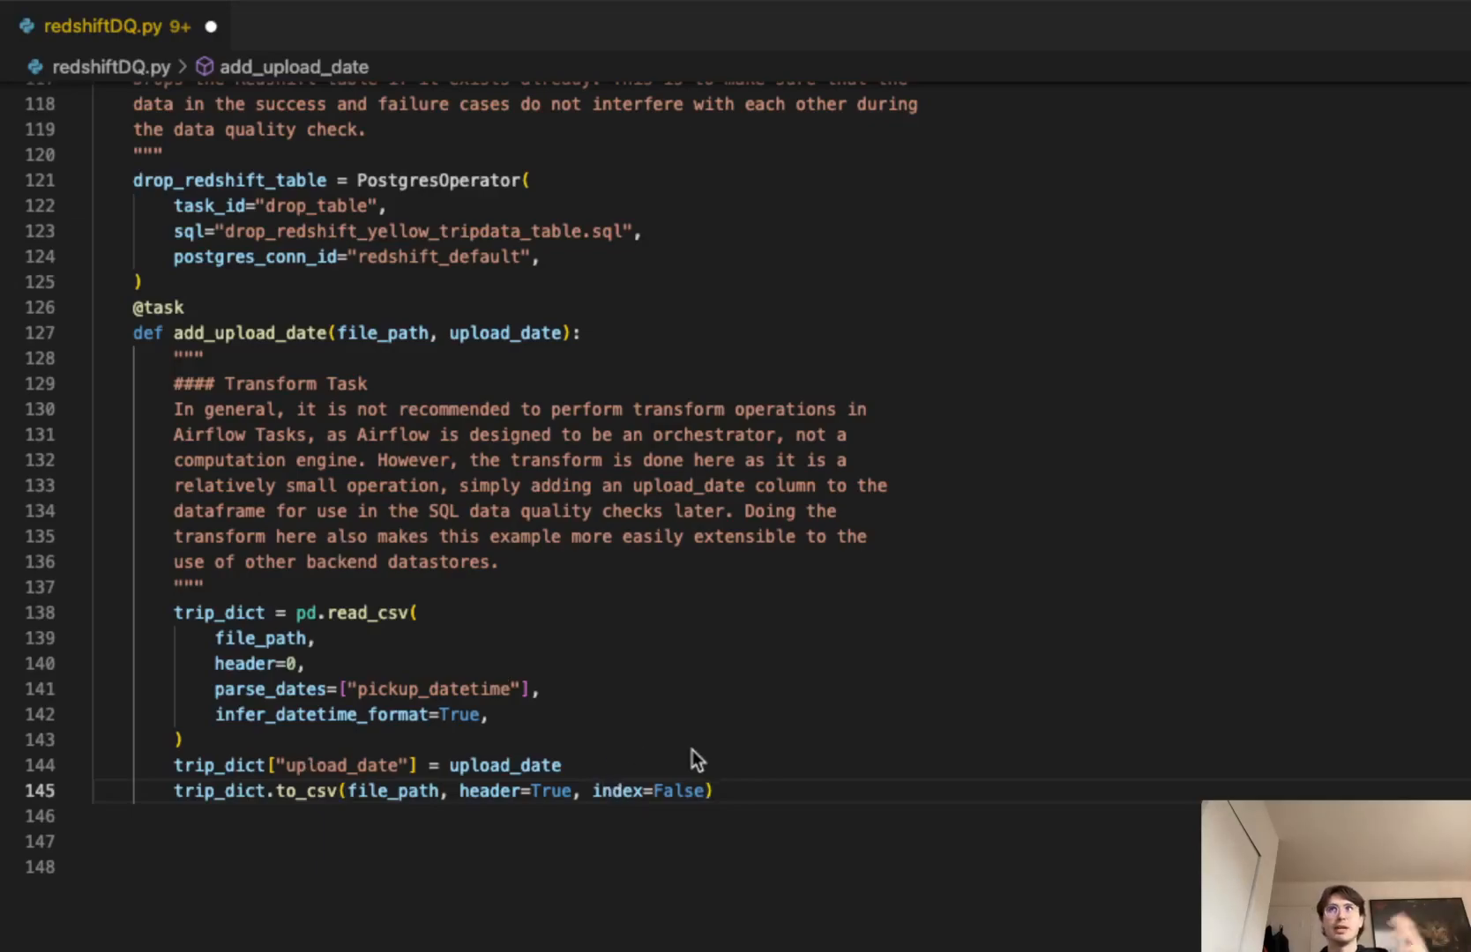
pyautogui.moveTo(708, 806)
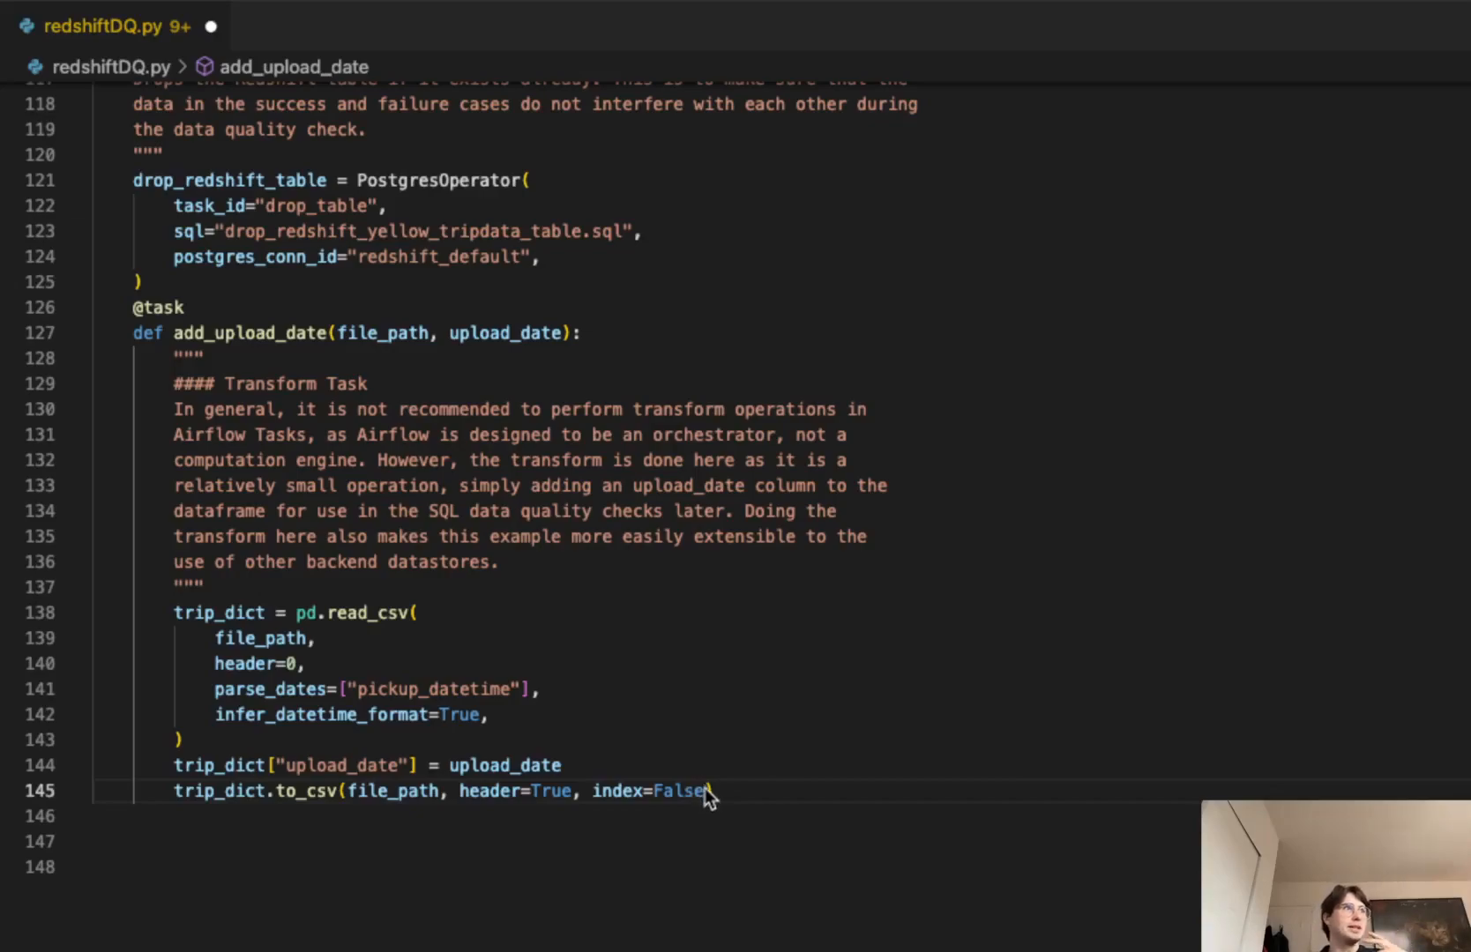
pyautogui.moveTo(713, 697)
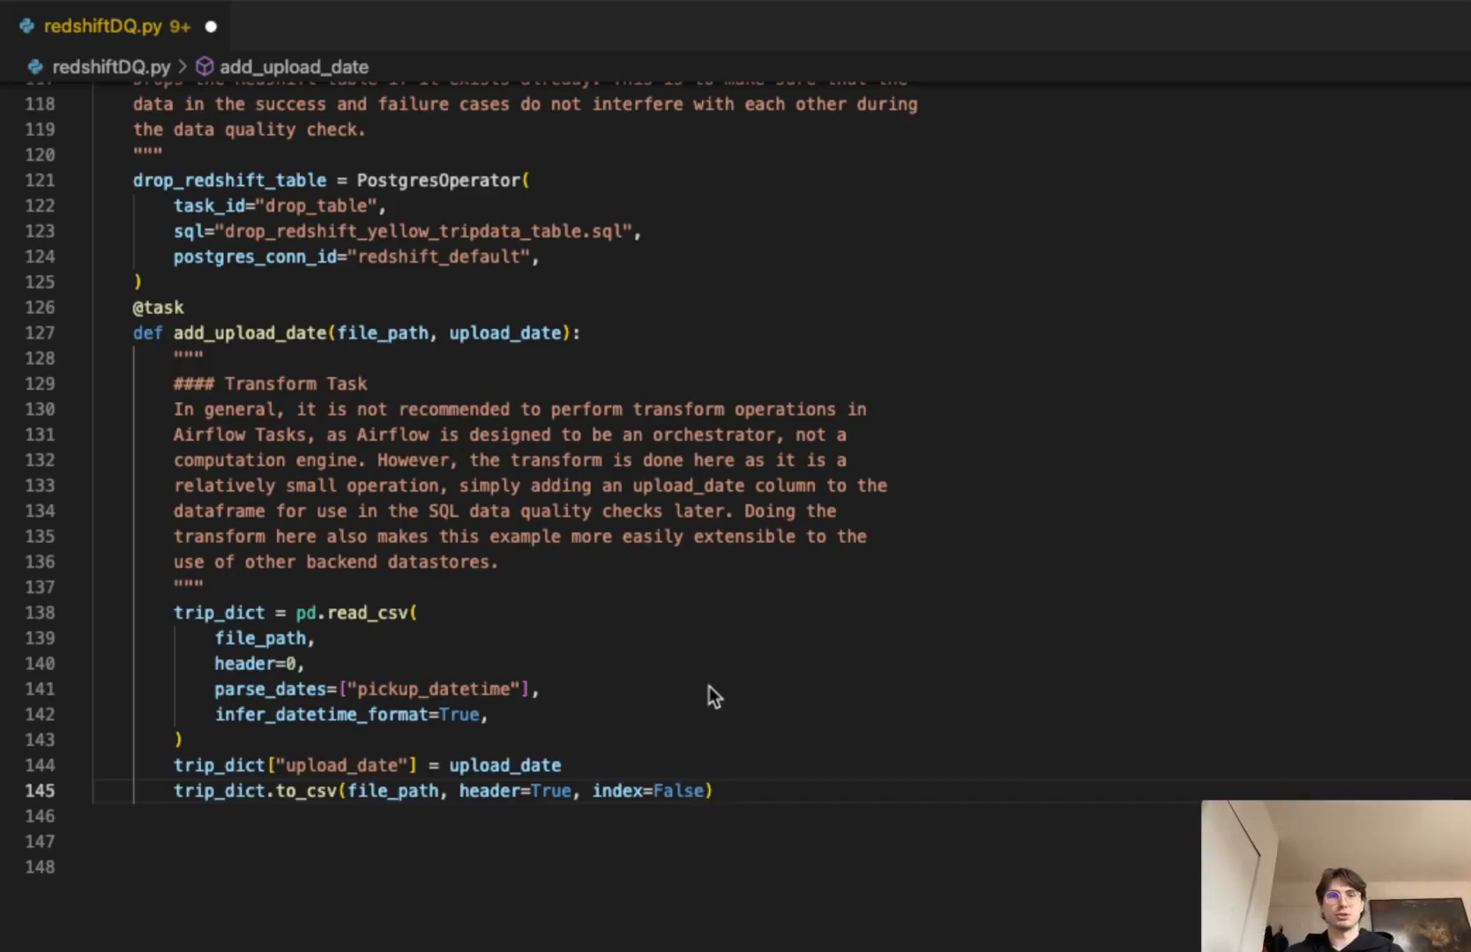
pyautogui.moveTo(906, 643)
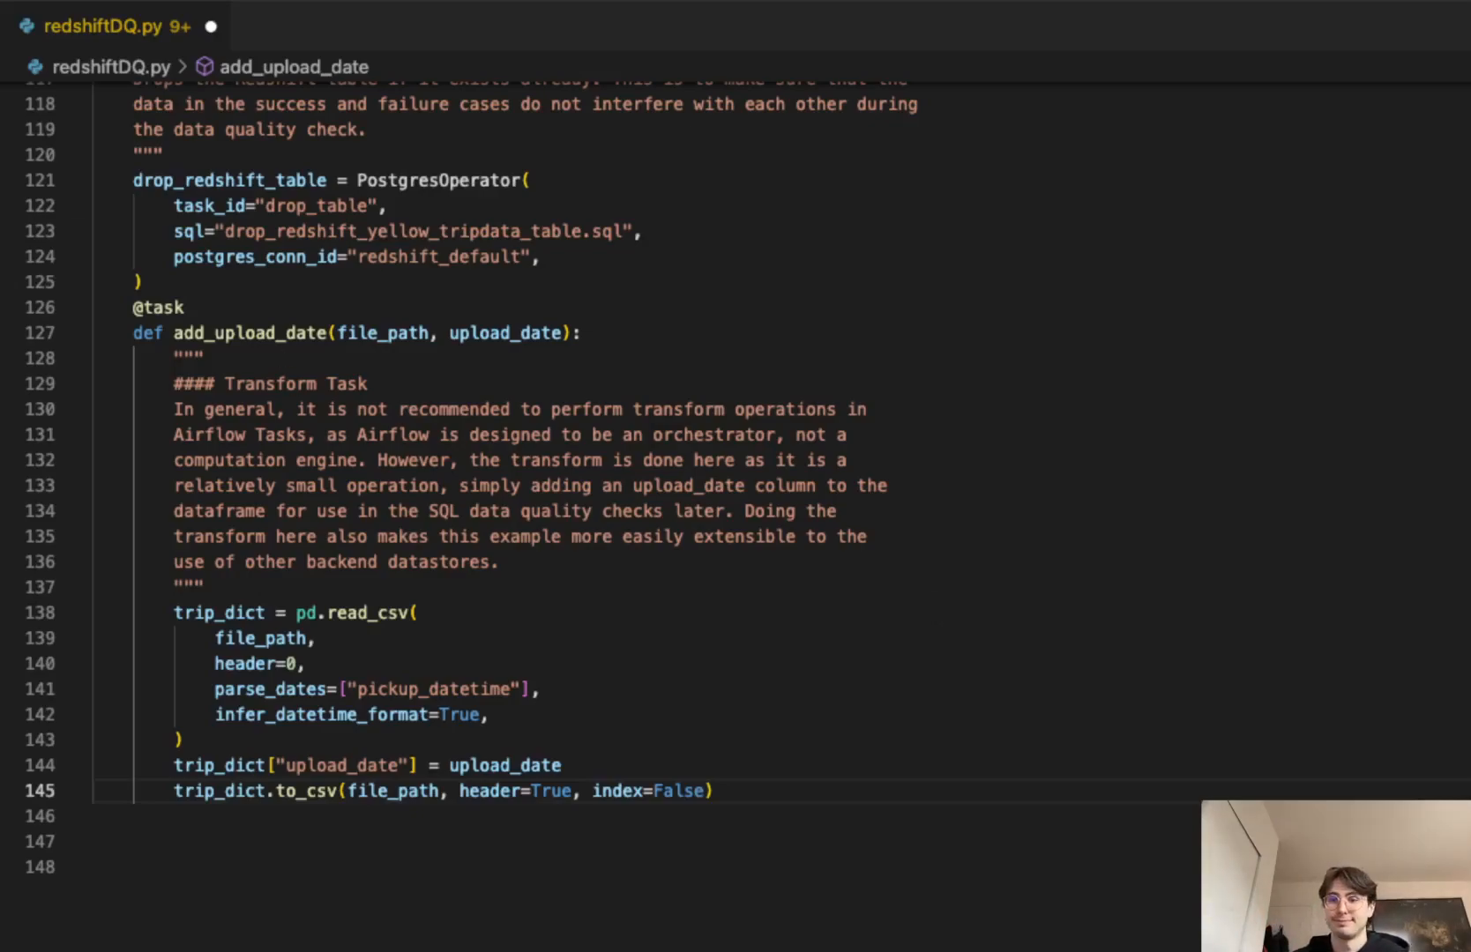
# Step: Scroll past add_upload_date to the delete_upload_date task
pyautogui.scroll(-3)
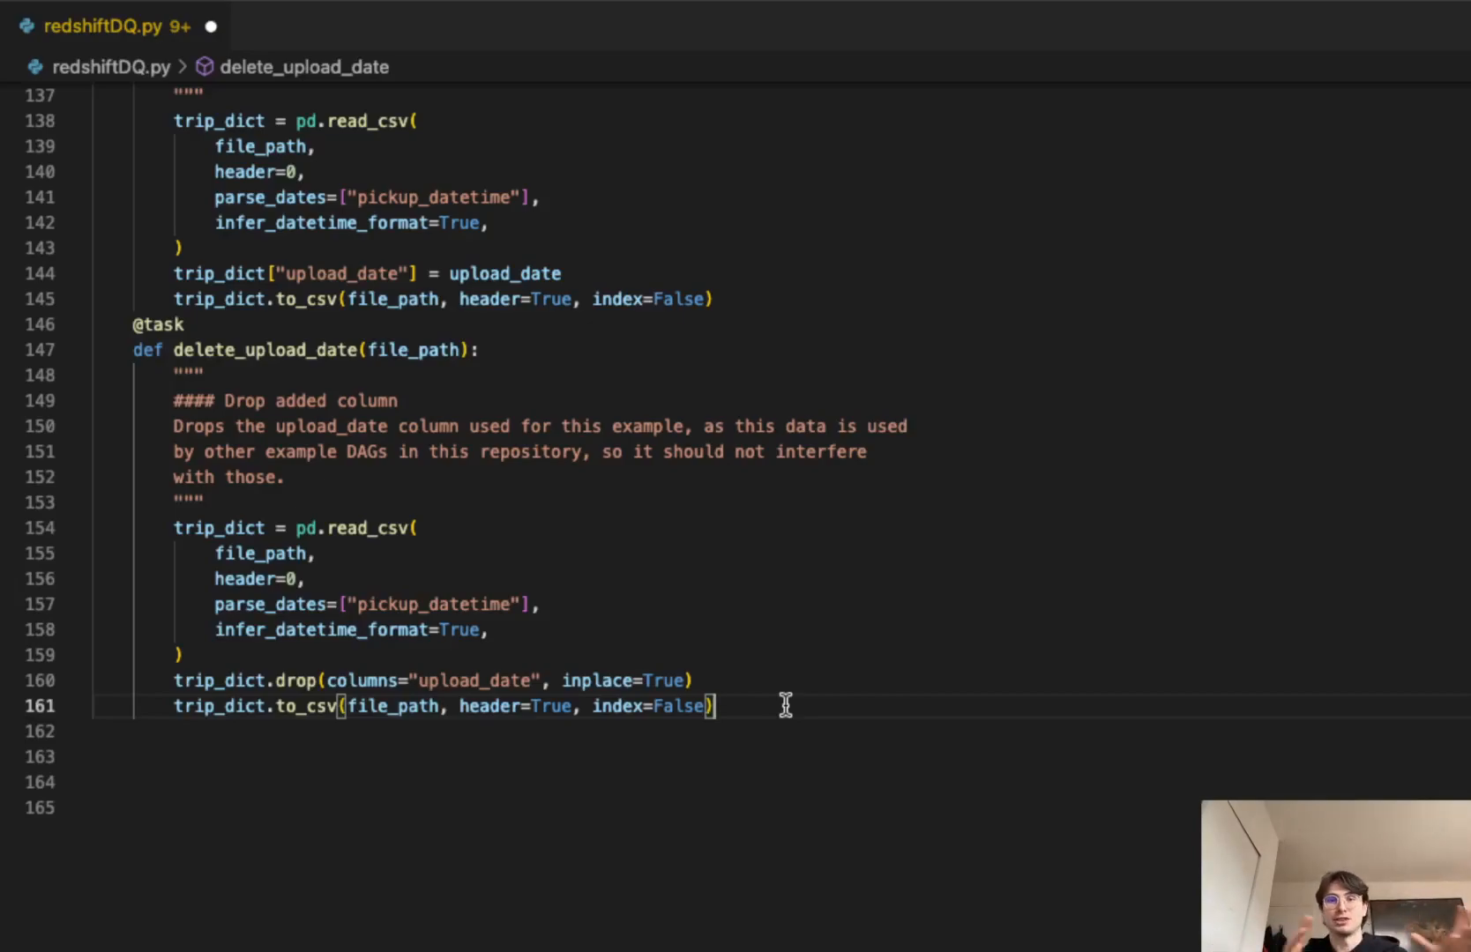
pyautogui.moveTo(781, 698)
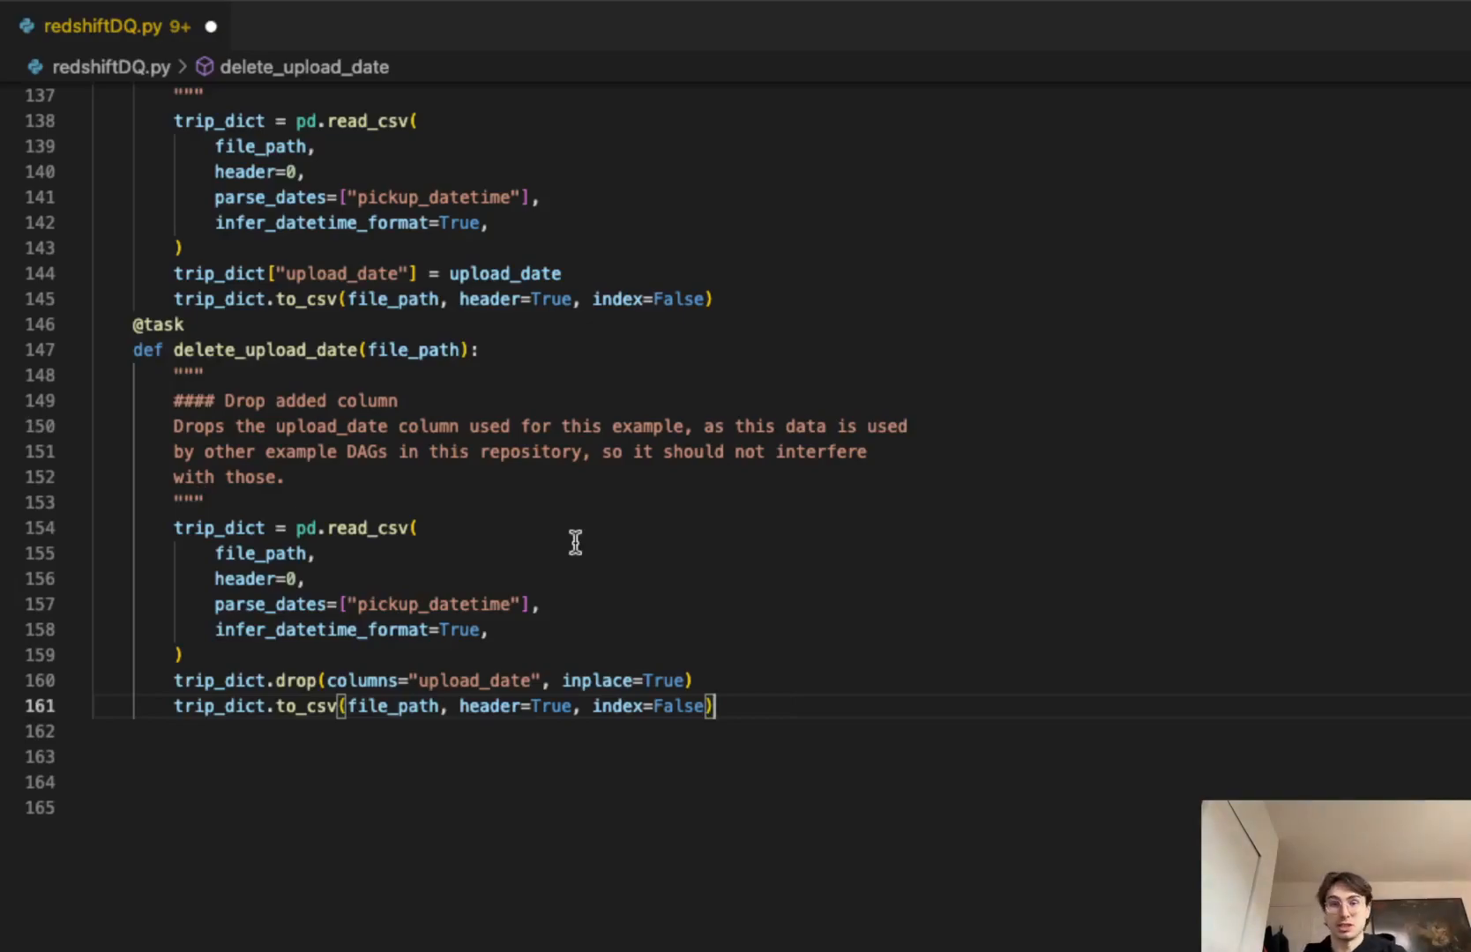
pyautogui.moveTo(1217, 610)
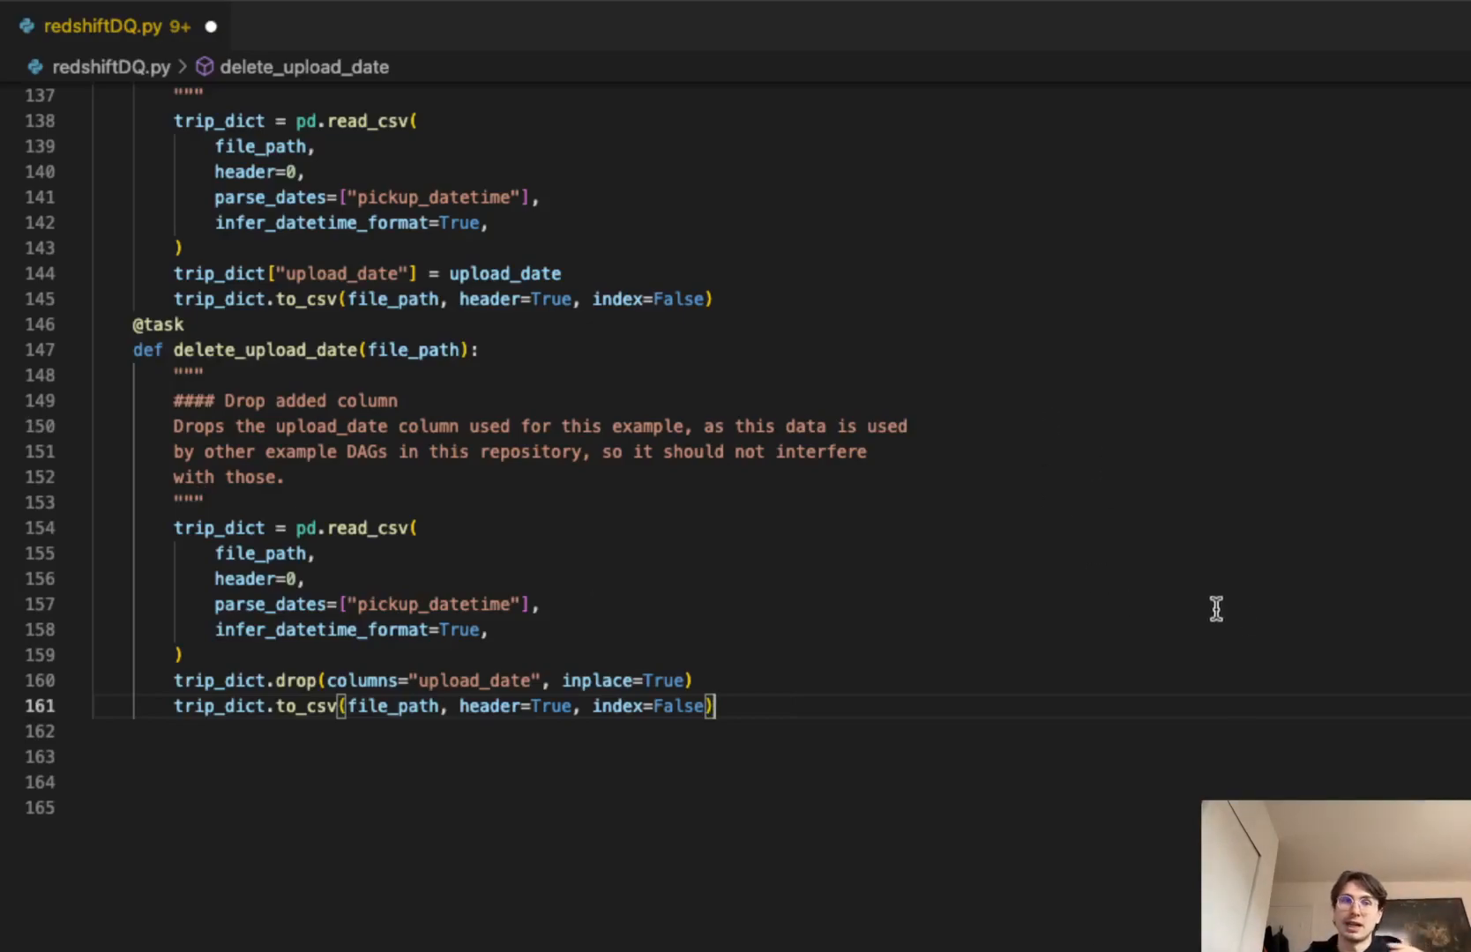
pyautogui.moveTo(849, 380)
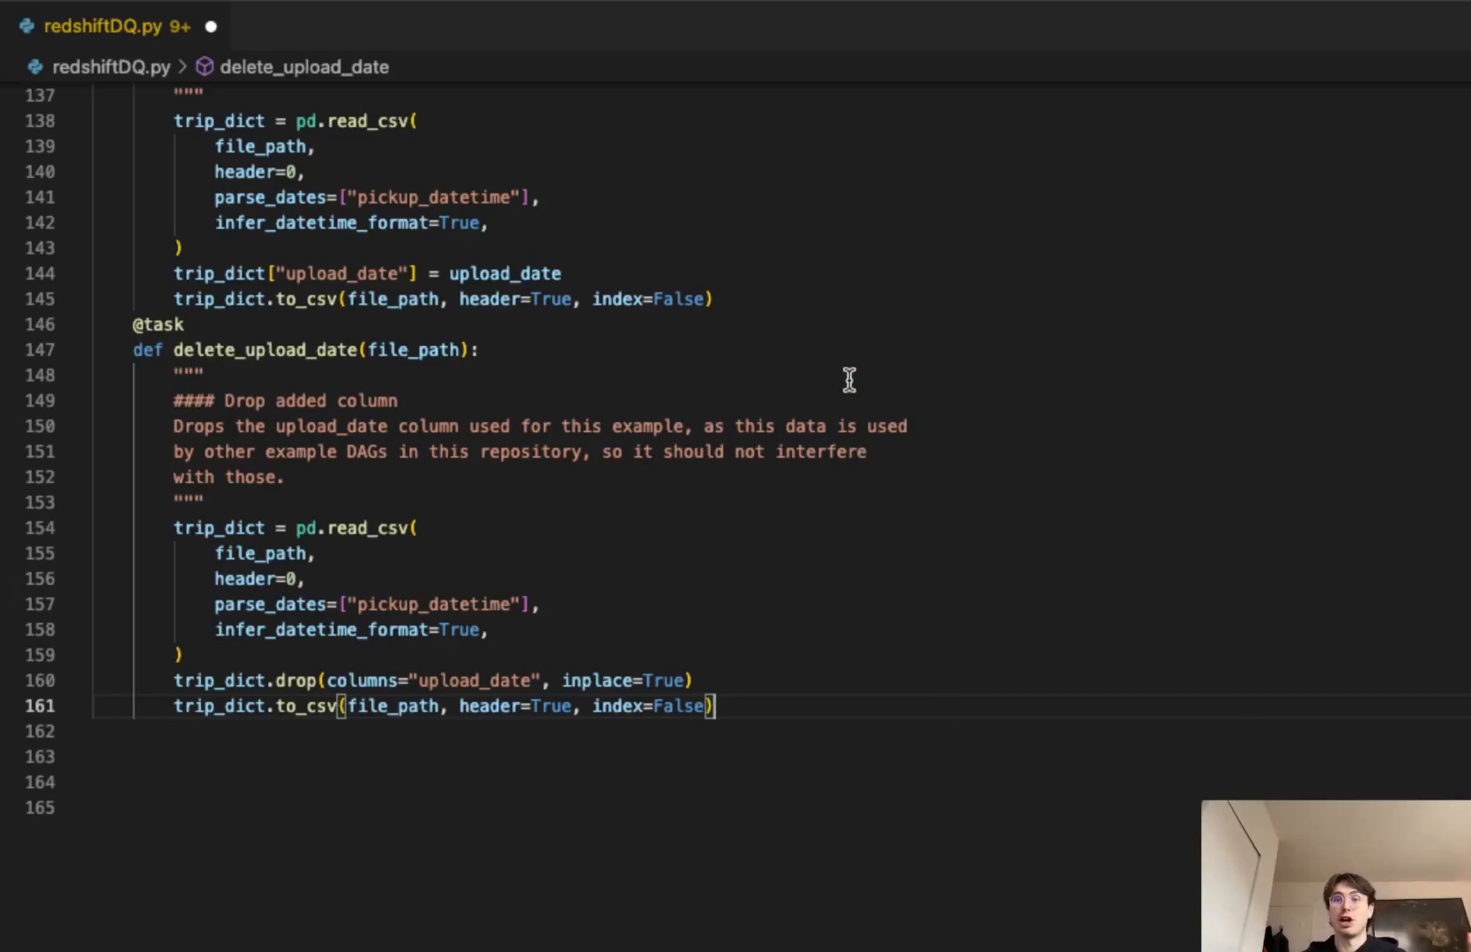
# Step: Scroll past delete_upload_date to the DATES loop uploading files to S3
pyautogui.scroll(-3)
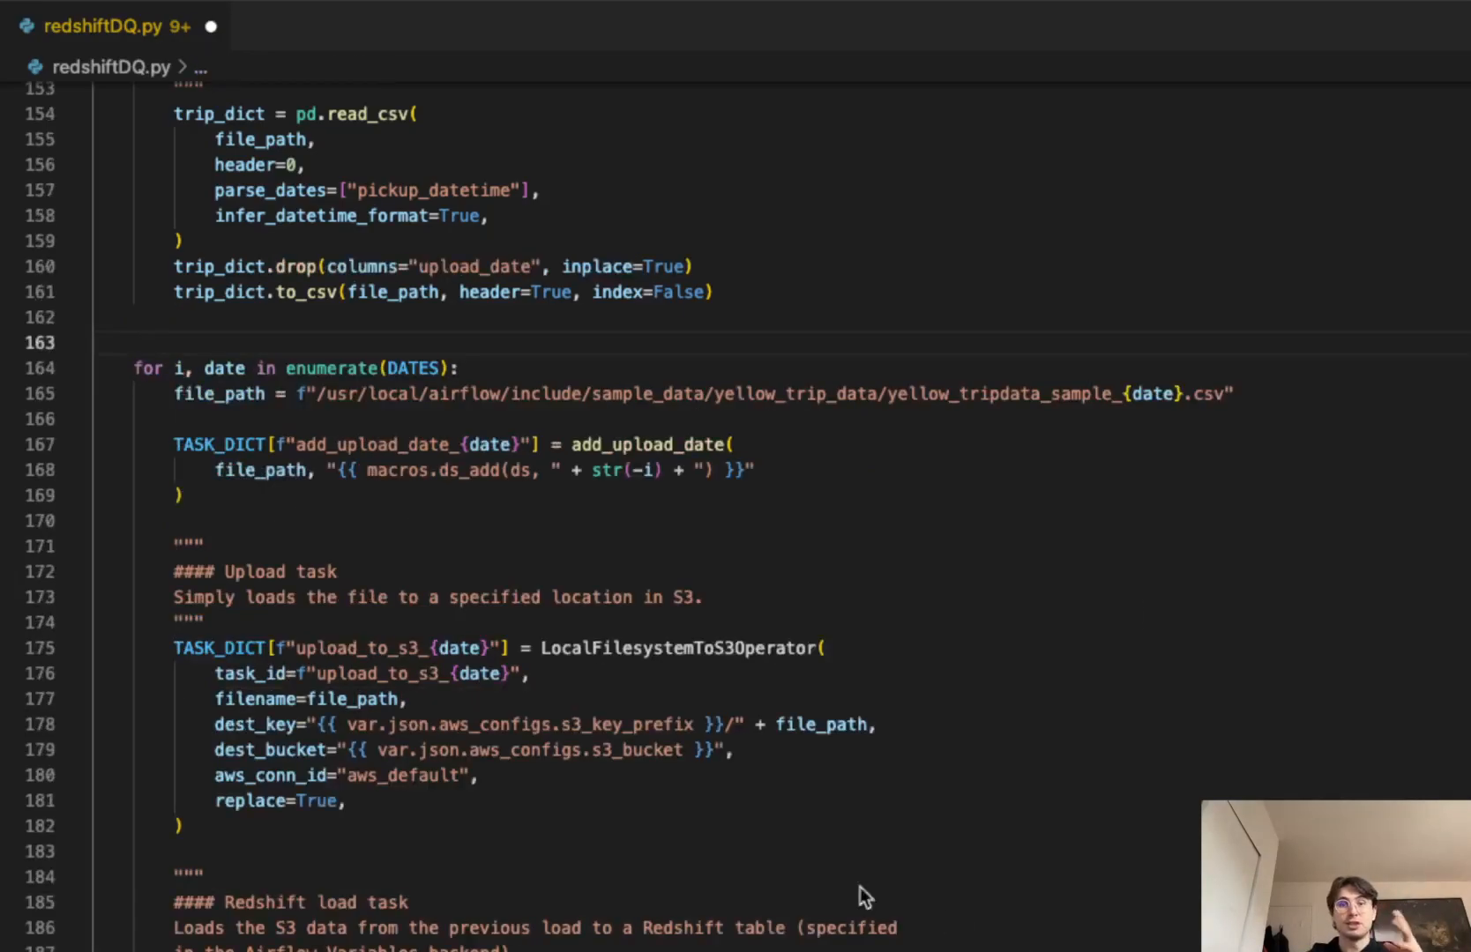
pyautogui.moveTo(556, 716)
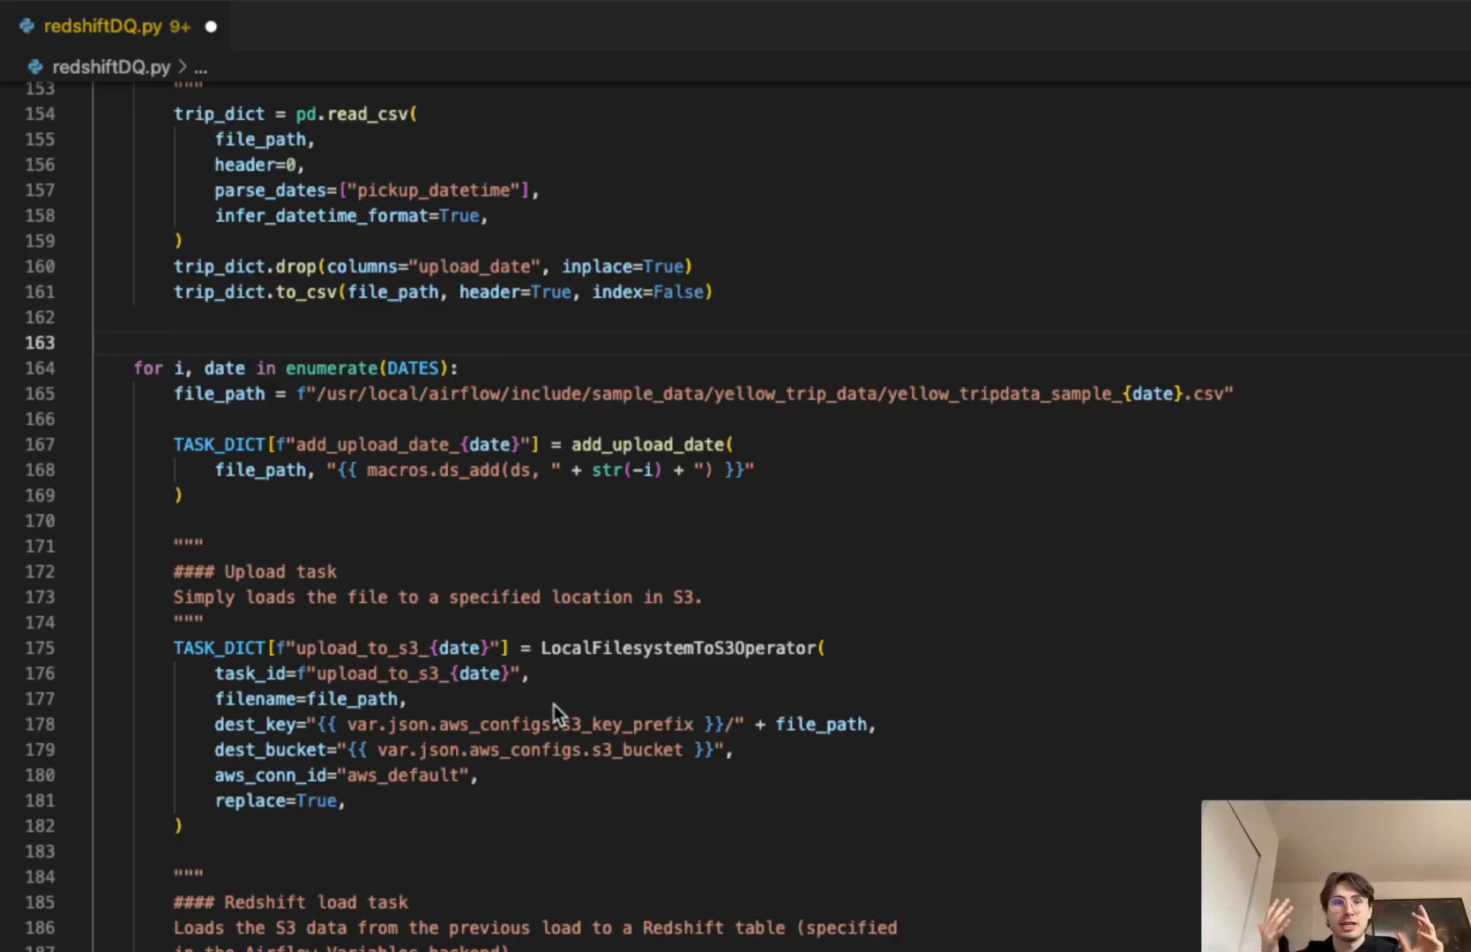
pyautogui.moveTo(420, 589)
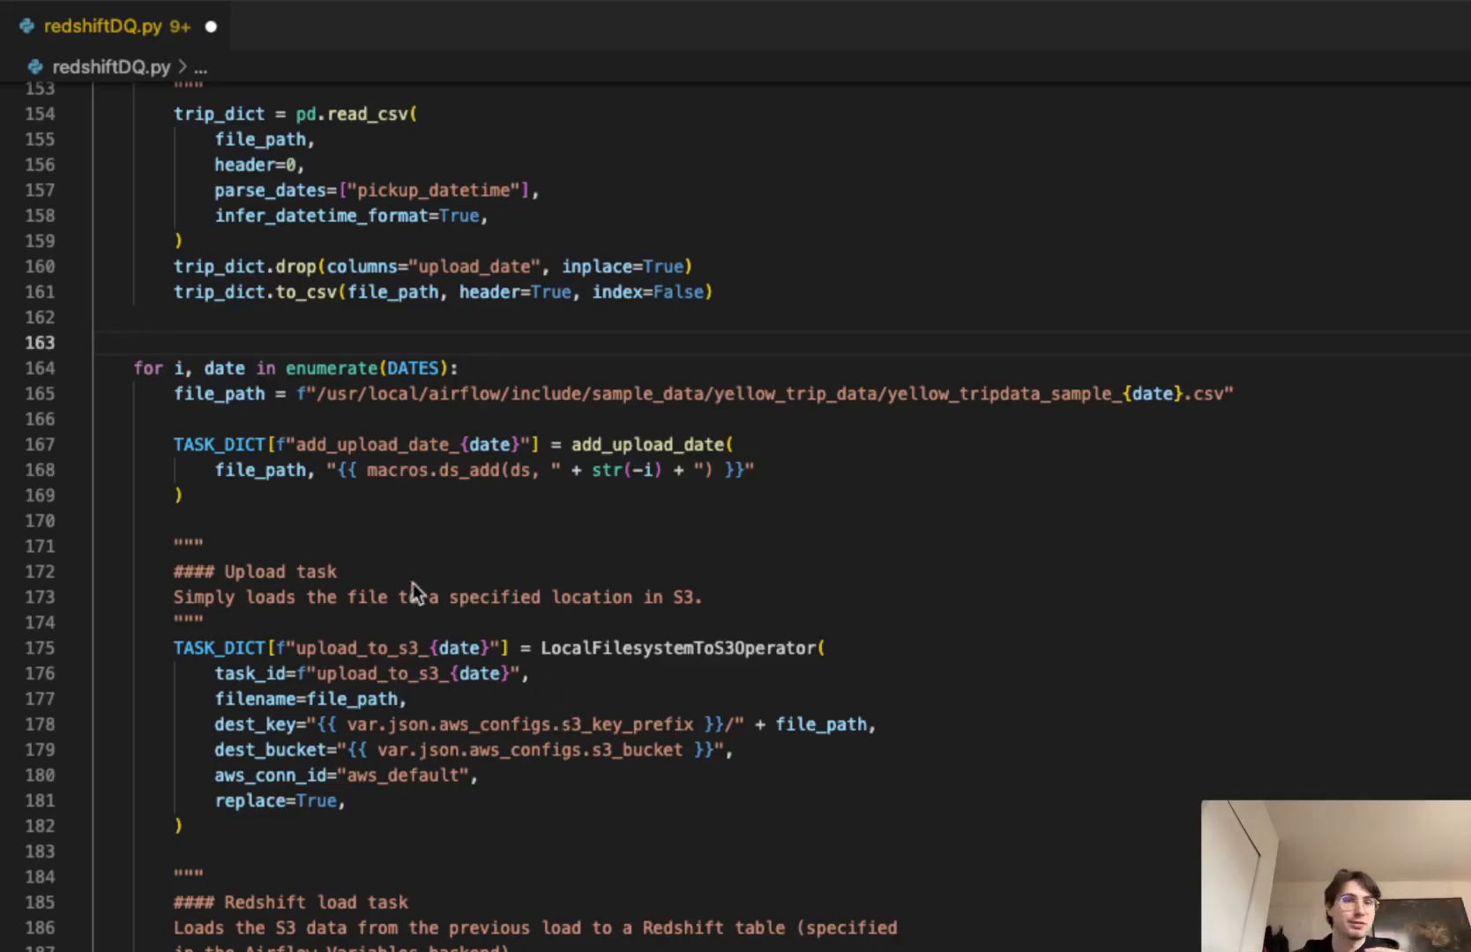
pyautogui.scroll(-3)
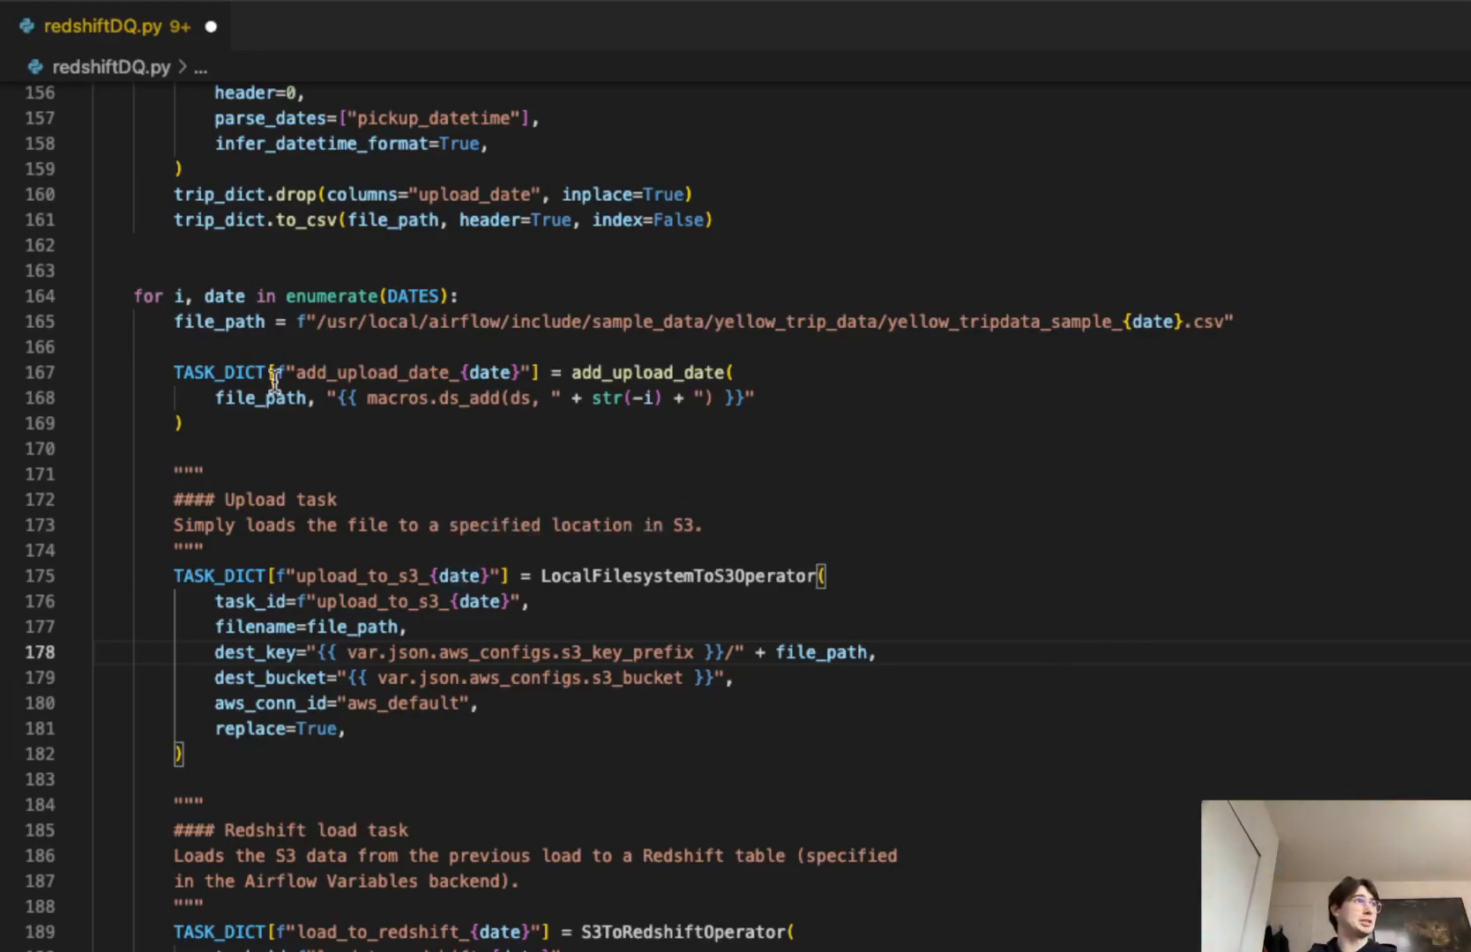
pyautogui.click(364, 449)
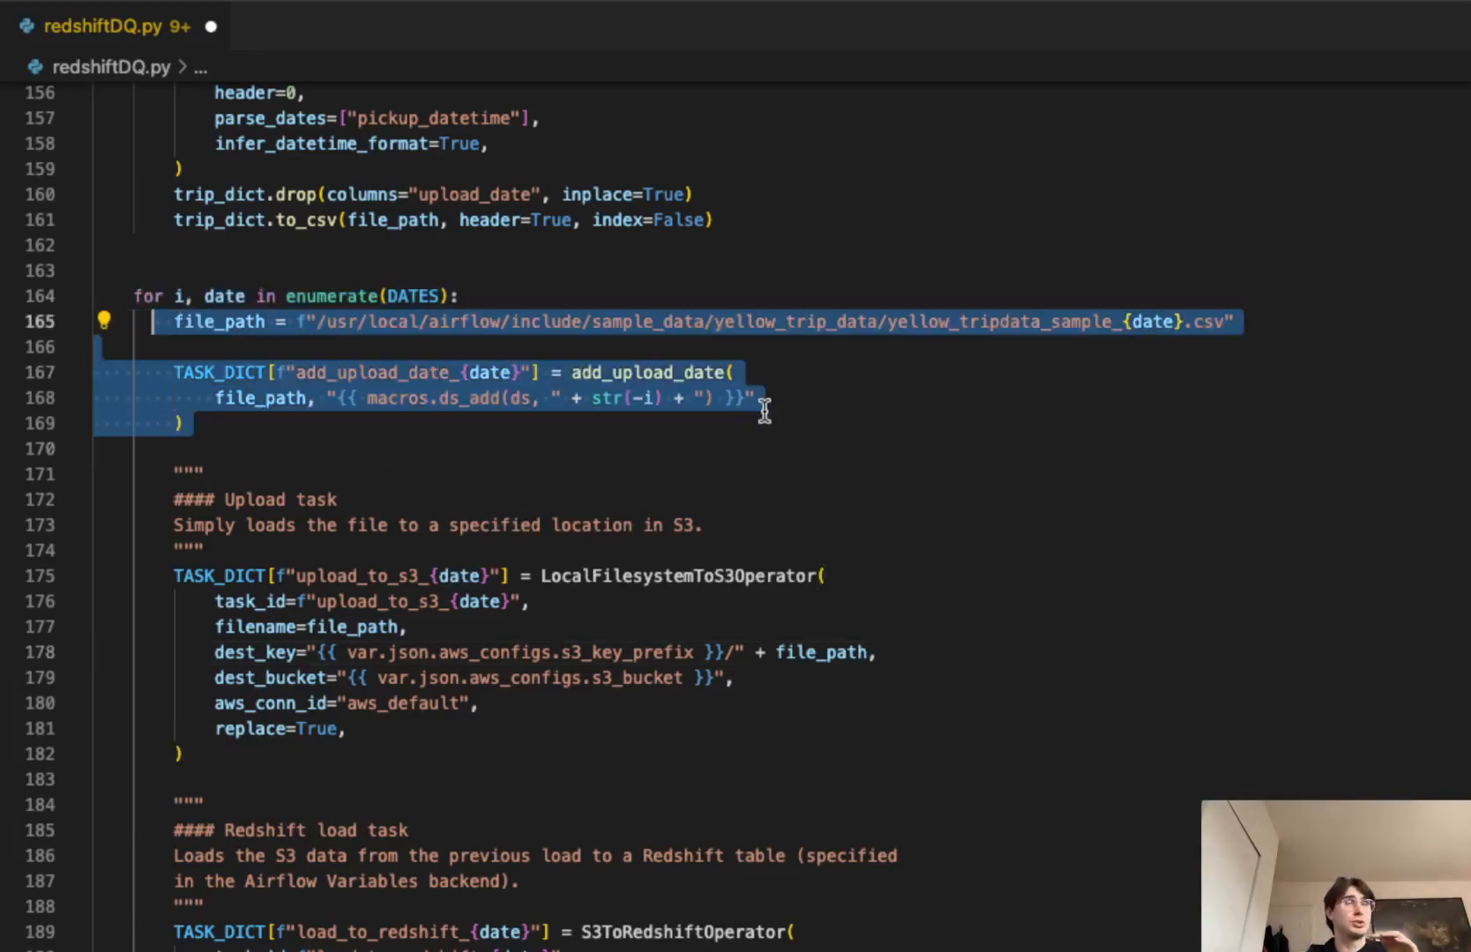
pyautogui.click(550, 407)
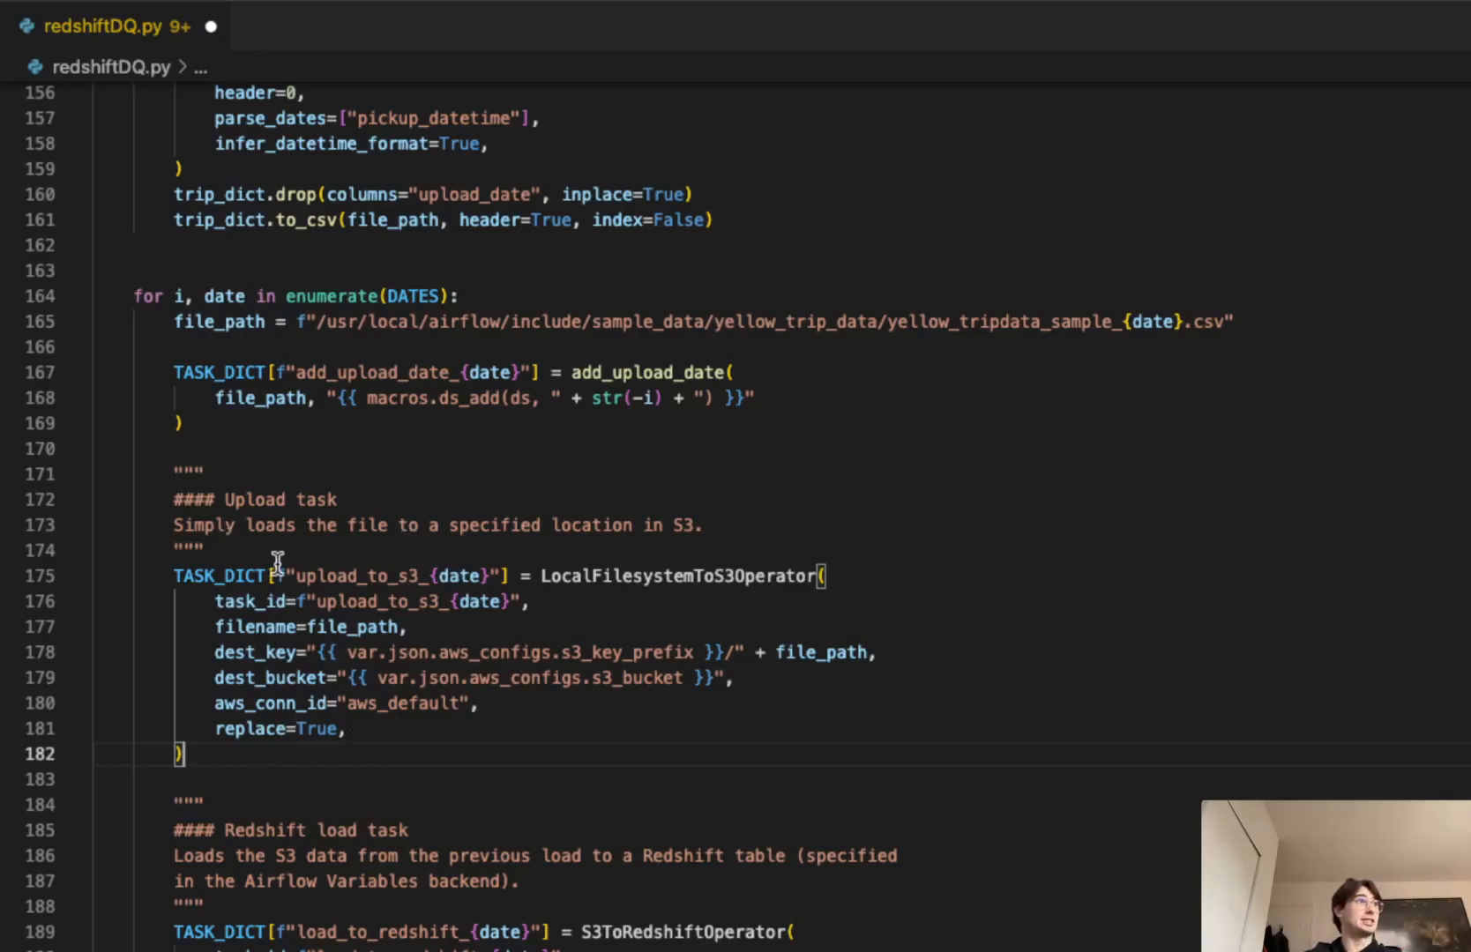
pyautogui.moveTo(590, 582)
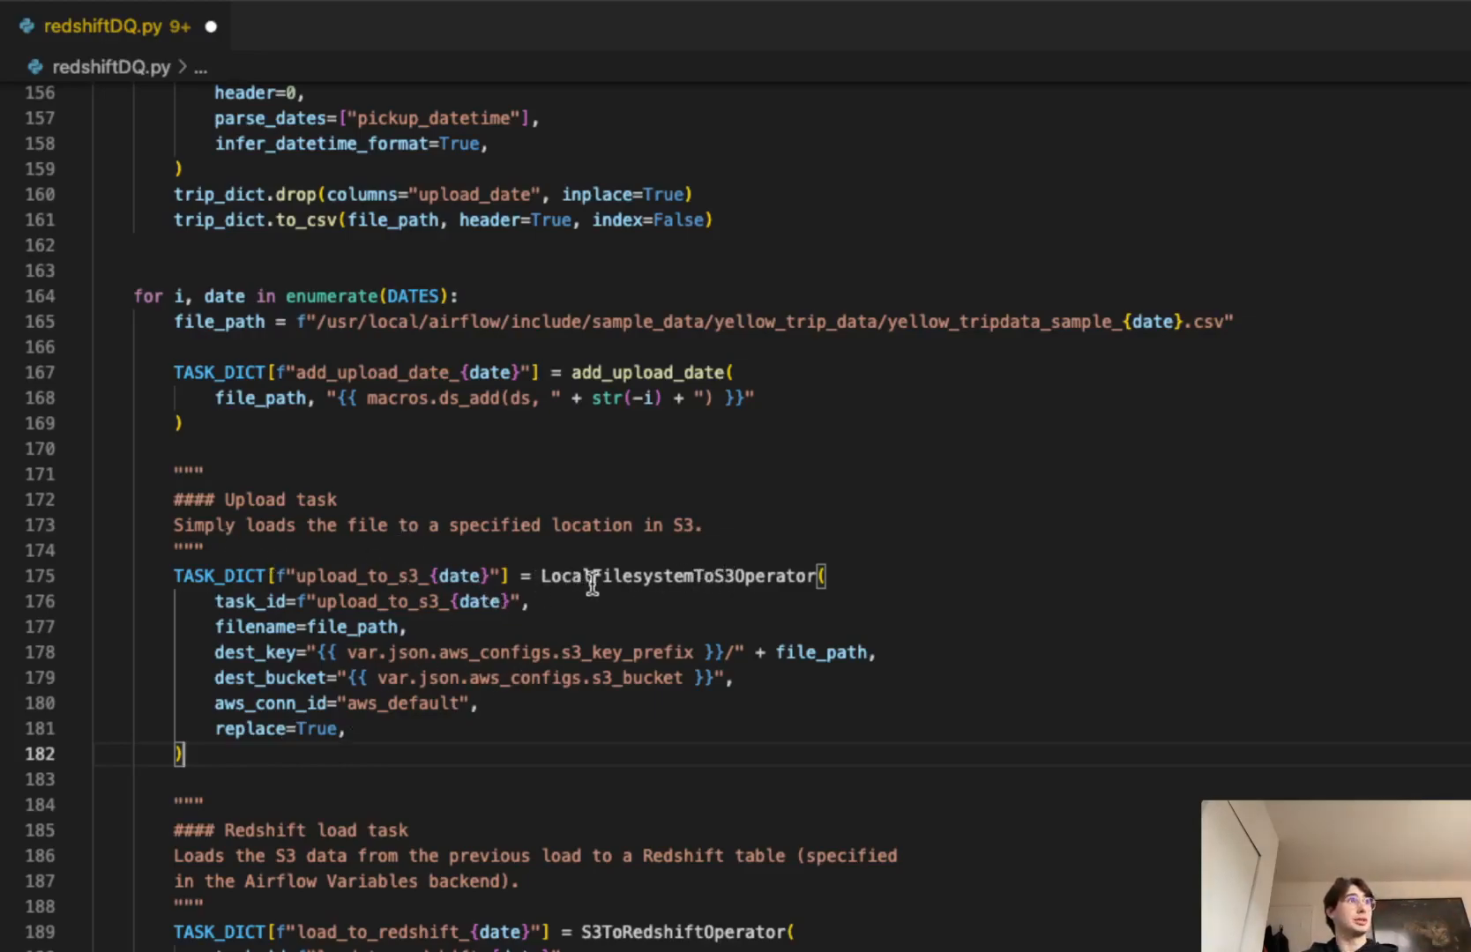
pyautogui.moveTo(455, 762)
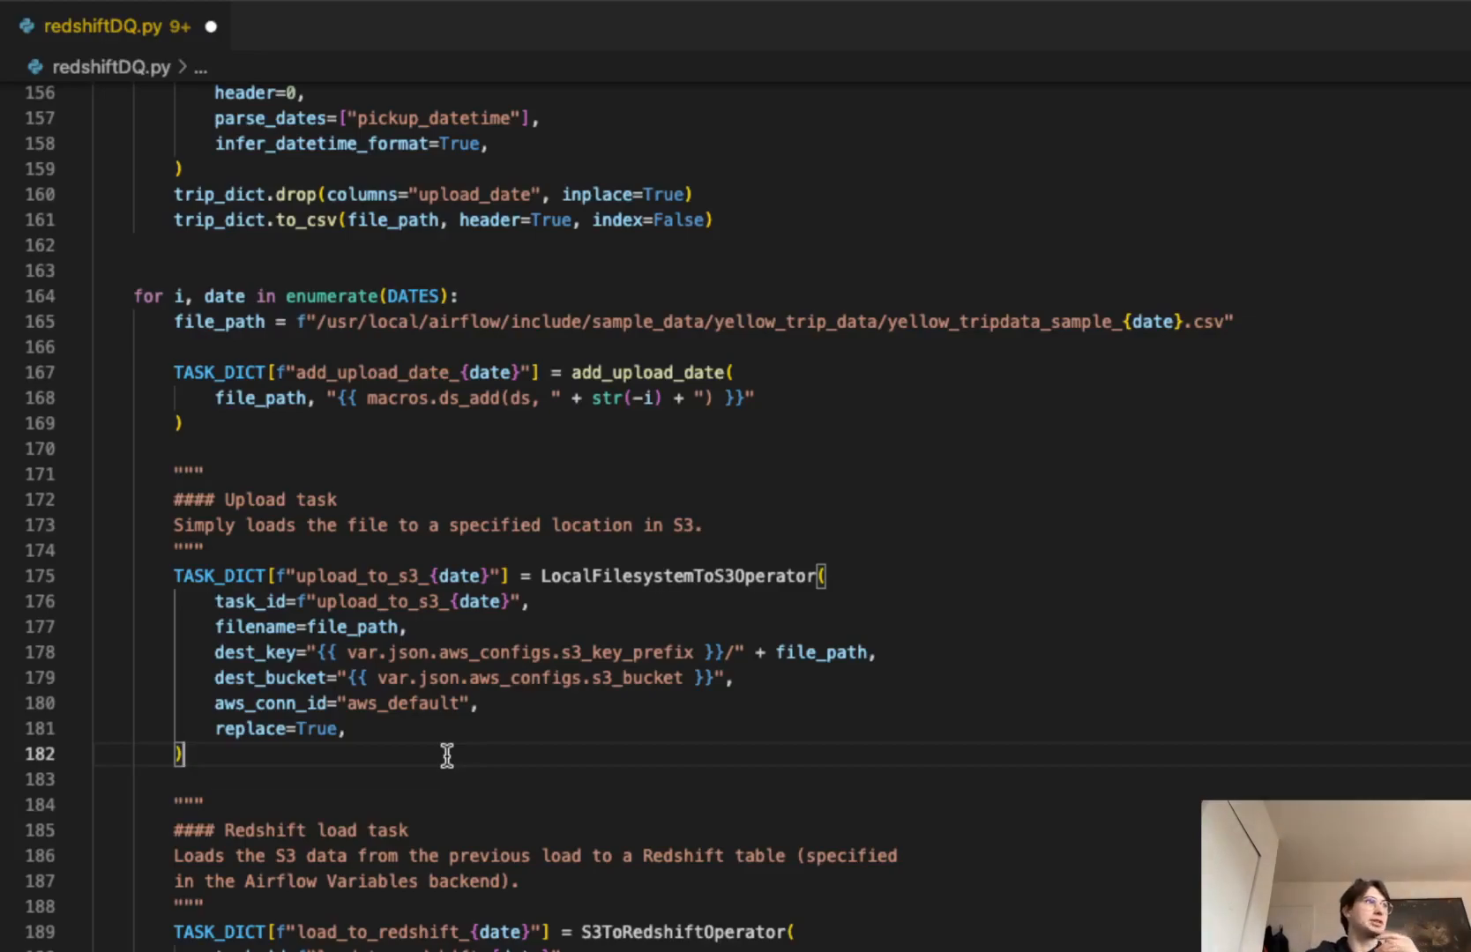
pyautogui.moveTo(438, 727)
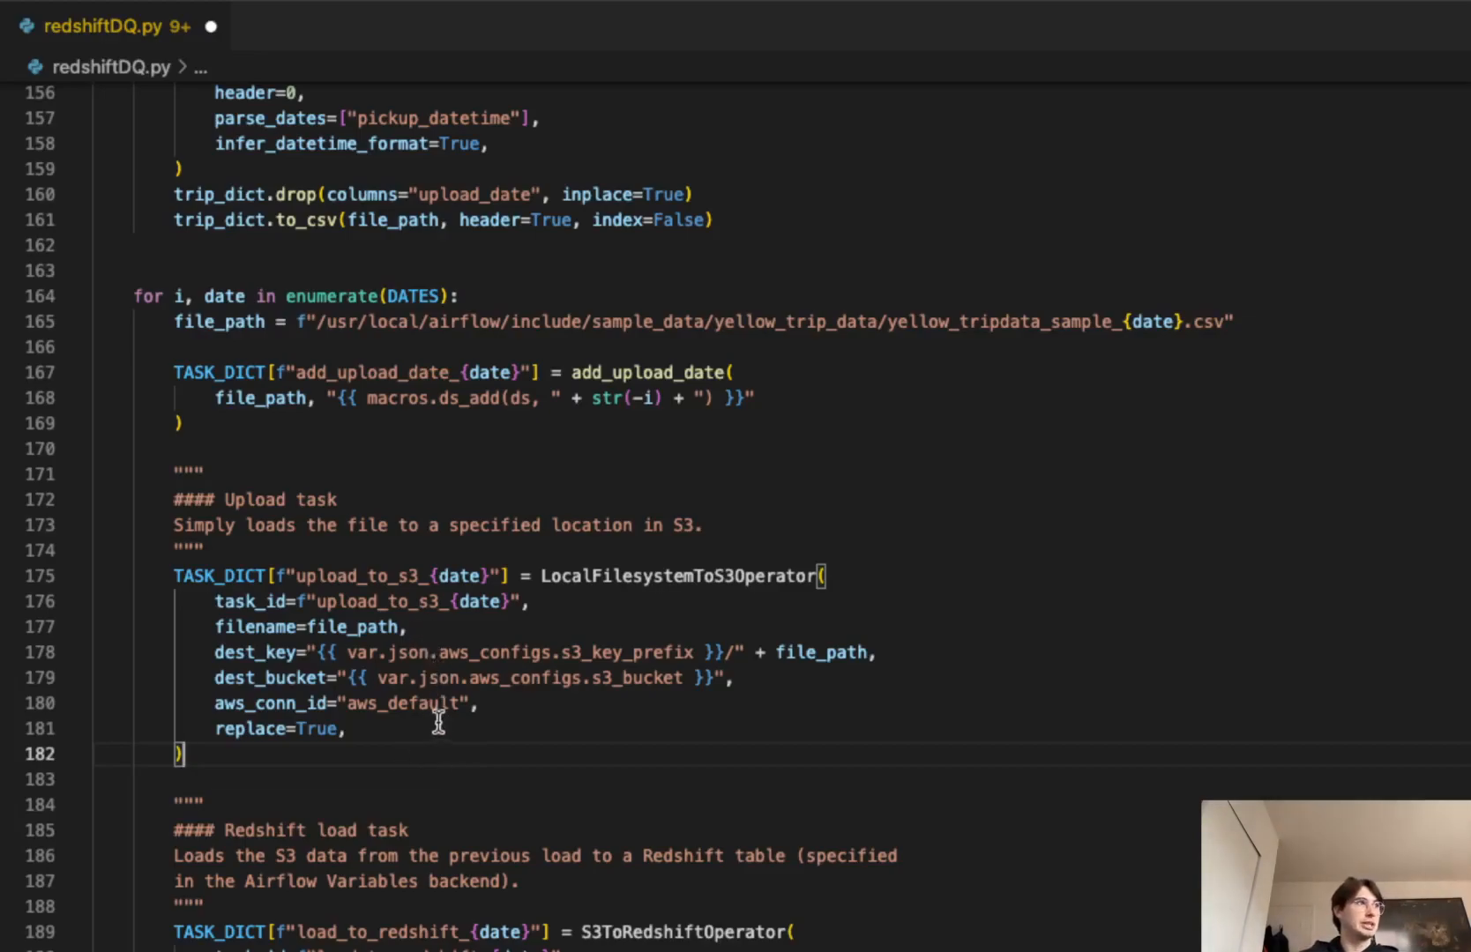
pyautogui.moveTo(440, 704)
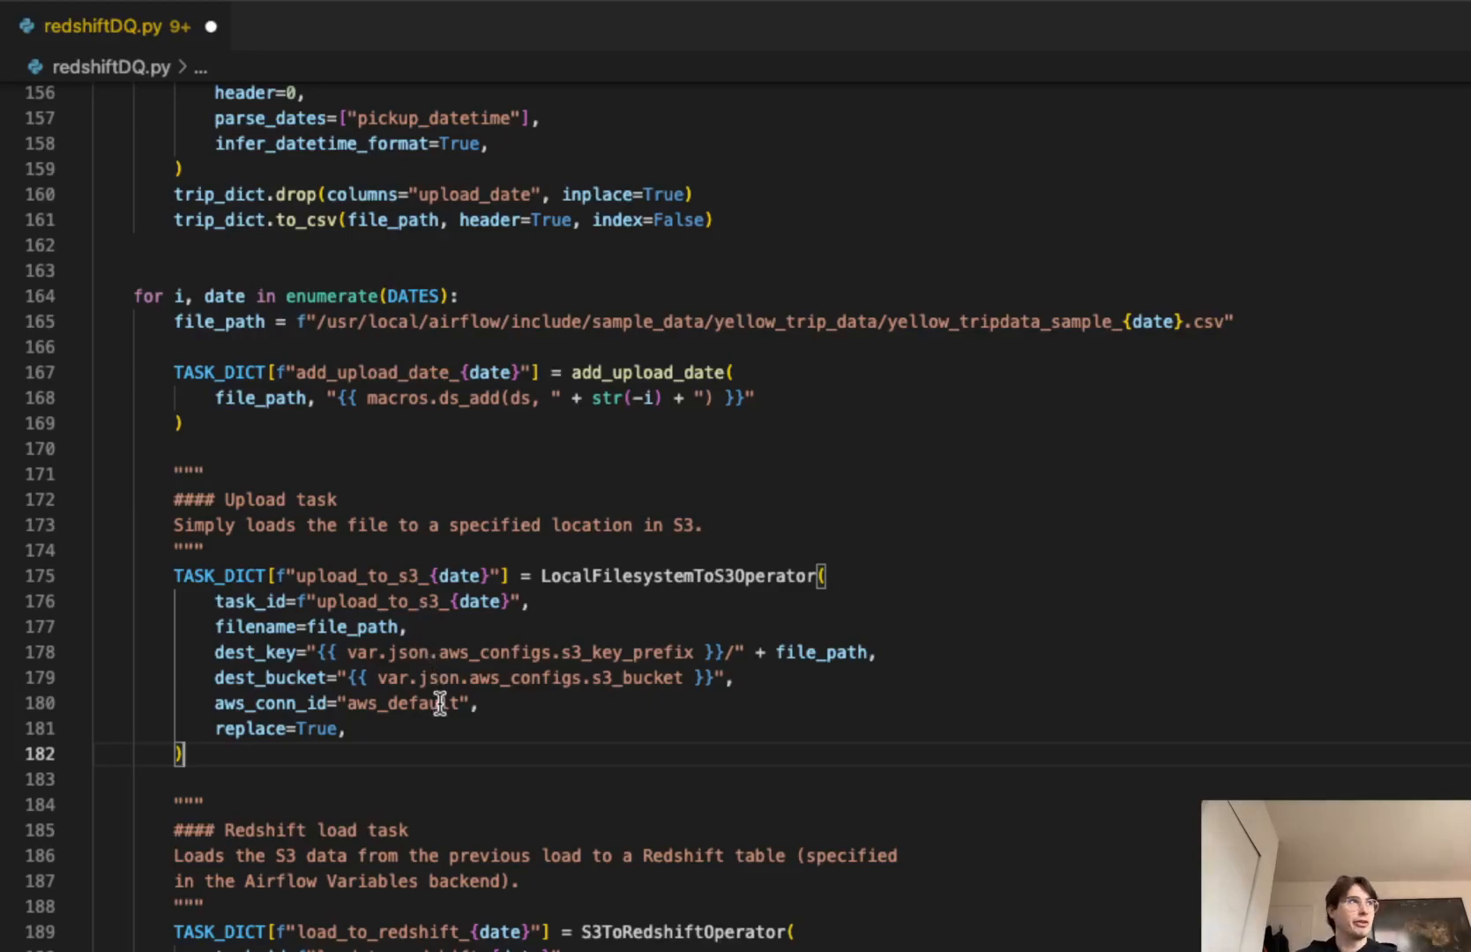
pyautogui.moveTo(511, 825)
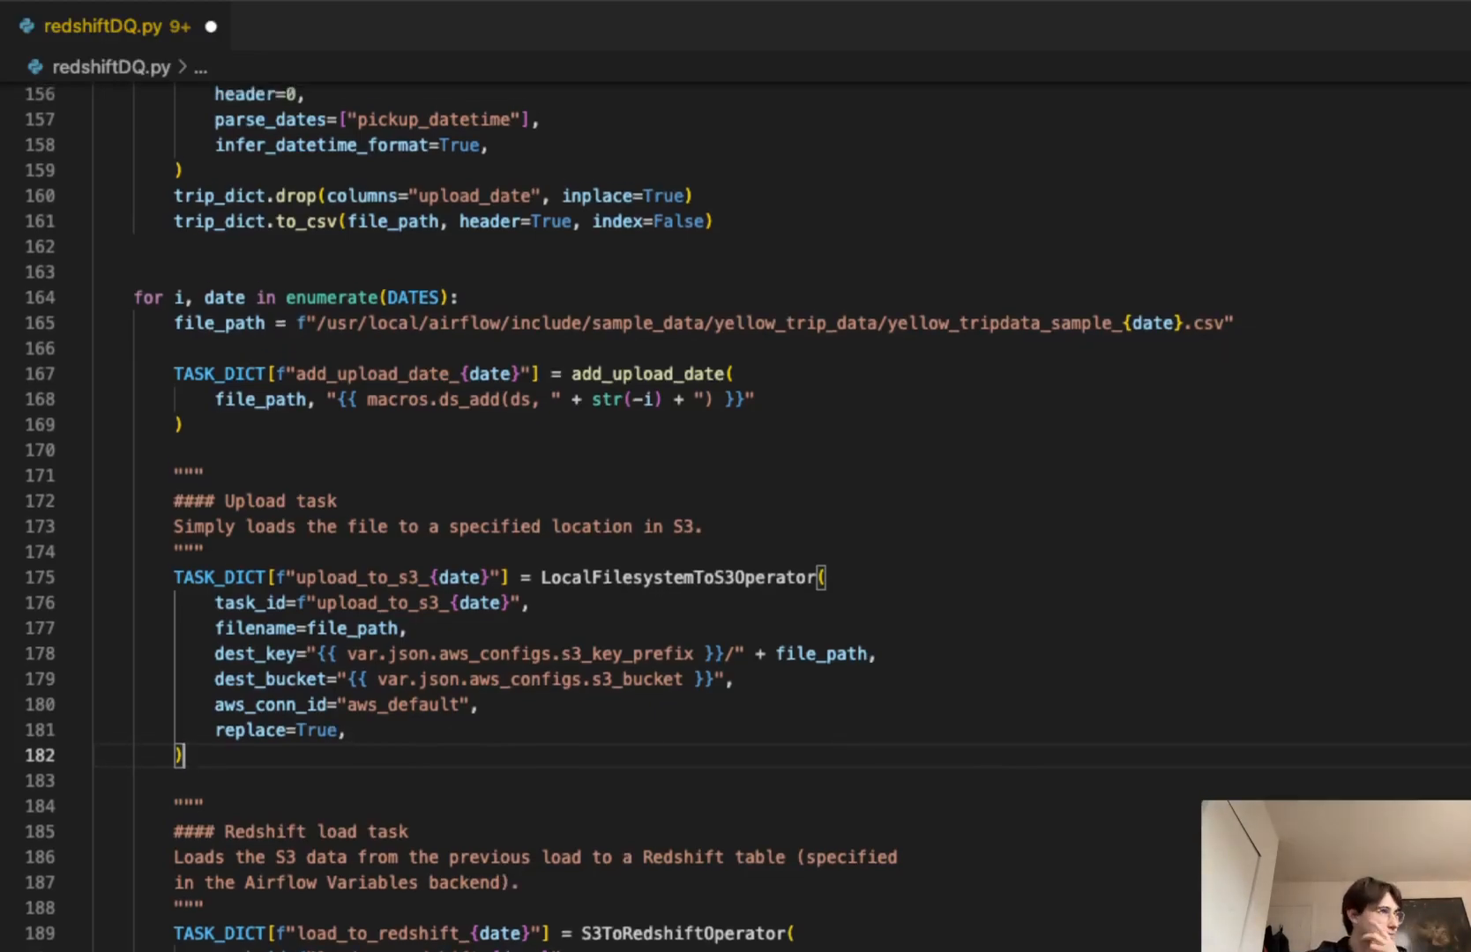
# Step: Scroll to the chain(...) block linking begin, uploads, loads, checks, drop table and end
pyautogui.scroll(-3)
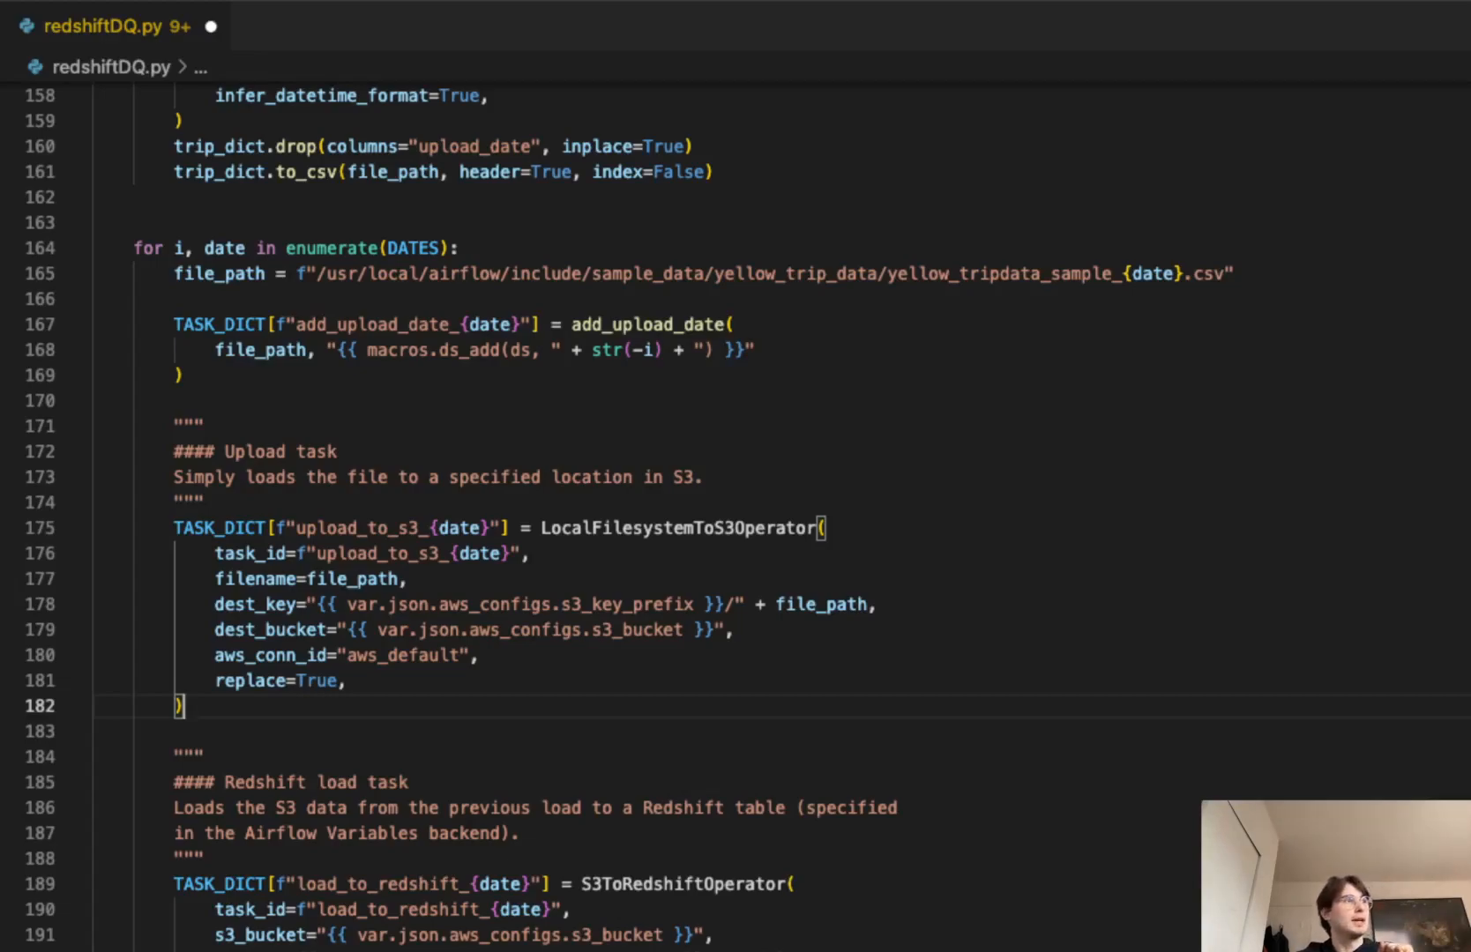
pyautogui.scroll(-3)
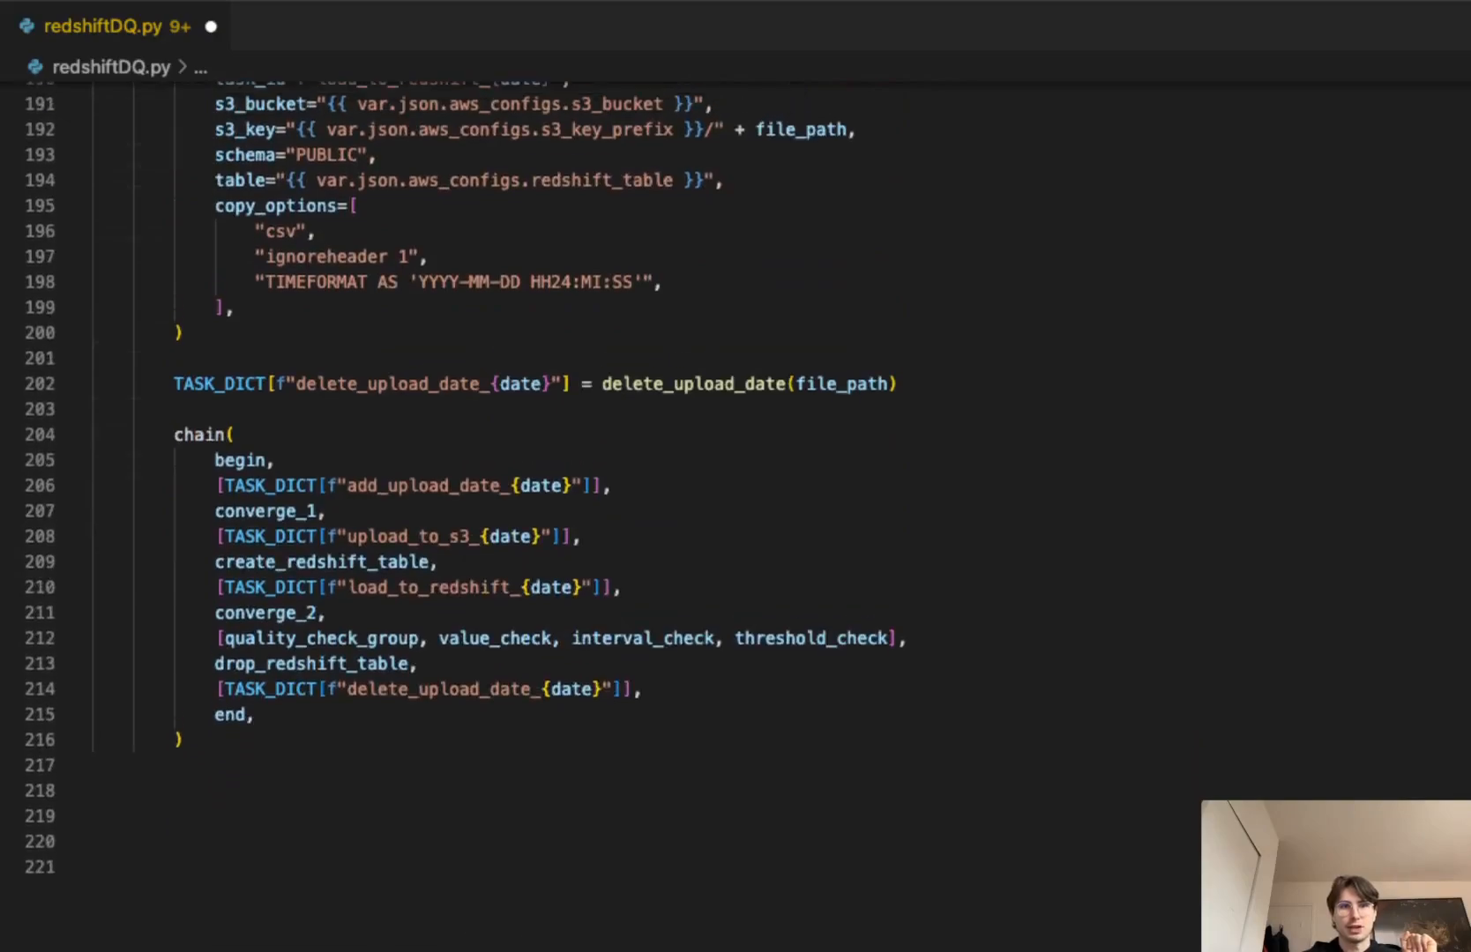
pyautogui.scroll(3)
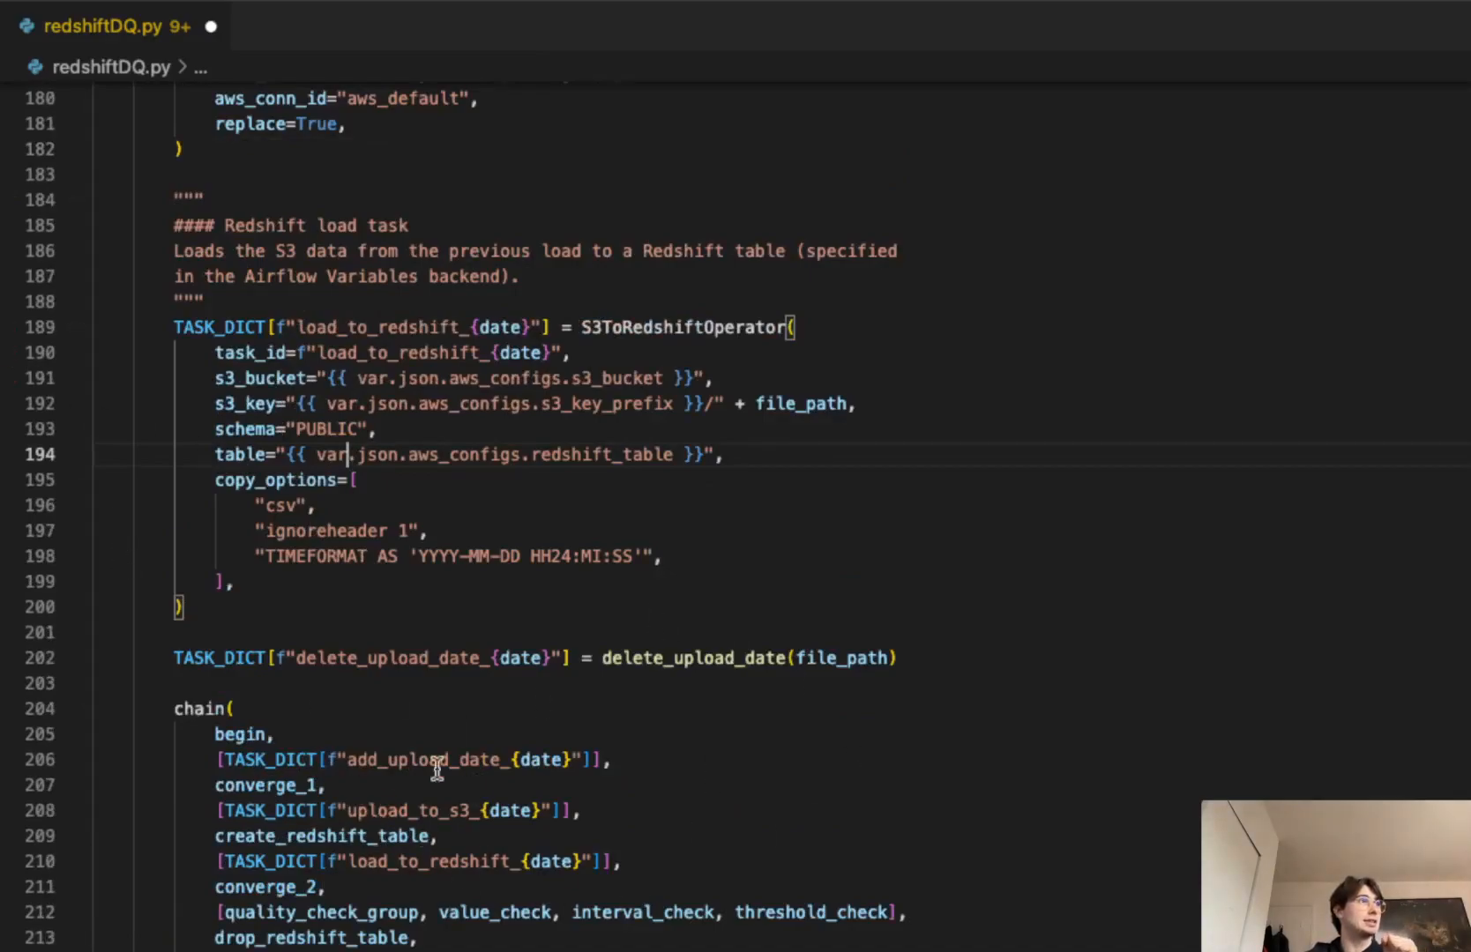
pyautogui.moveTo(310, 797)
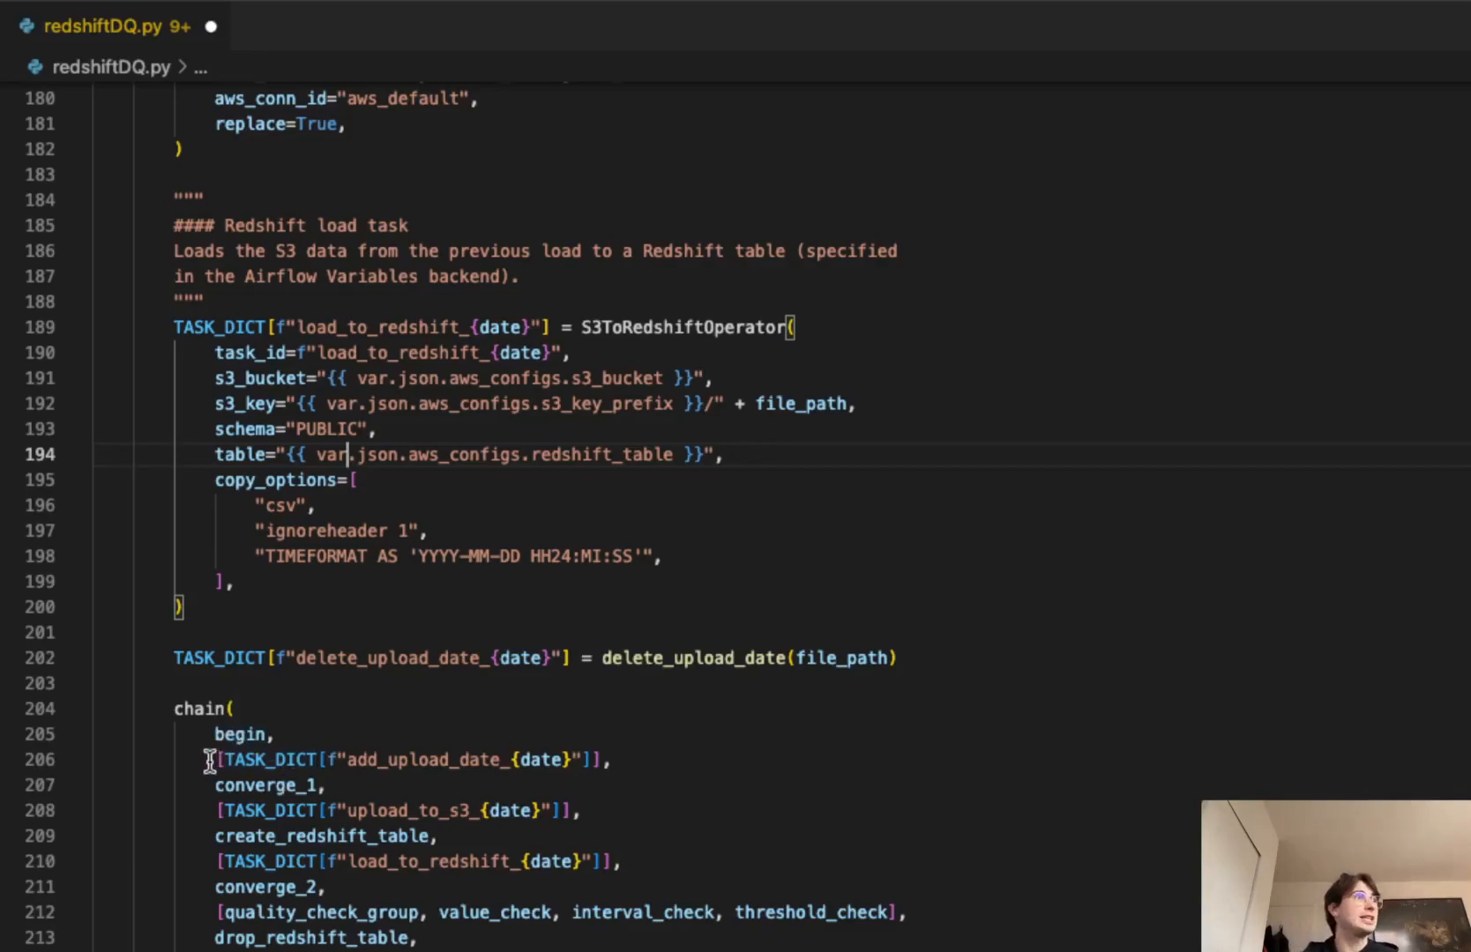
pyautogui.moveTo(527, 760)
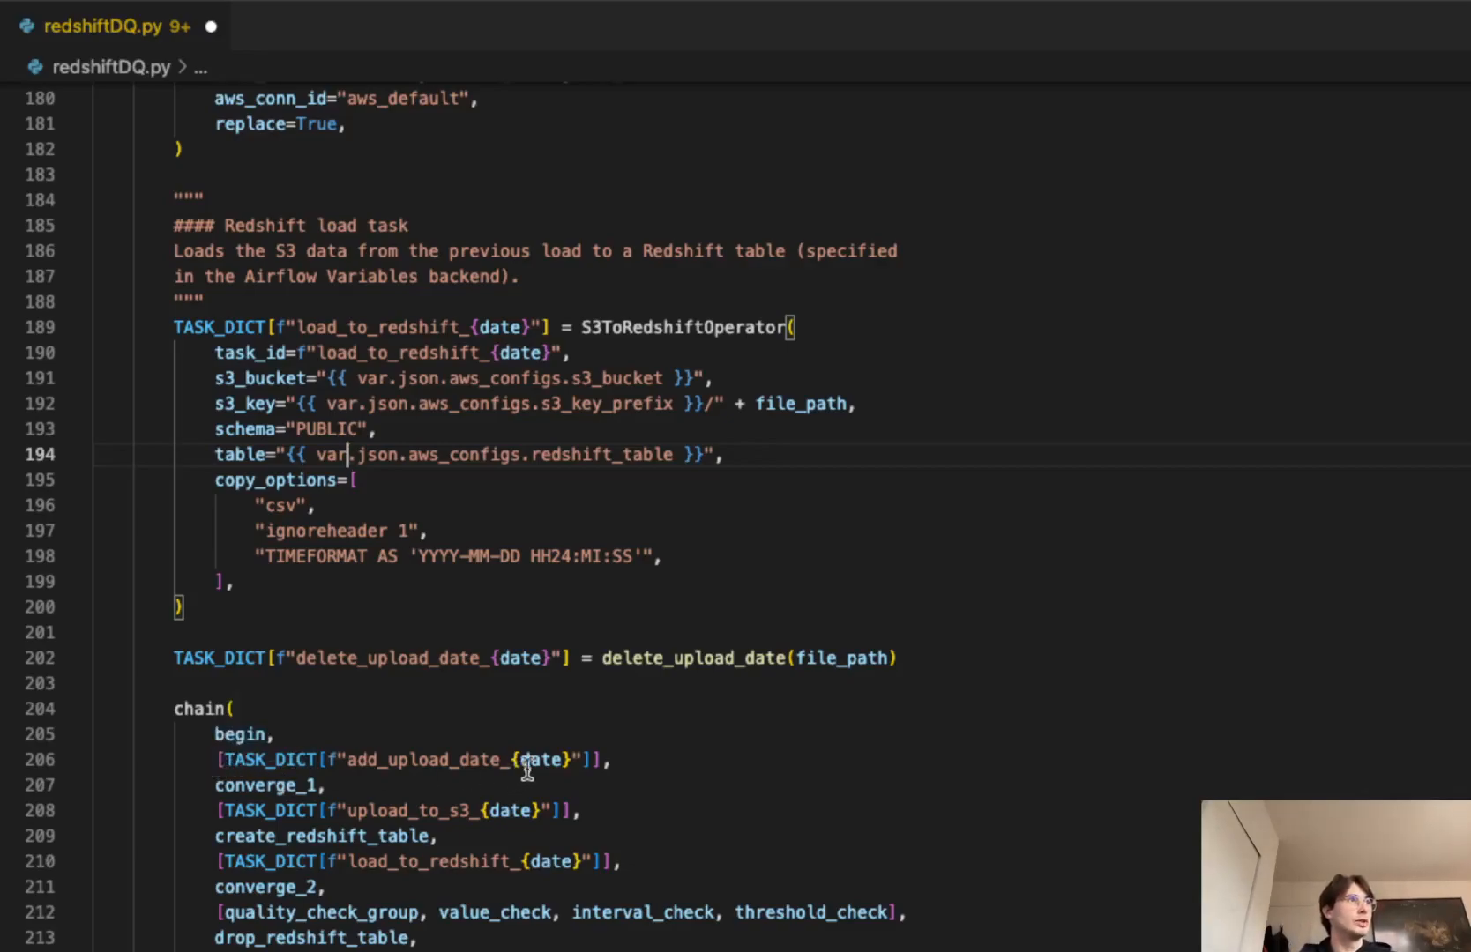
pyautogui.moveTo(552, 760)
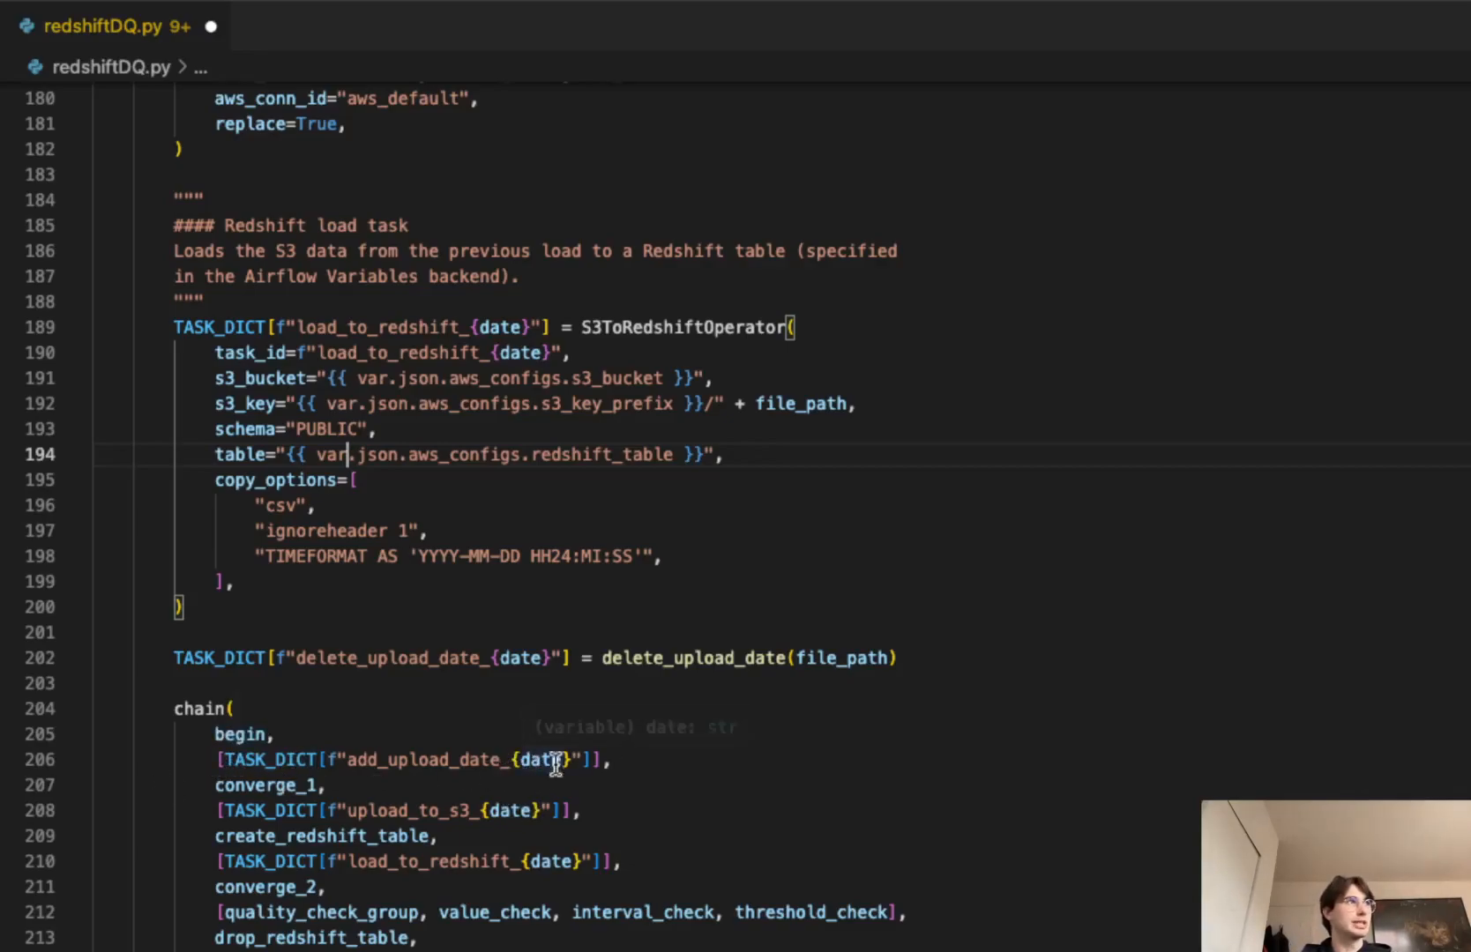
pyautogui.moveTo(324, 786)
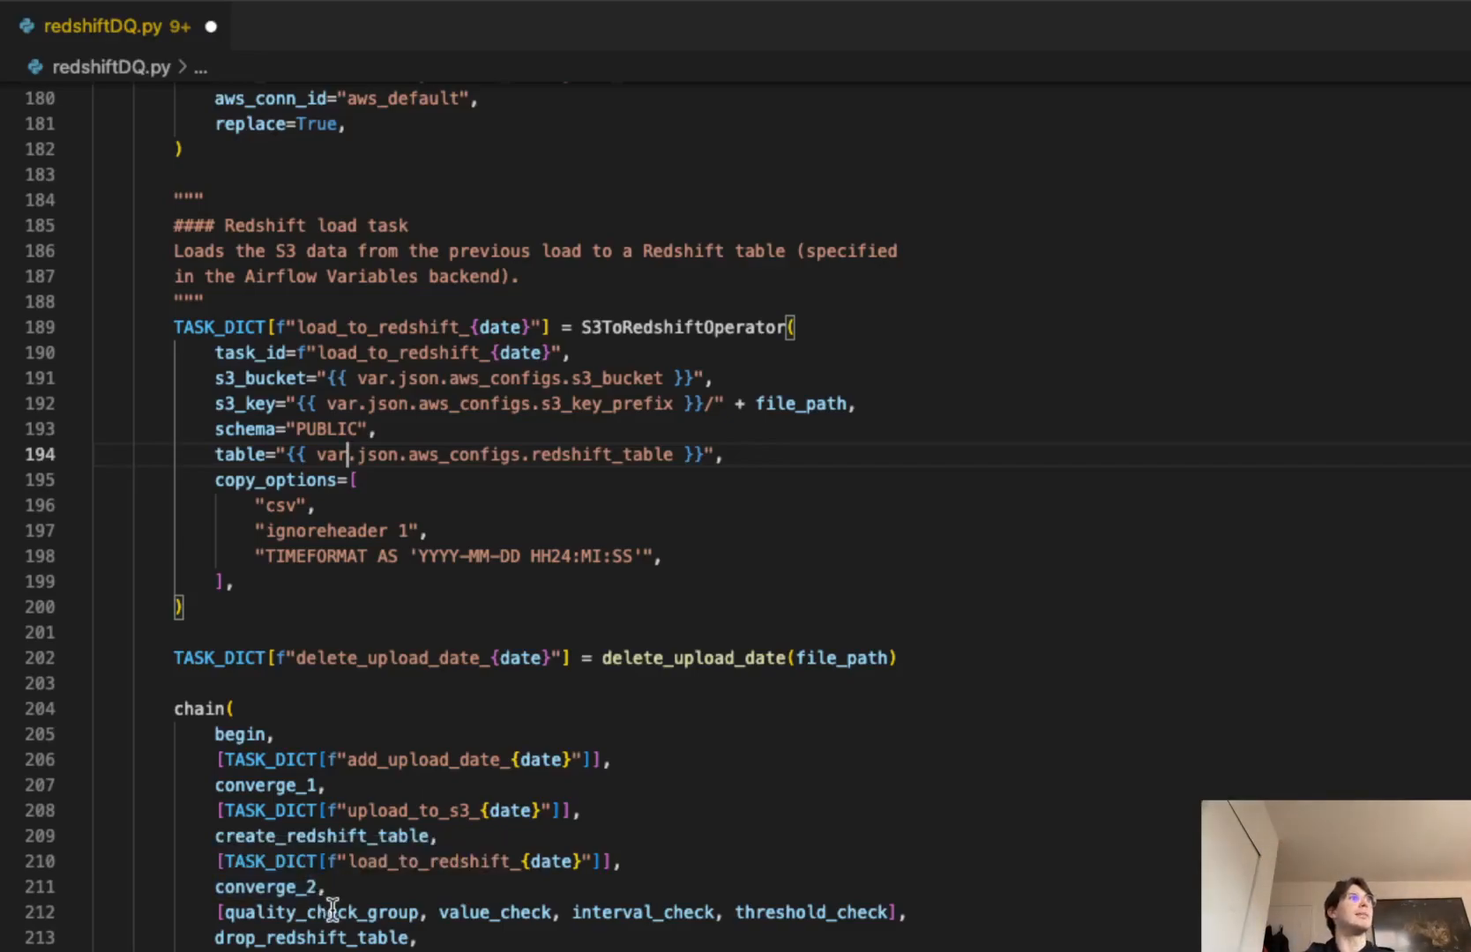
pyautogui.moveTo(746, 906)
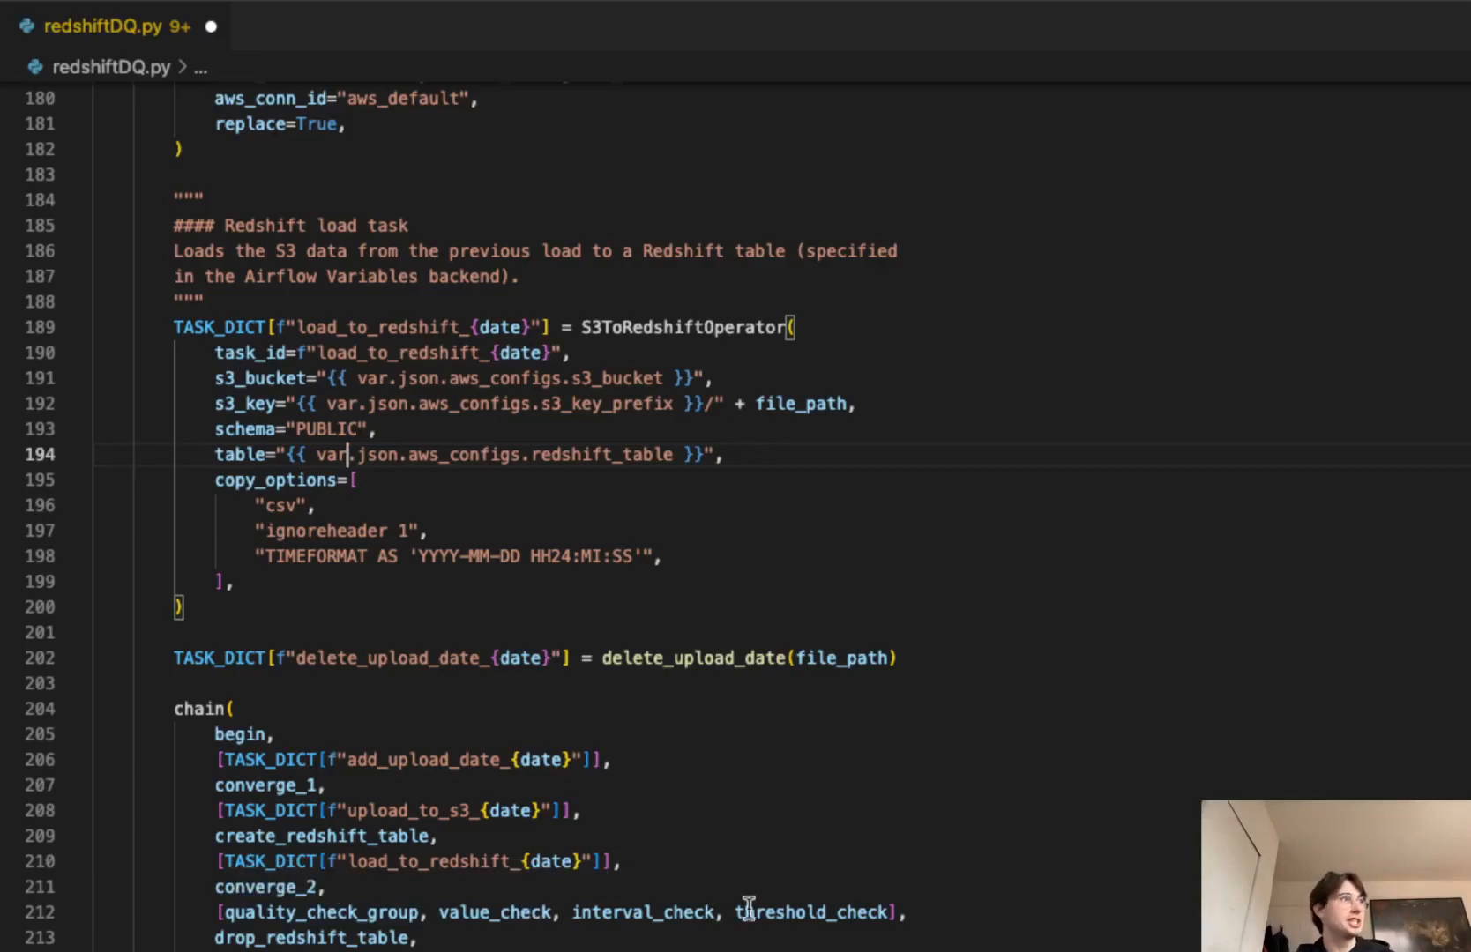
pyautogui.moveTo(813, 911)
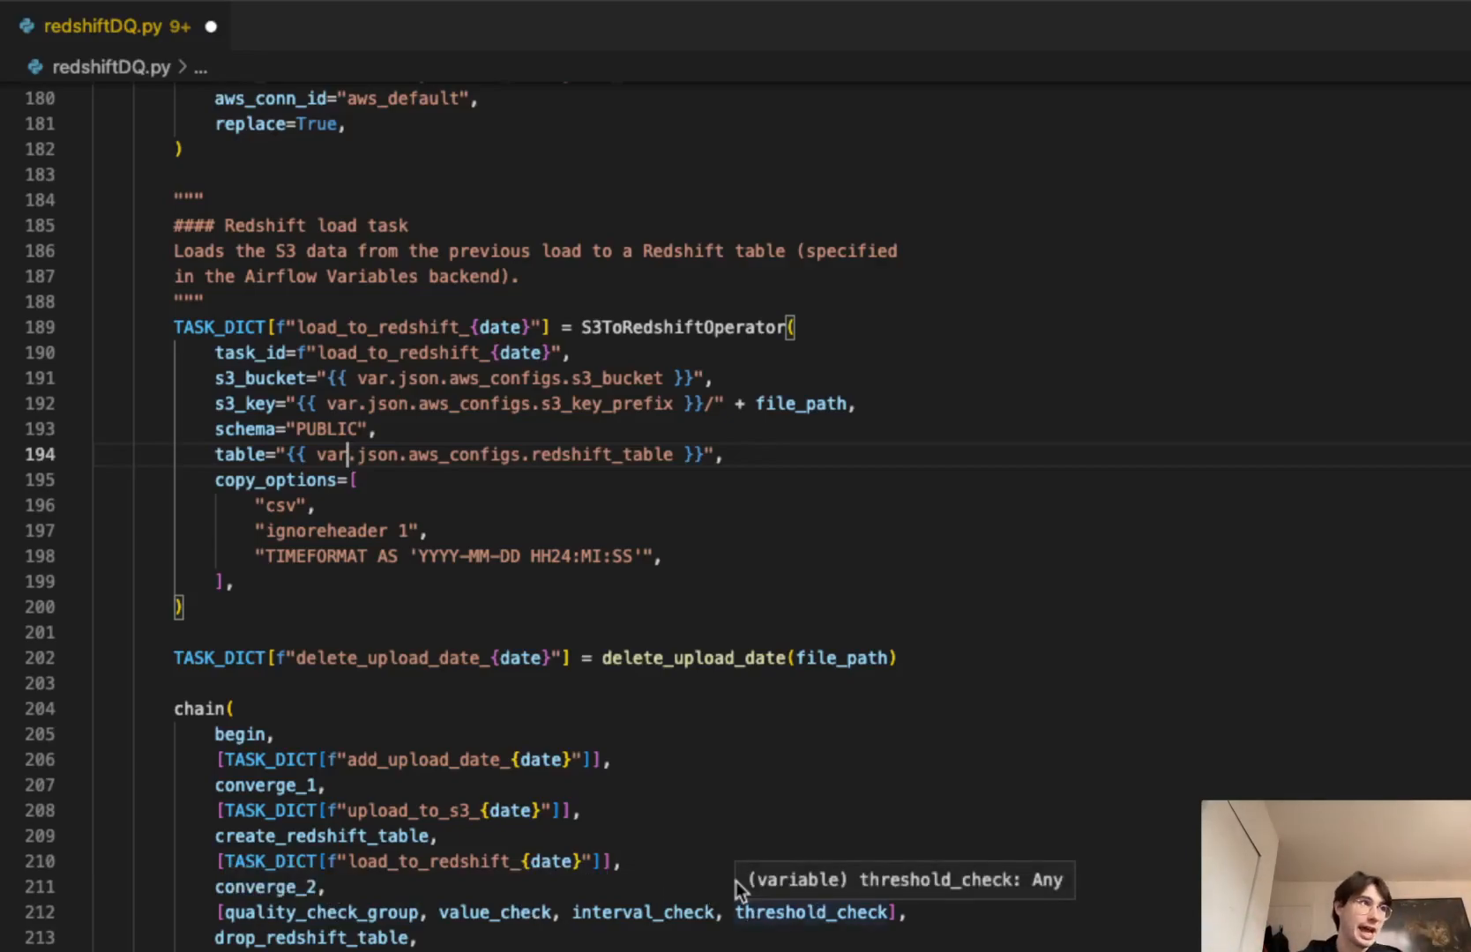
pyautogui.moveTo(314, 873)
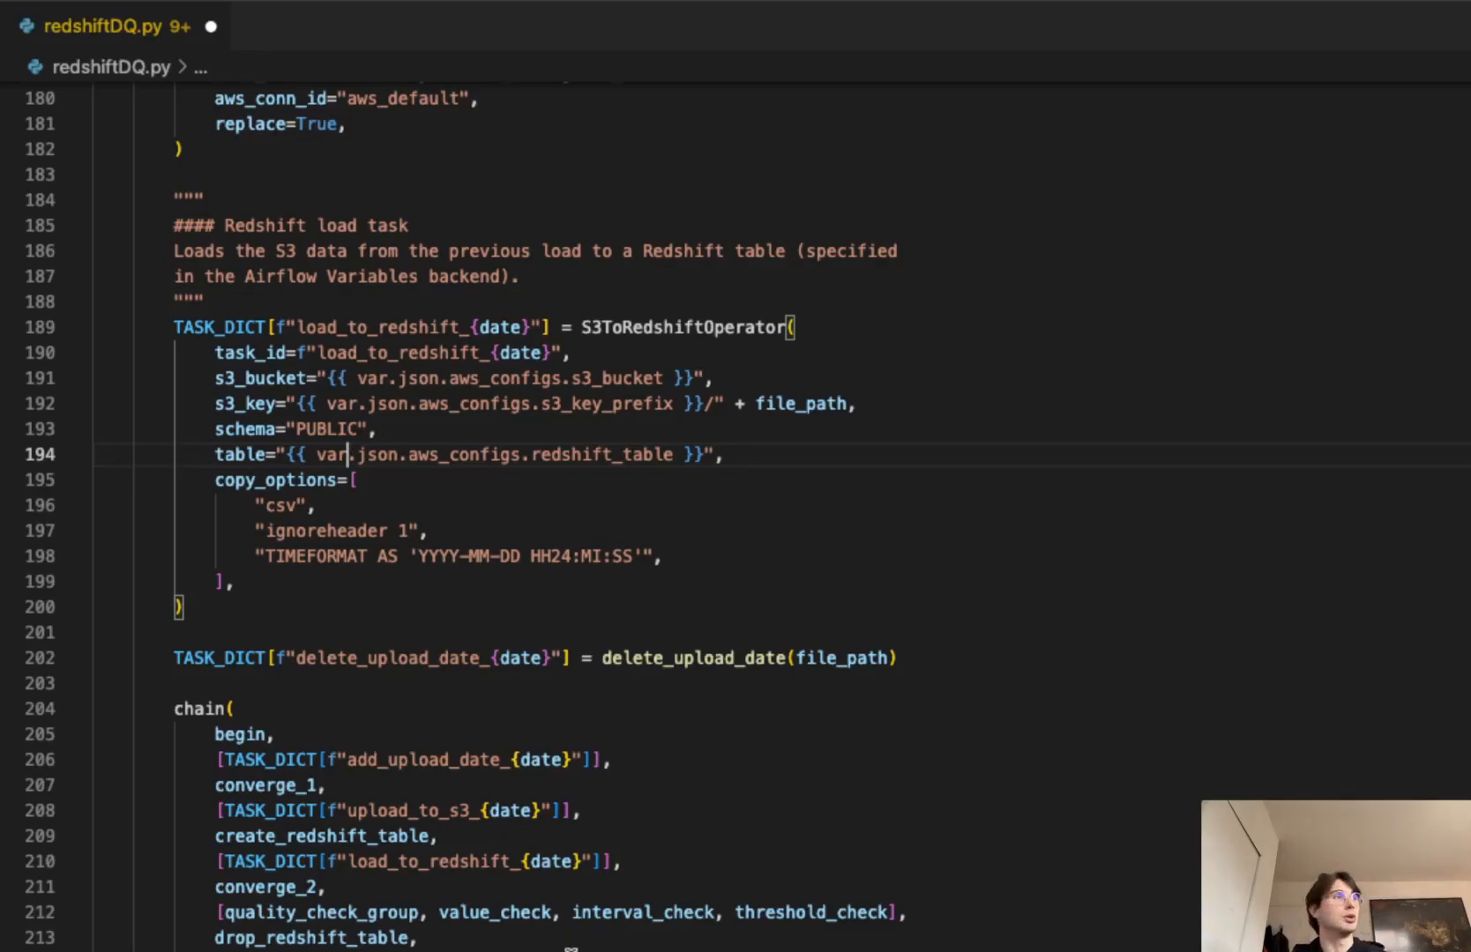
pyautogui.scroll(-3)
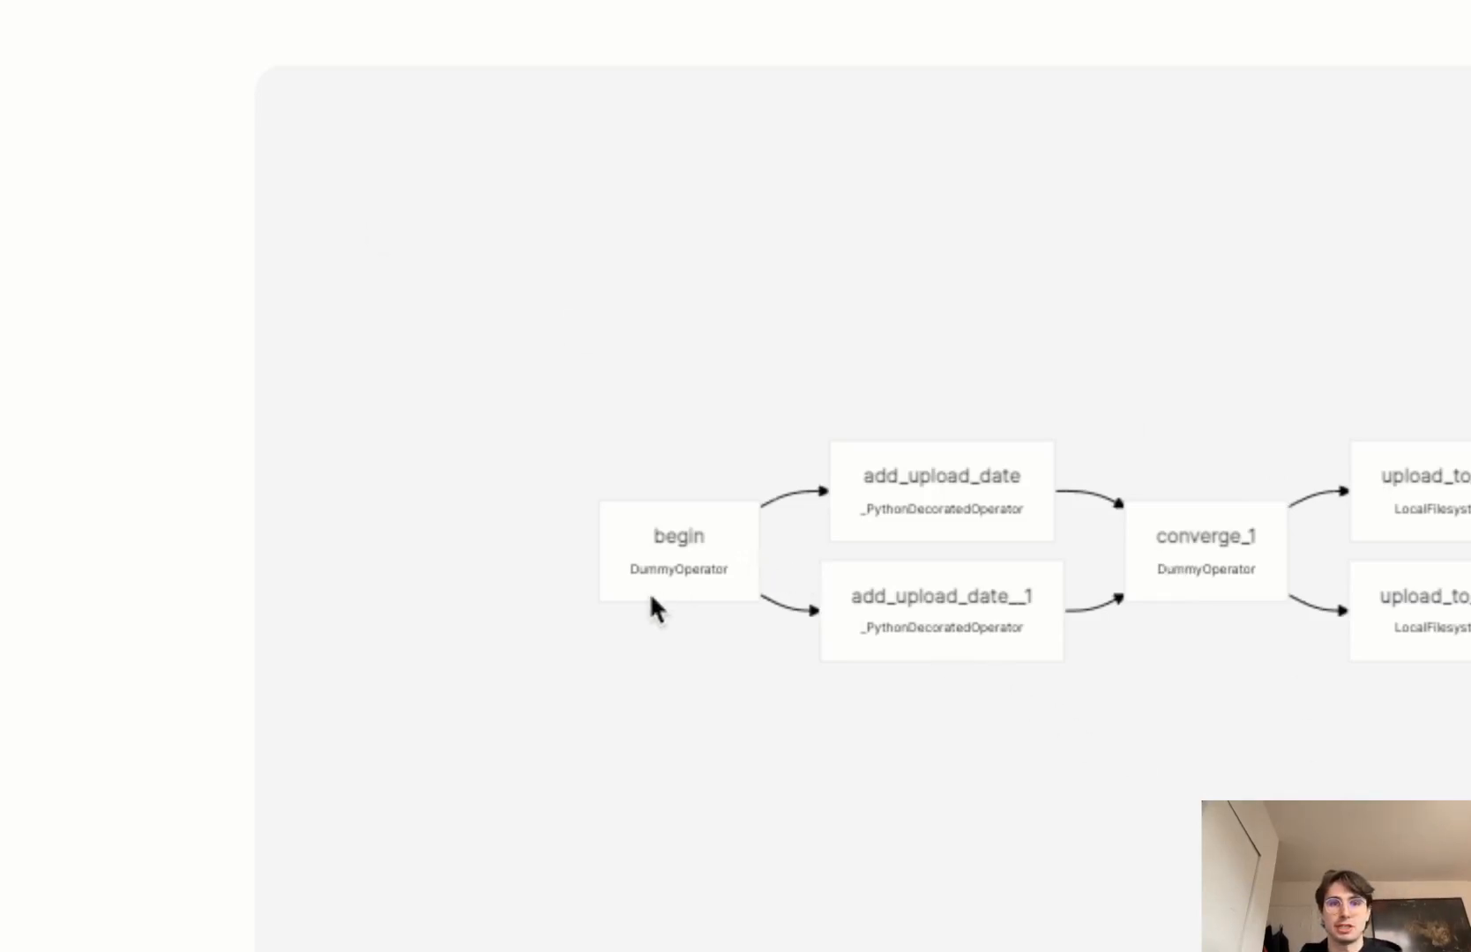
pyautogui.moveTo(999, 643)
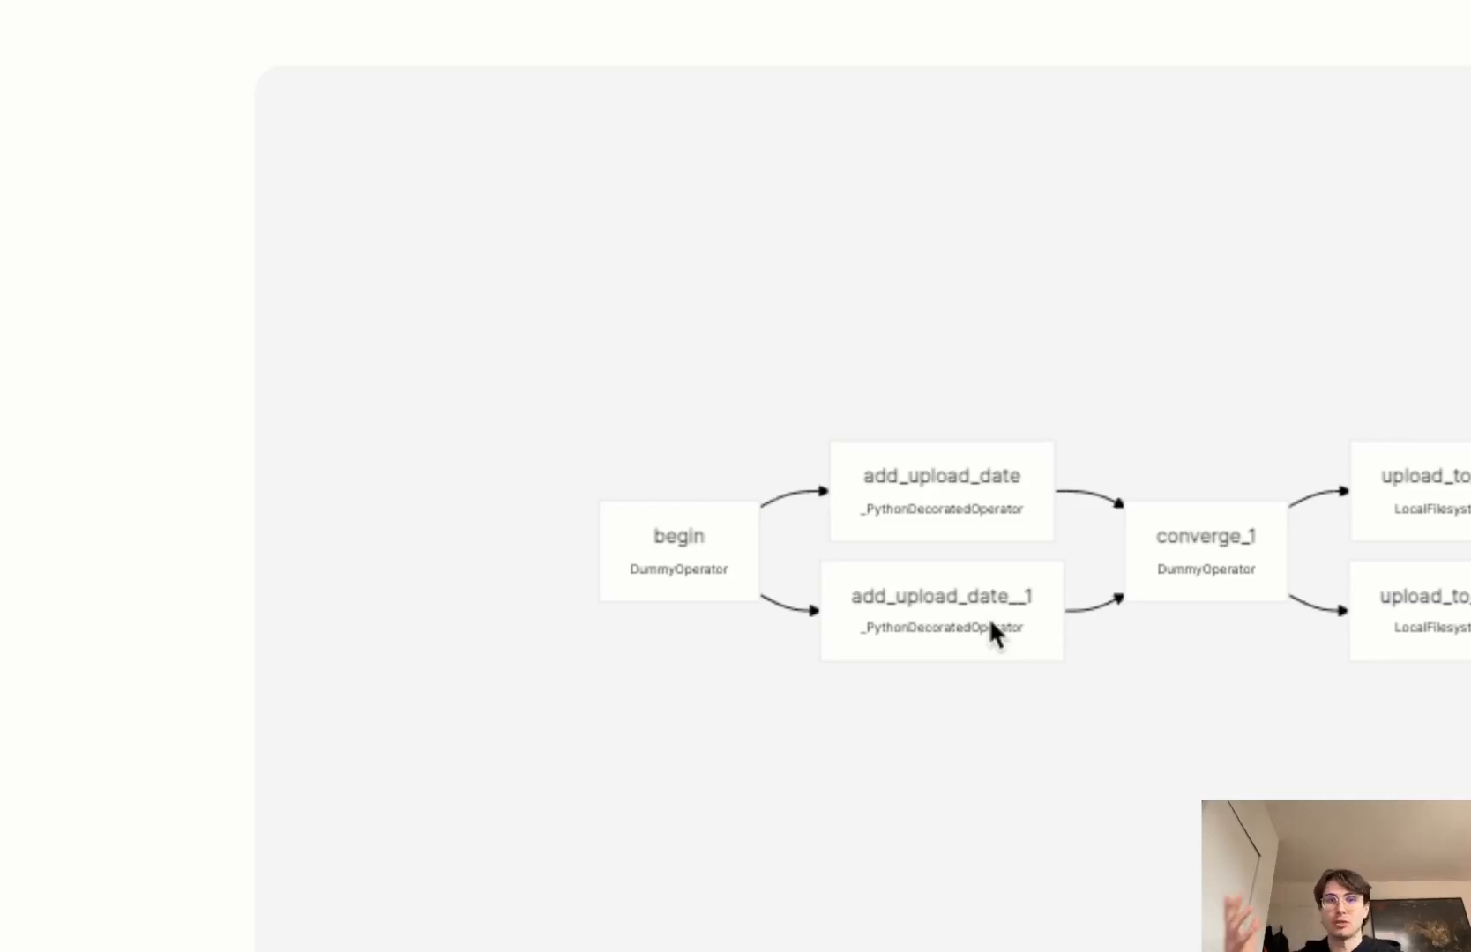
pyautogui.moveTo(1180, 687)
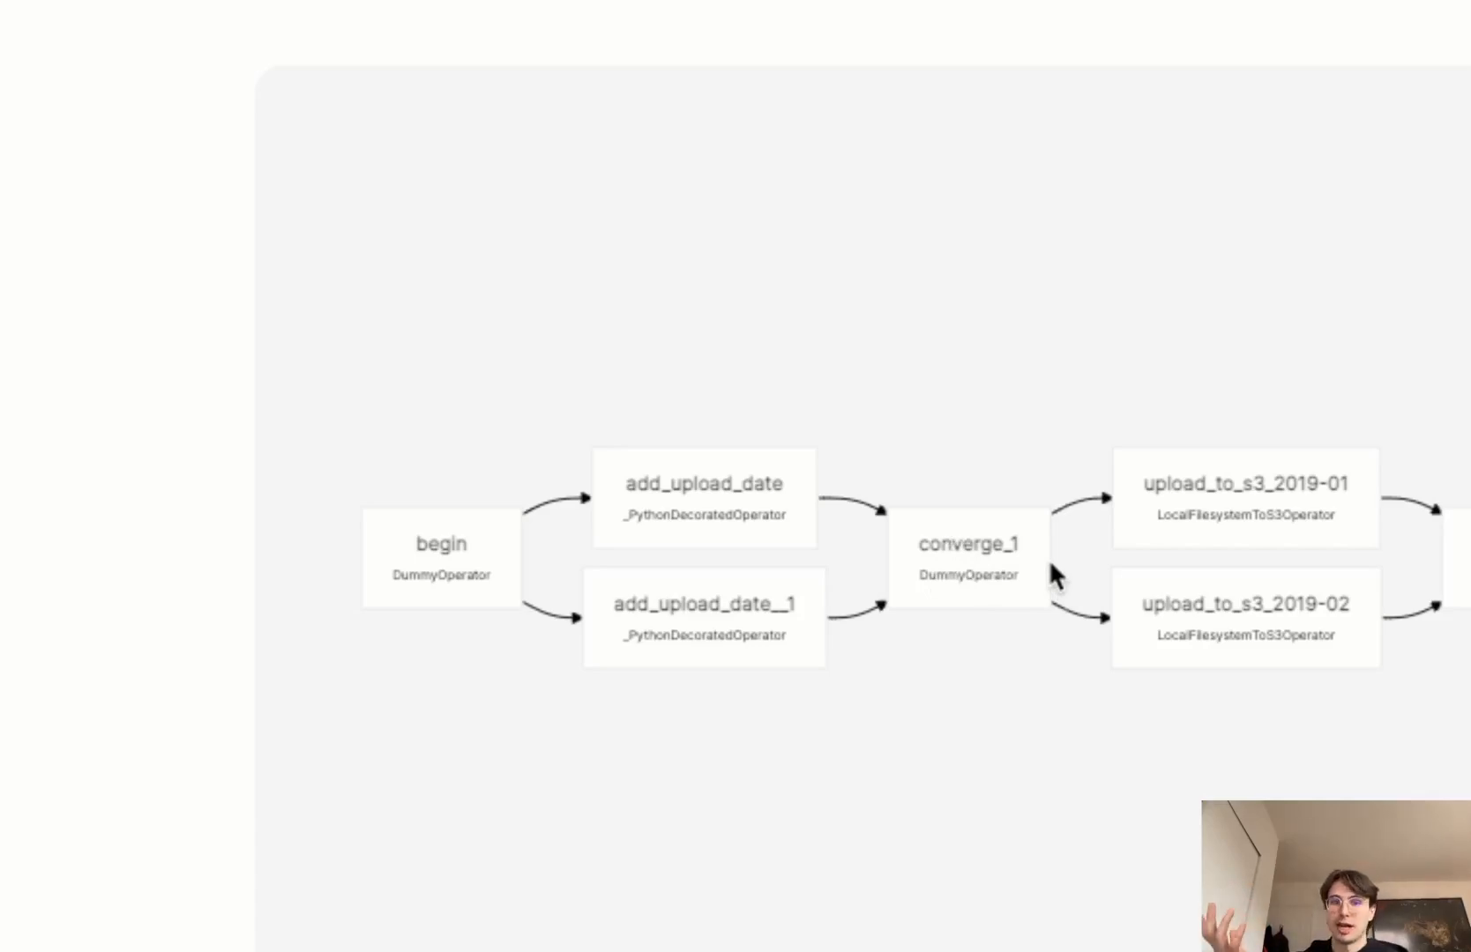
pyautogui.moveTo(1256, 524)
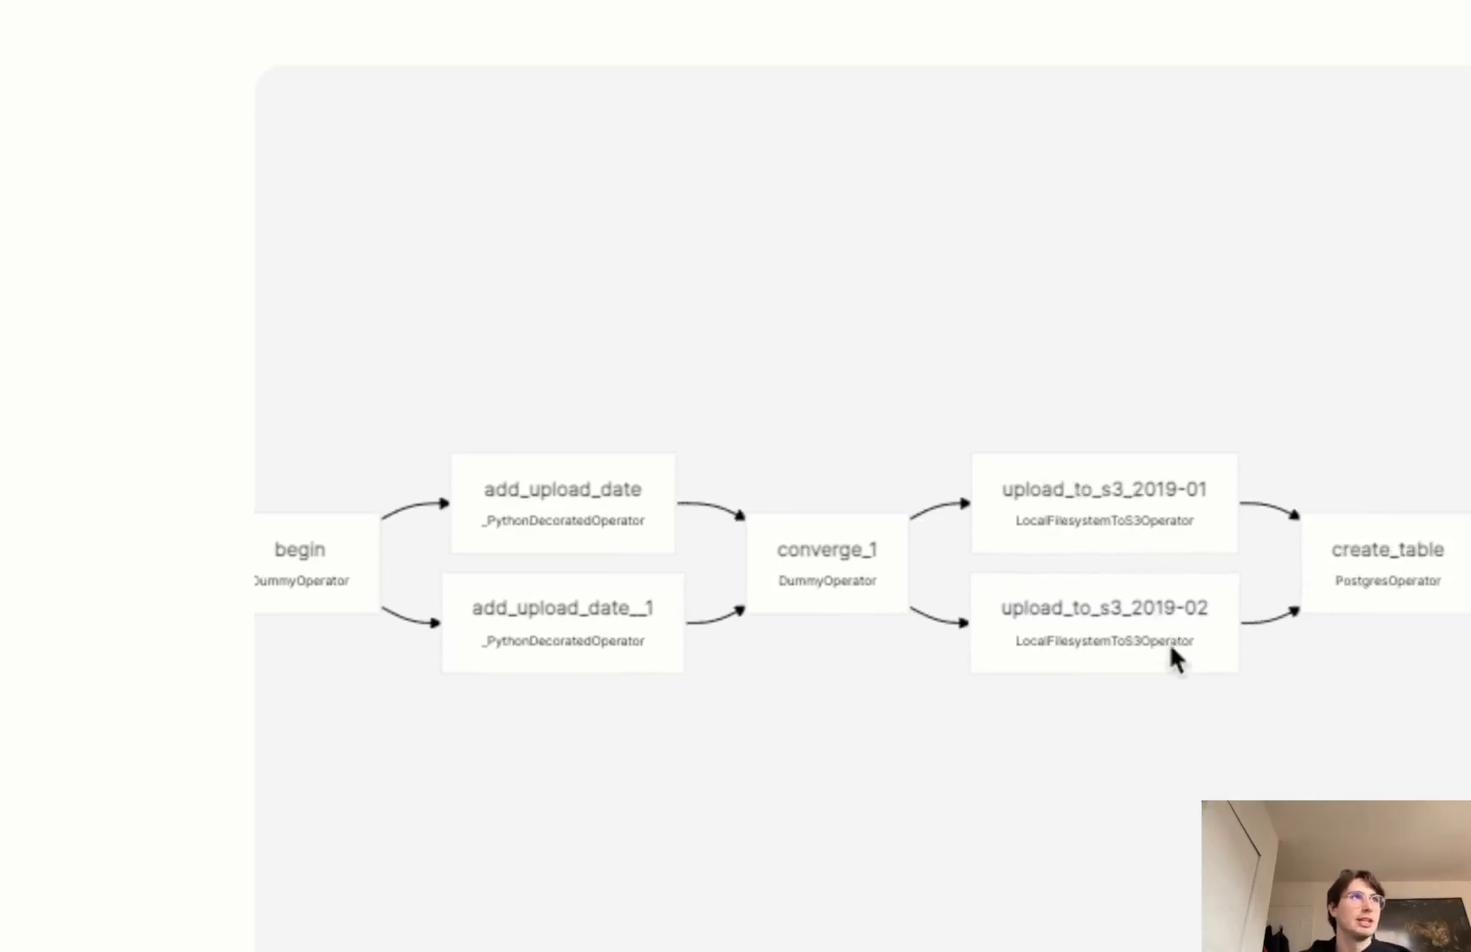
pyautogui.moveTo(1213, 514)
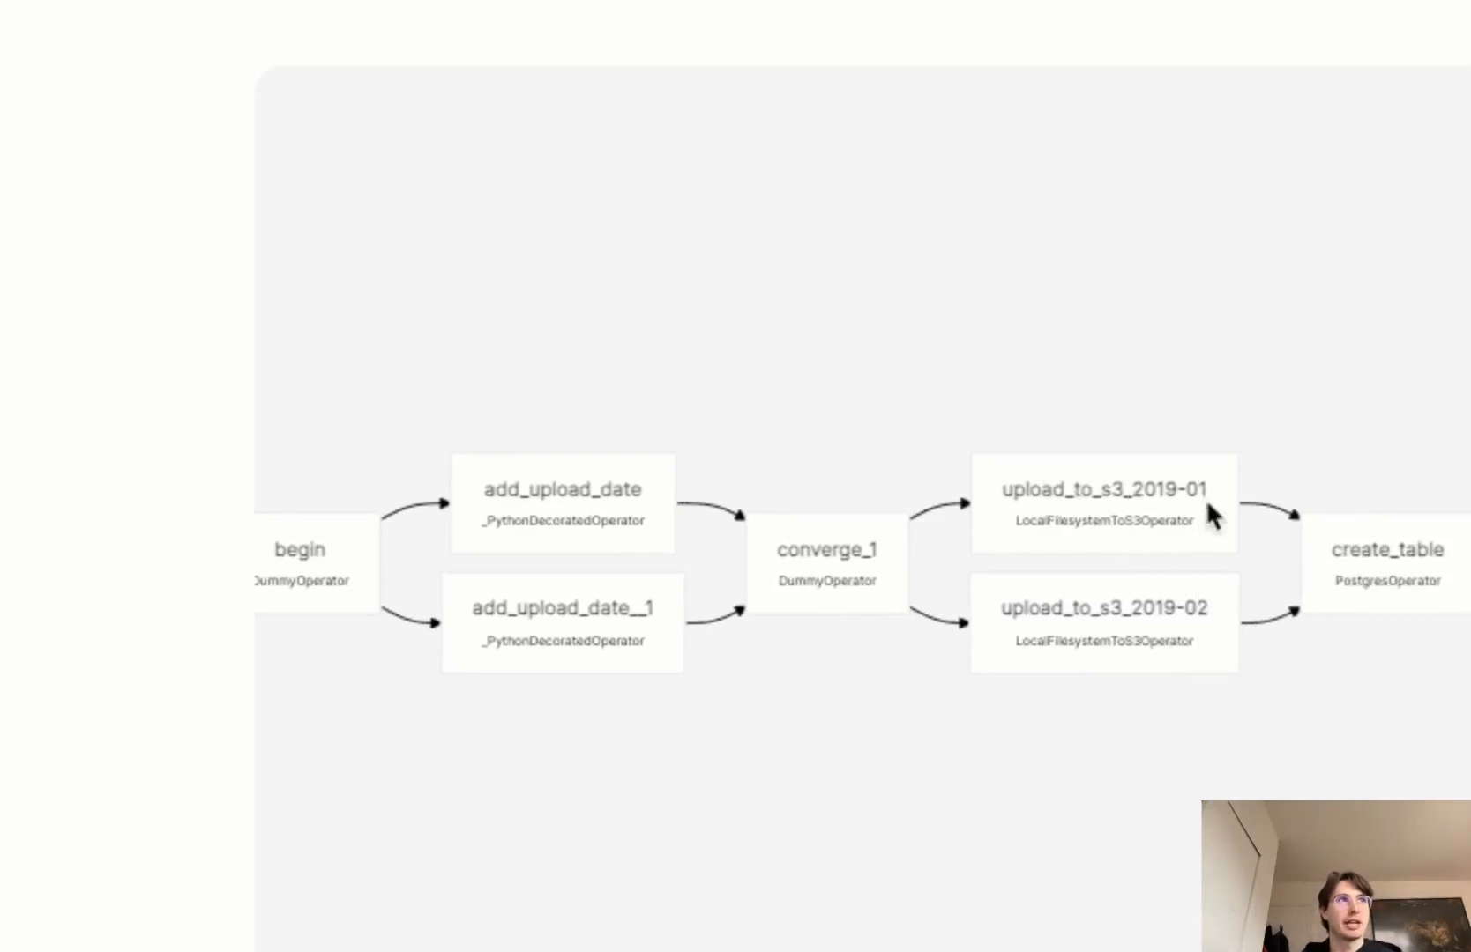